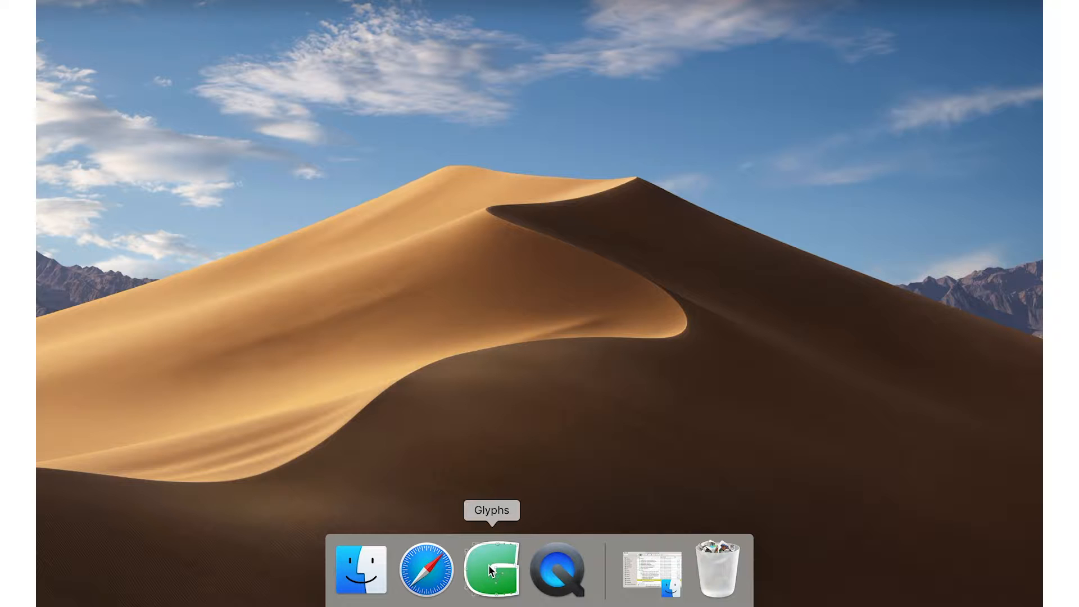
{"action": "mouse_move", "coordinate": [491, 569]}
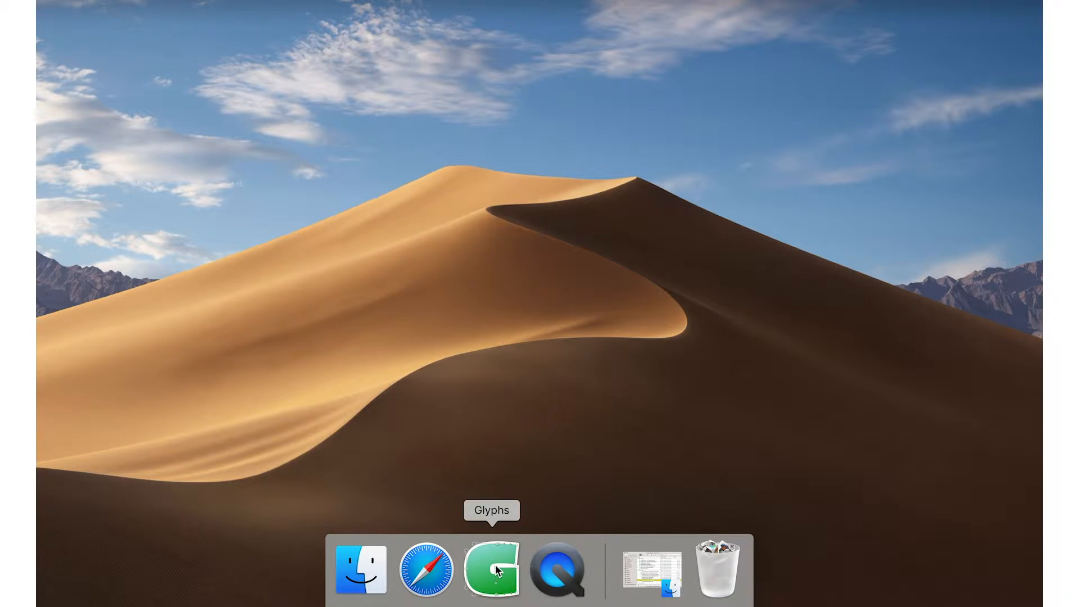
{"action": "mouse_move", "coordinate": [481, 592]}
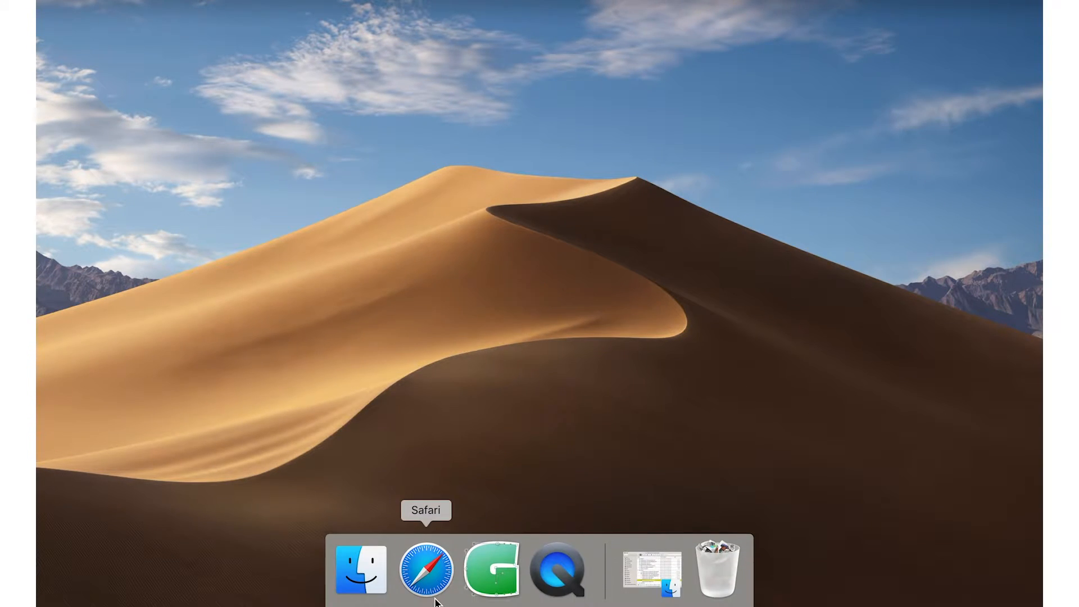
Browse the league-gothic repo in Safari and open League Gothic Regular.glyphs in Glyphs
{"action": "left_click", "coordinate": [425, 569]}
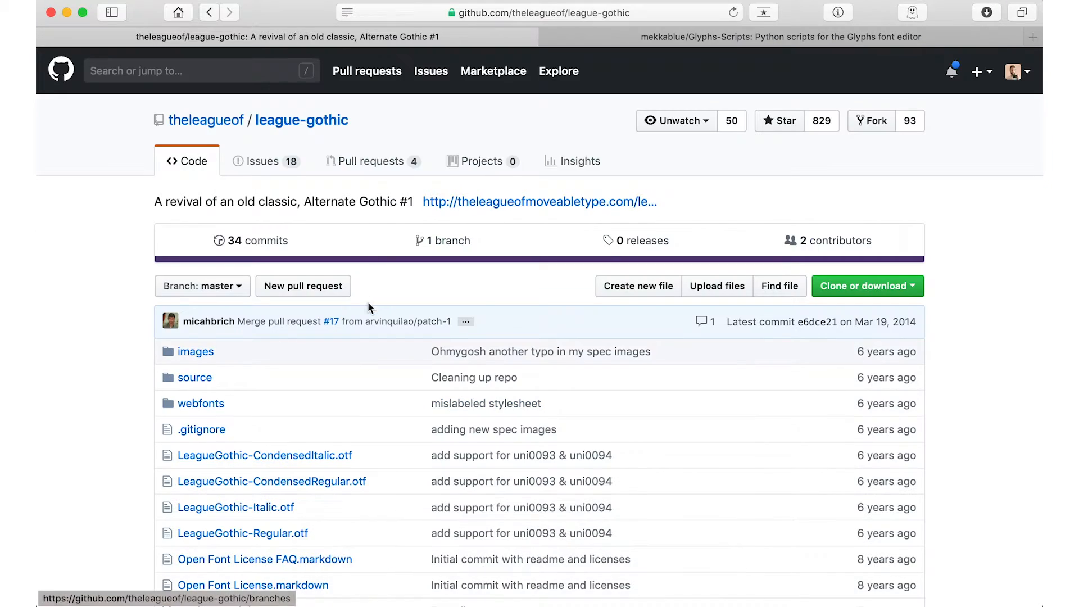
{"action": "scroll", "scroll_direction": "down", "scroll_amount": 3}
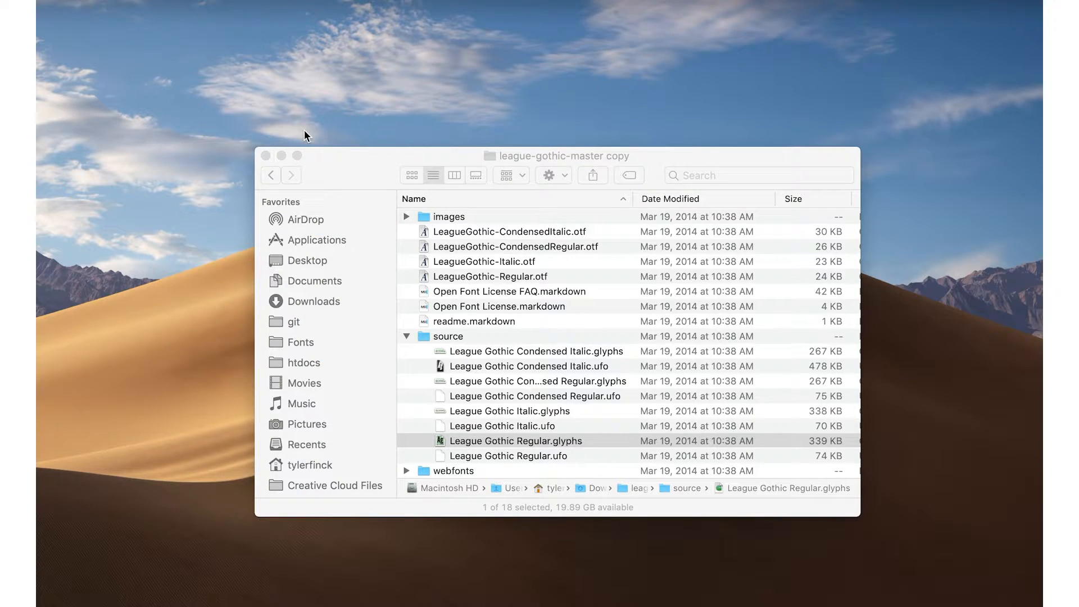
{"action": "double_click", "coordinate": [511, 440]}
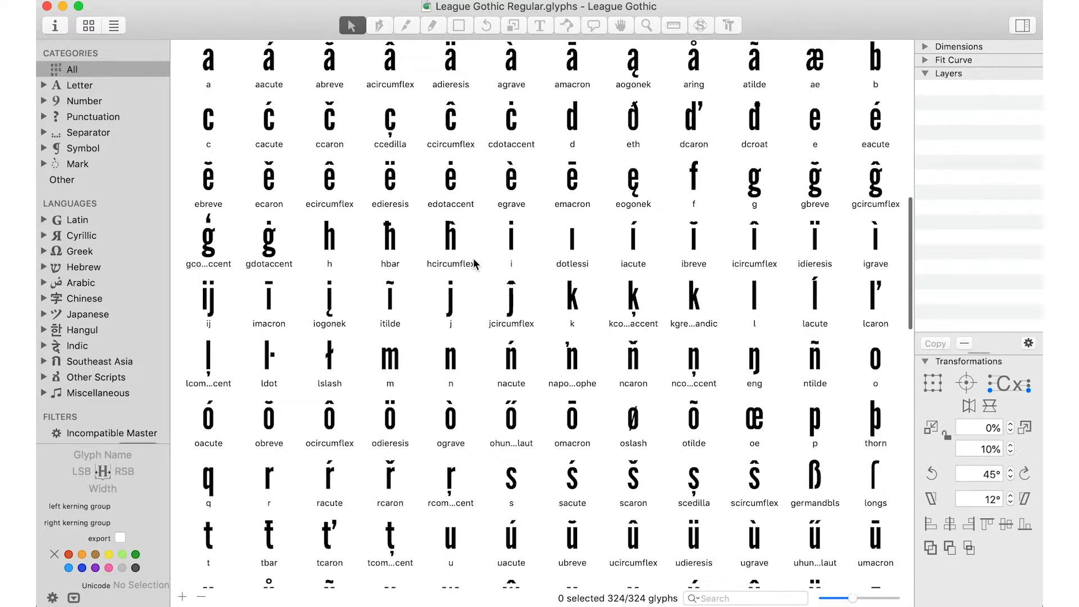
Filter the font view to Latin > Basic, select s, and open Font Info's master settings
{"action": "left_click", "coordinate": [76, 85]}
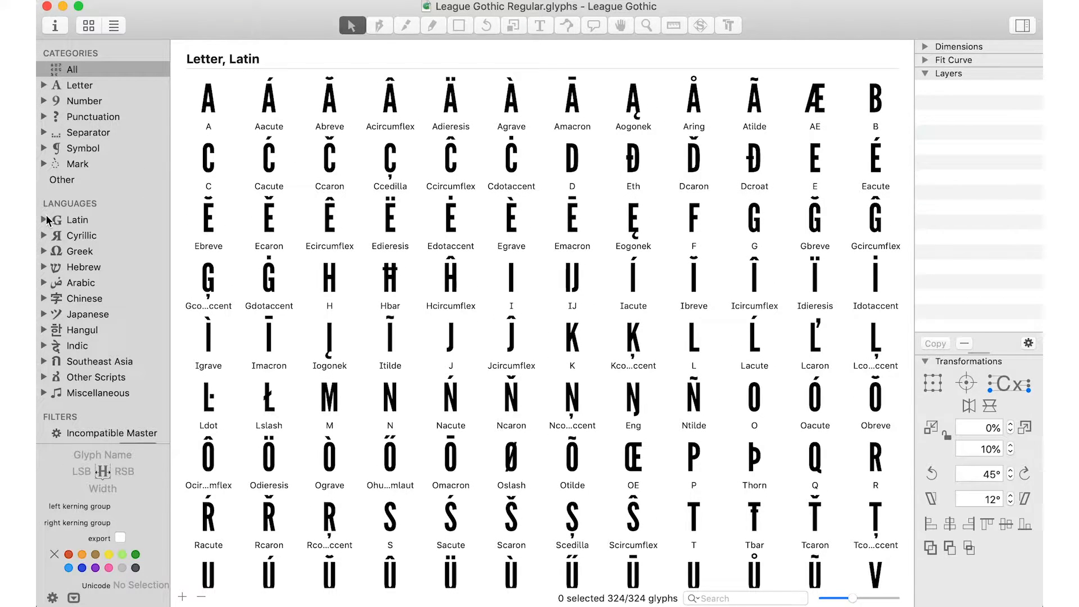
{"action": "left_click", "coordinate": [44, 220]}
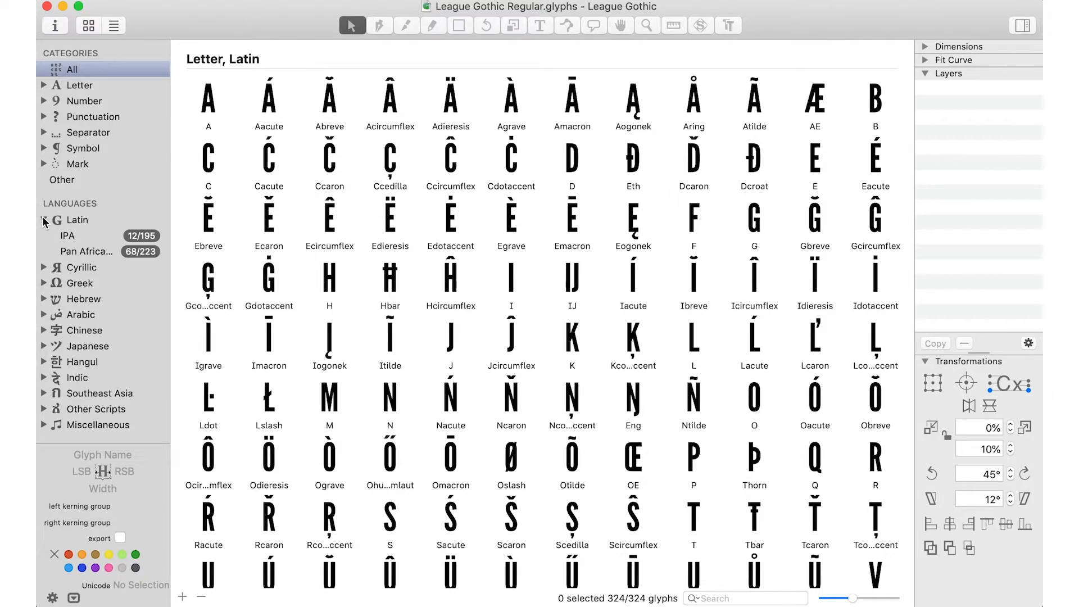
{"action": "left_click", "coordinate": [72, 235]}
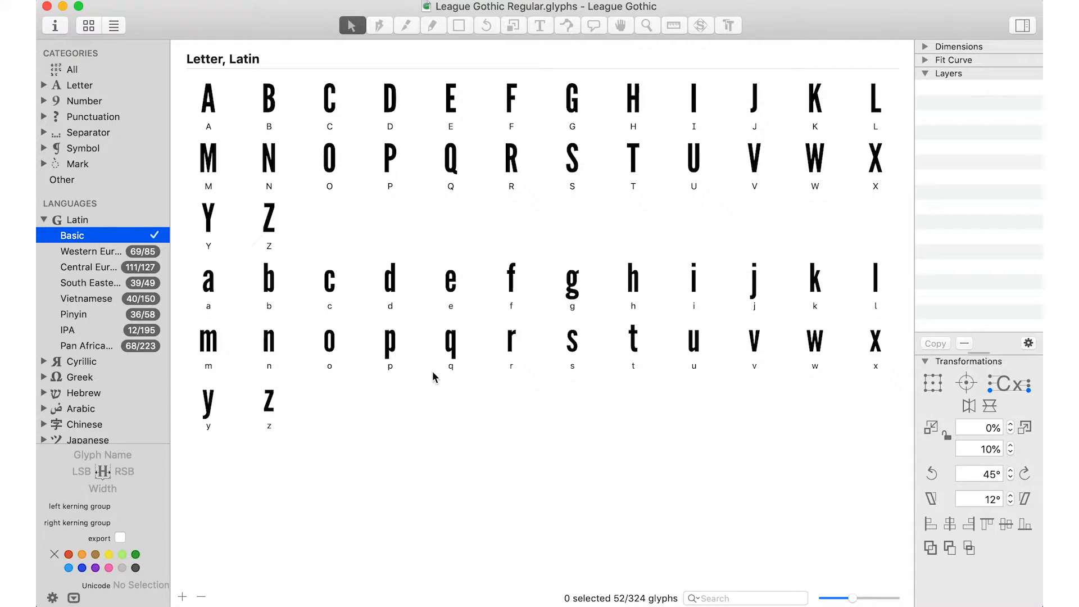
{"action": "mouse_move", "coordinate": [396, 436]}
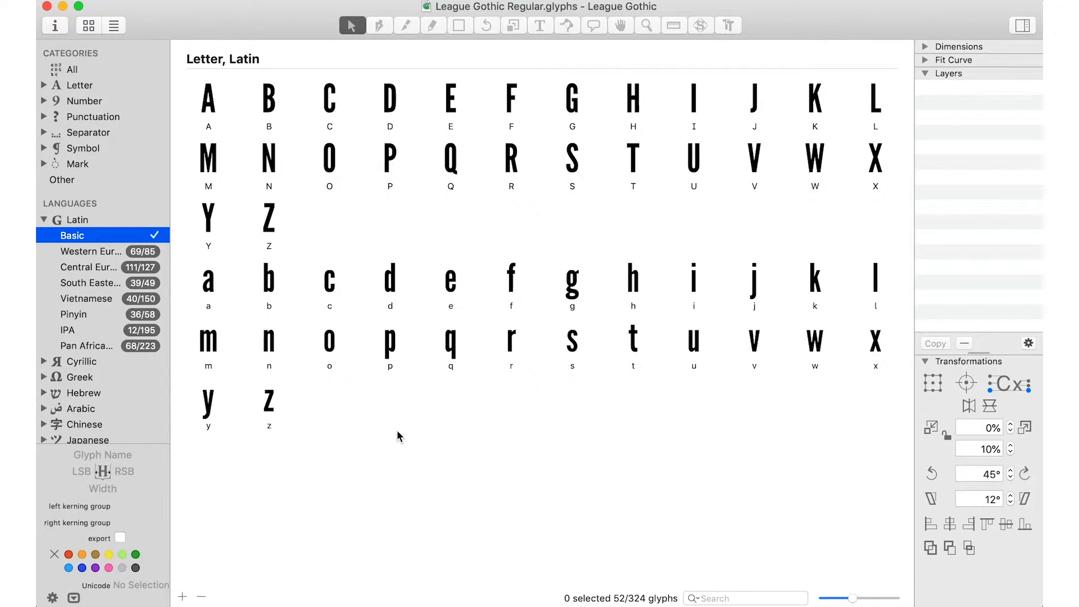
{"action": "mouse_move", "coordinate": [337, 343]}
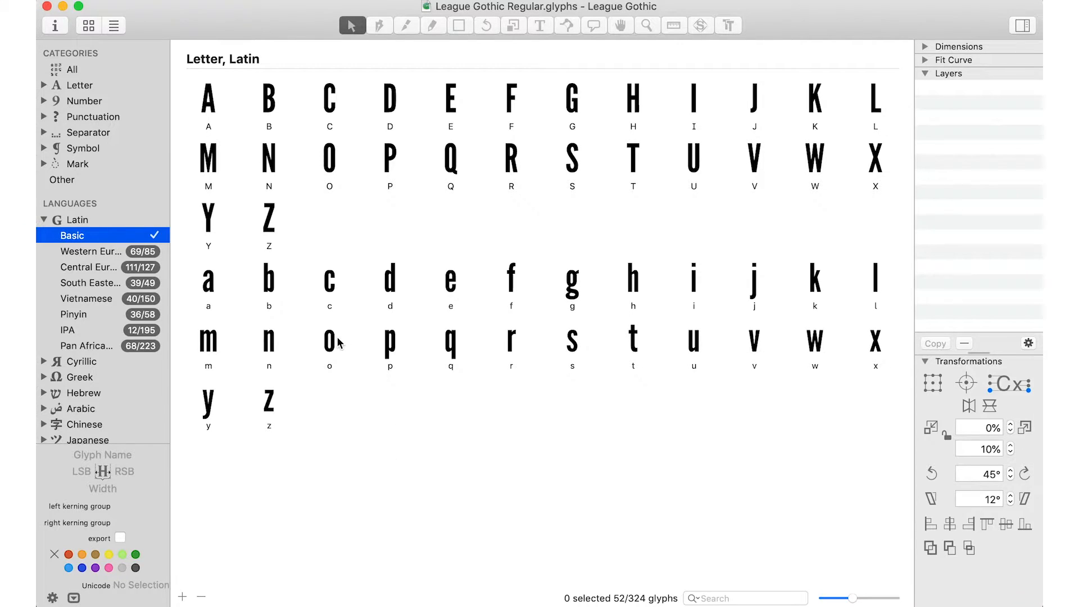
{"action": "left_click", "coordinate": [572, 342]}
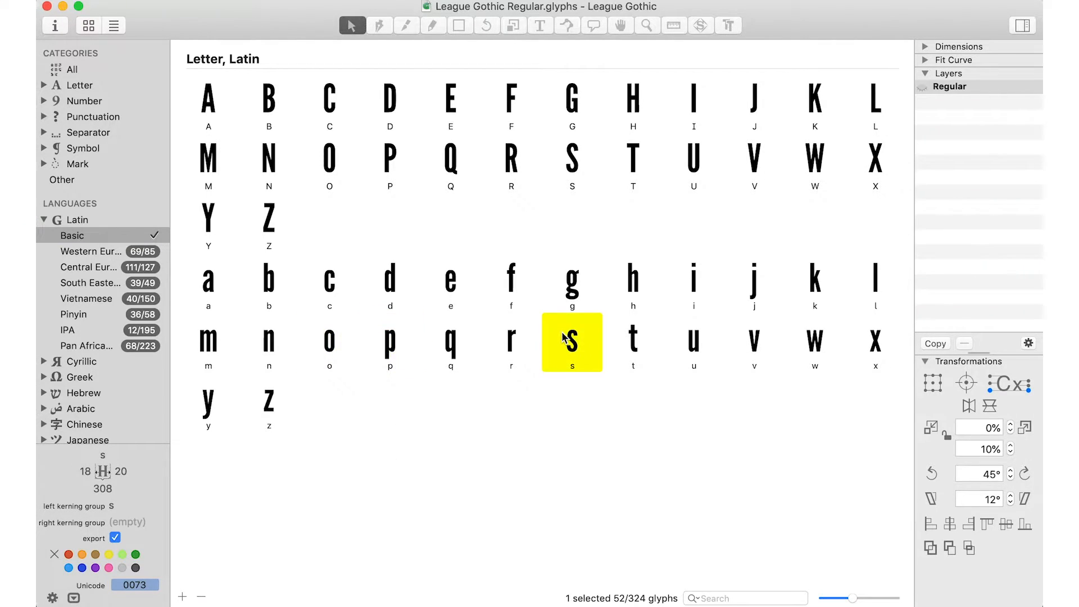
{"action": "left_click", "coordinate": [268, 403]}
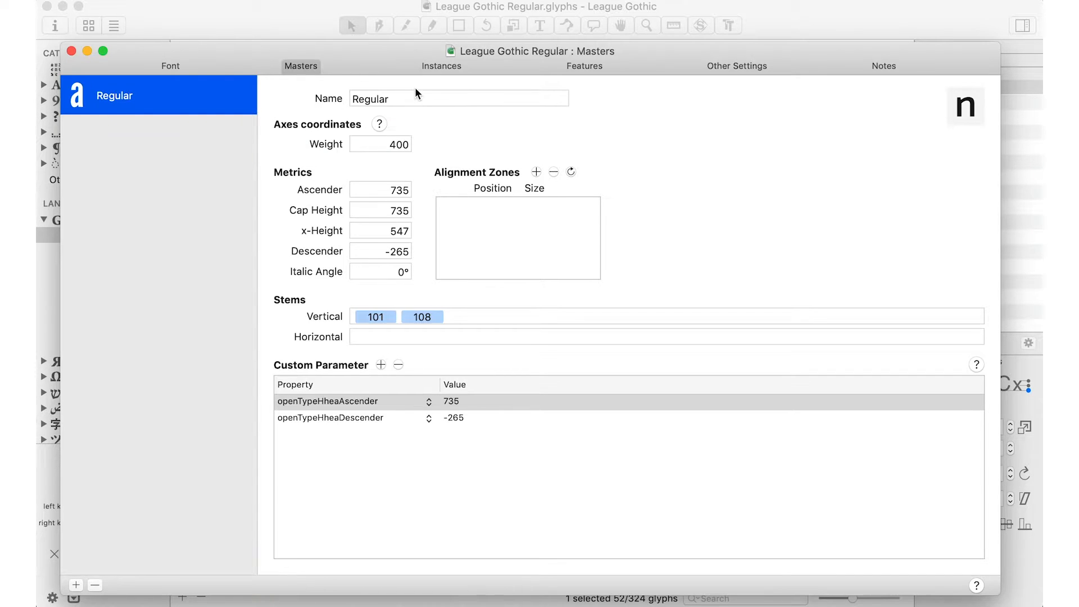
Rename the Regular master to Heavy with weight 900
{"action": "left_click", "coordinate": [459, 99]}
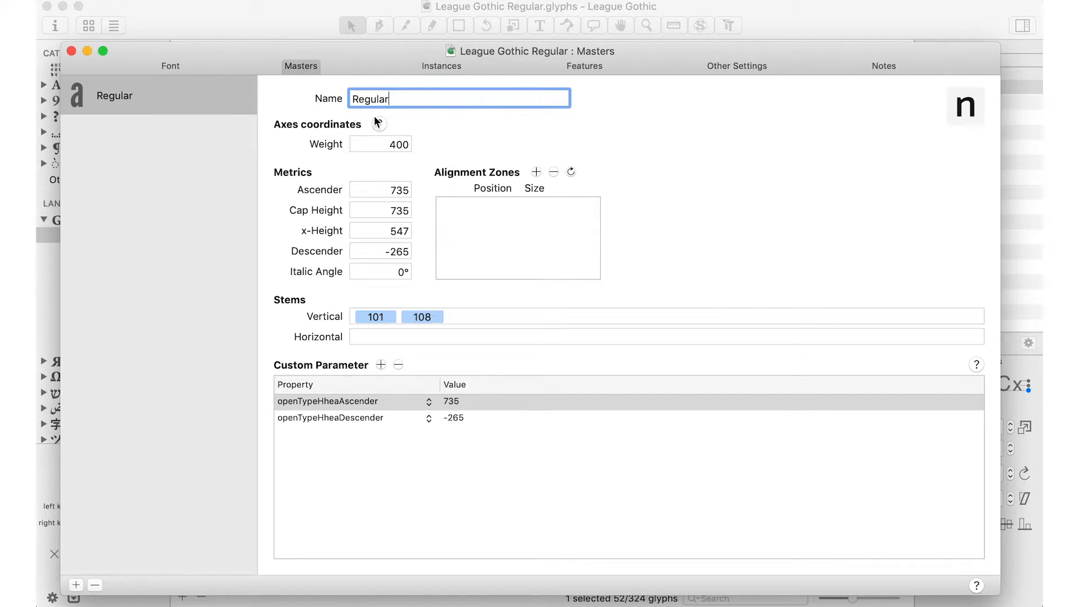
{"action": "double_click", "coordinate": [370, 98]}
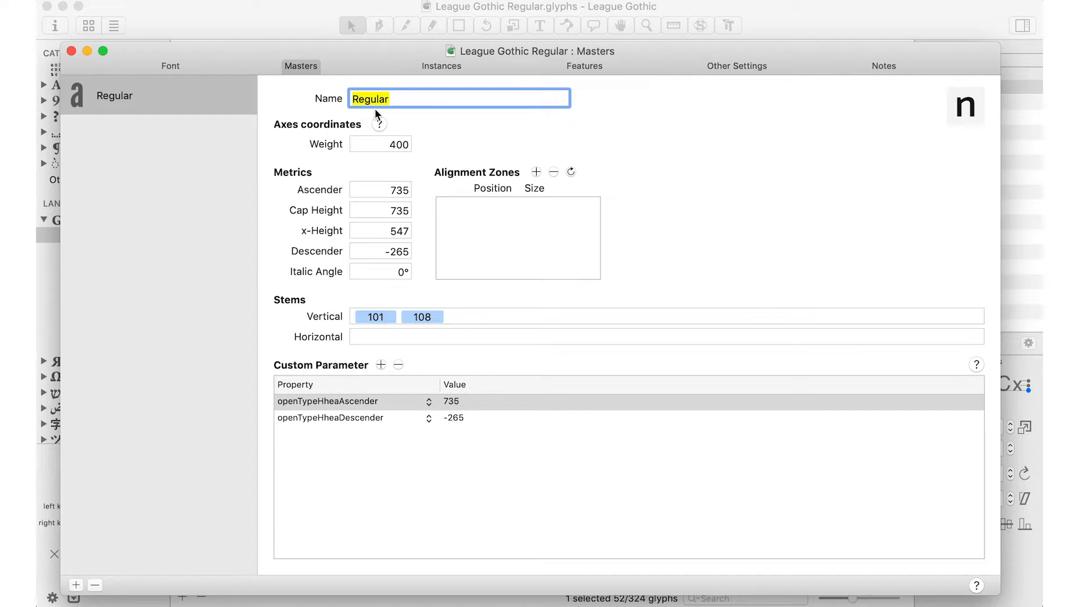
{"action": "type", "text": "Heavy"}
{"action": "left_click", "coordinate": [380, 144]}
{"action": "type", "text": "900"}
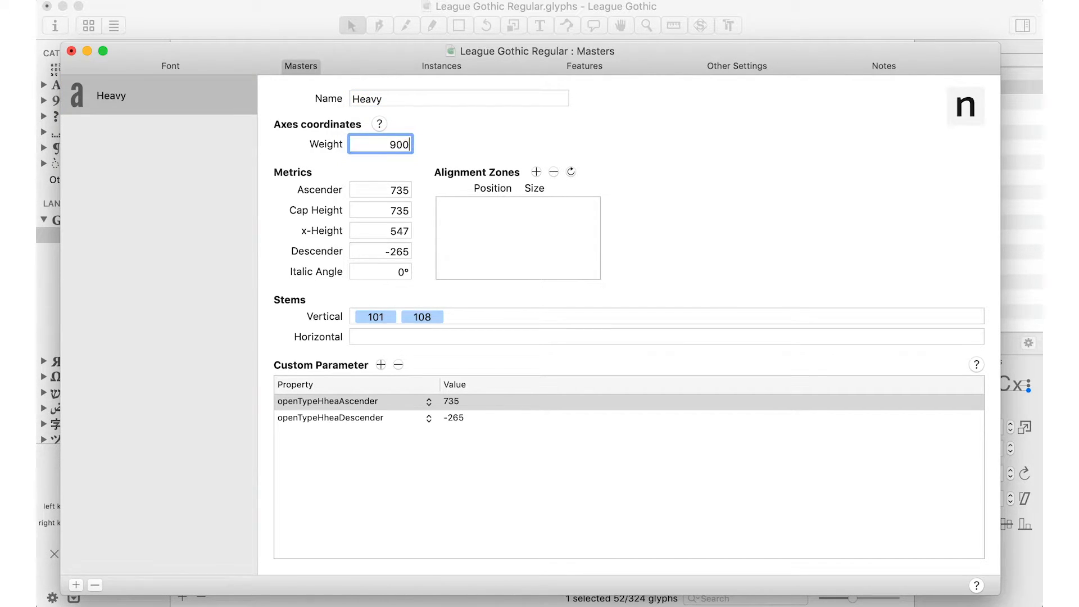
{"action": "left_click", "coordinate": [220, 310]}
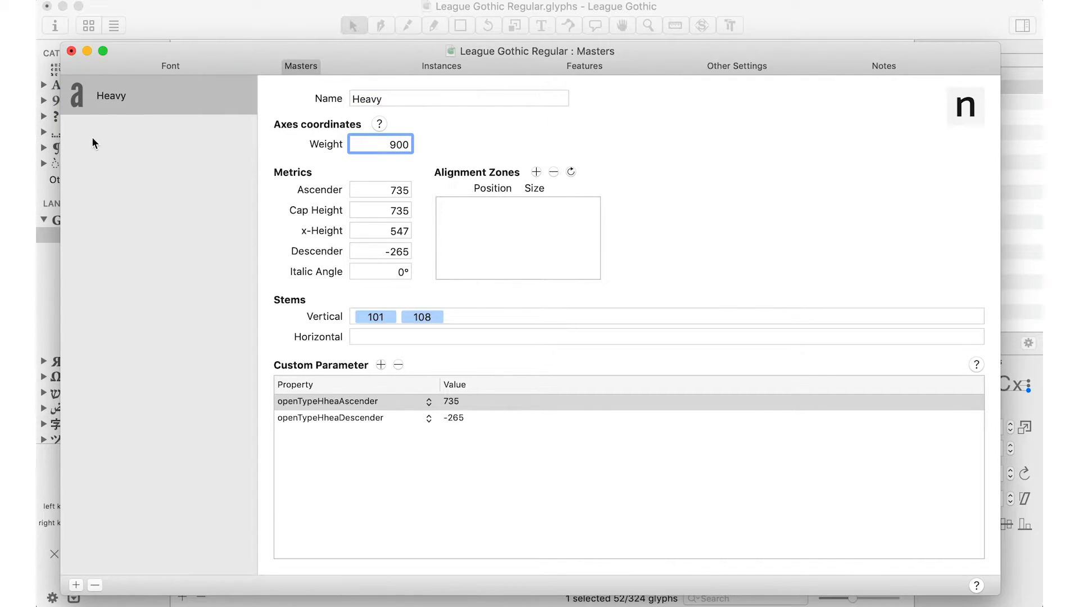
Duplicate the Heavy master as Thin with weight 100, then compare both masters
{"action": "left_click", "coordinate": [76, 585]}
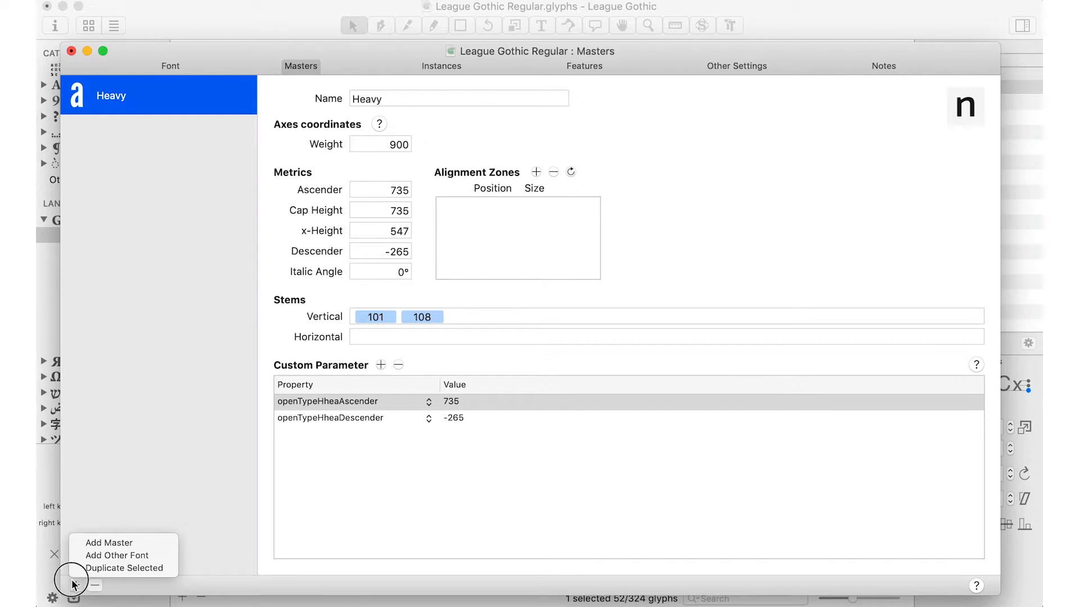
{"action": "left_click", "coordinate": [124, 567]}
{"action": "type", "text": "Thin"}
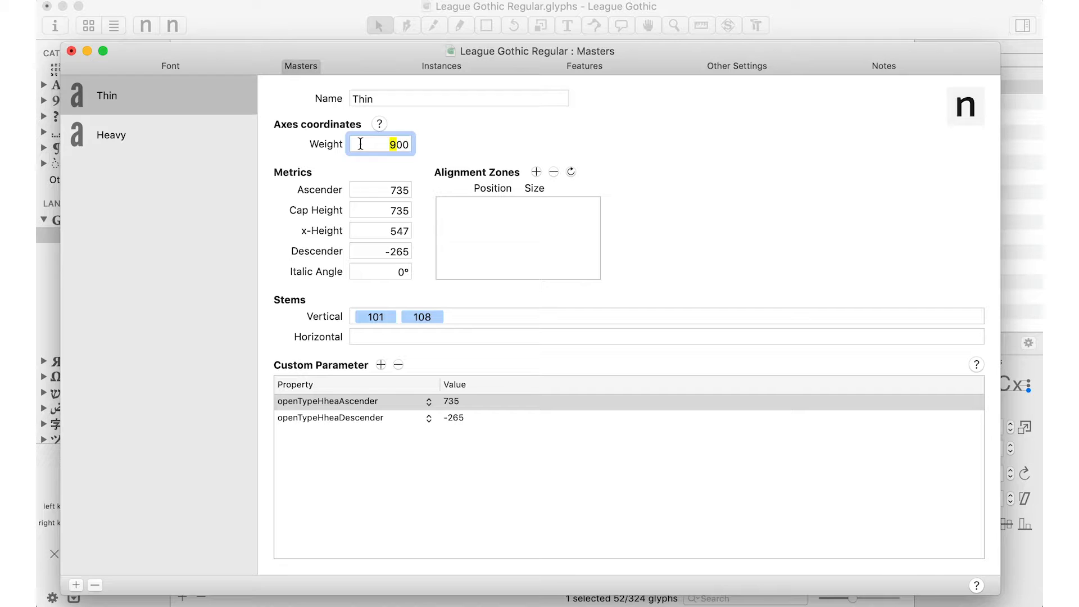
{"action": "type", "text": "100"}
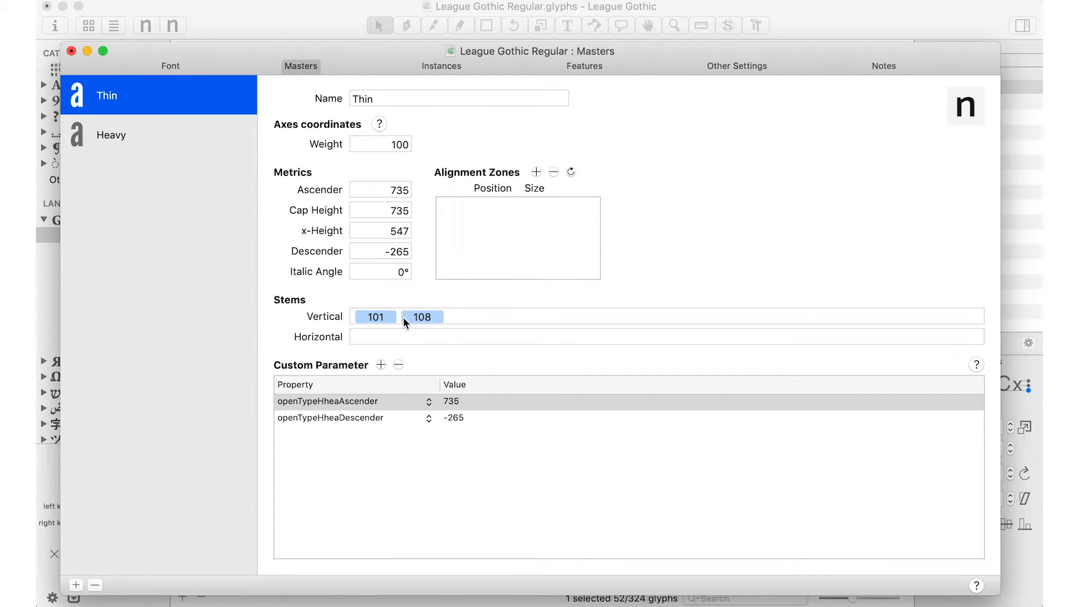
{"action": "left_click", "coordinate": [110, 135]}
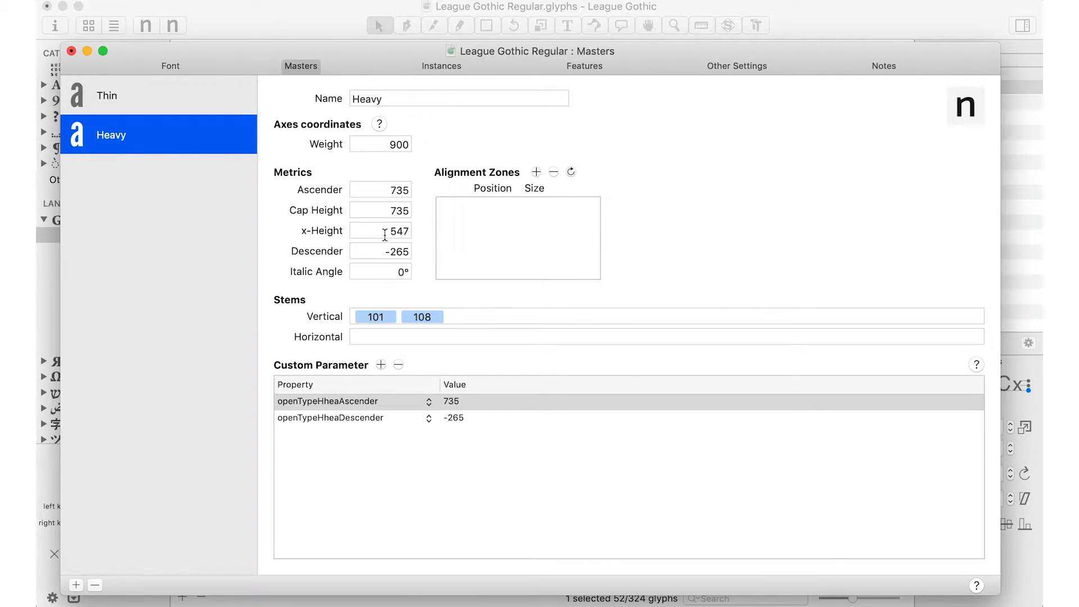
{"action": "left_click", "coordinate": [107, 95]}
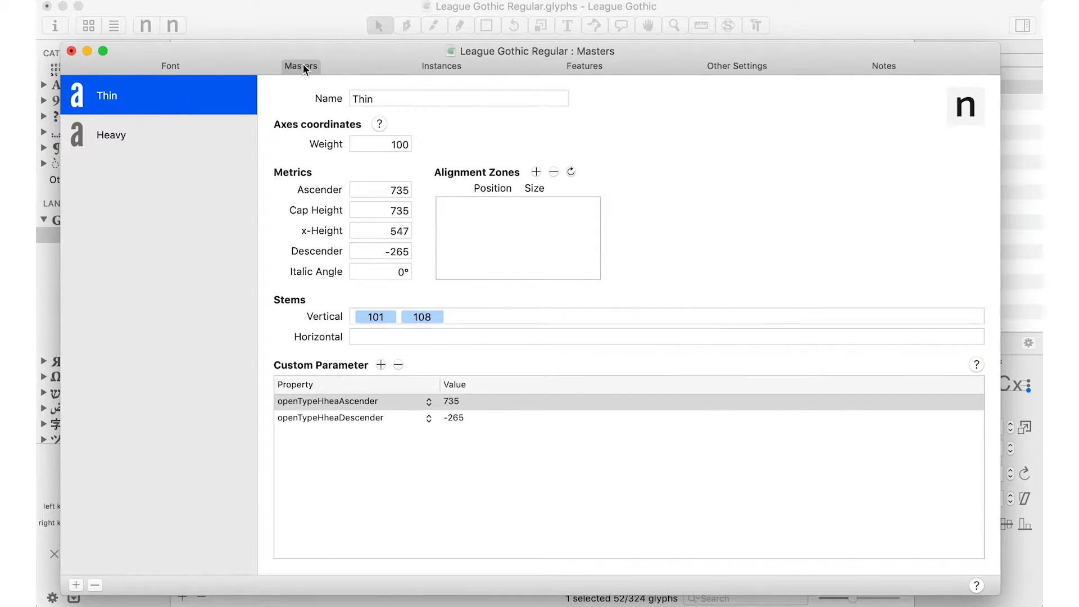
{"action": "left_click", "coordinate": [111, 134]}
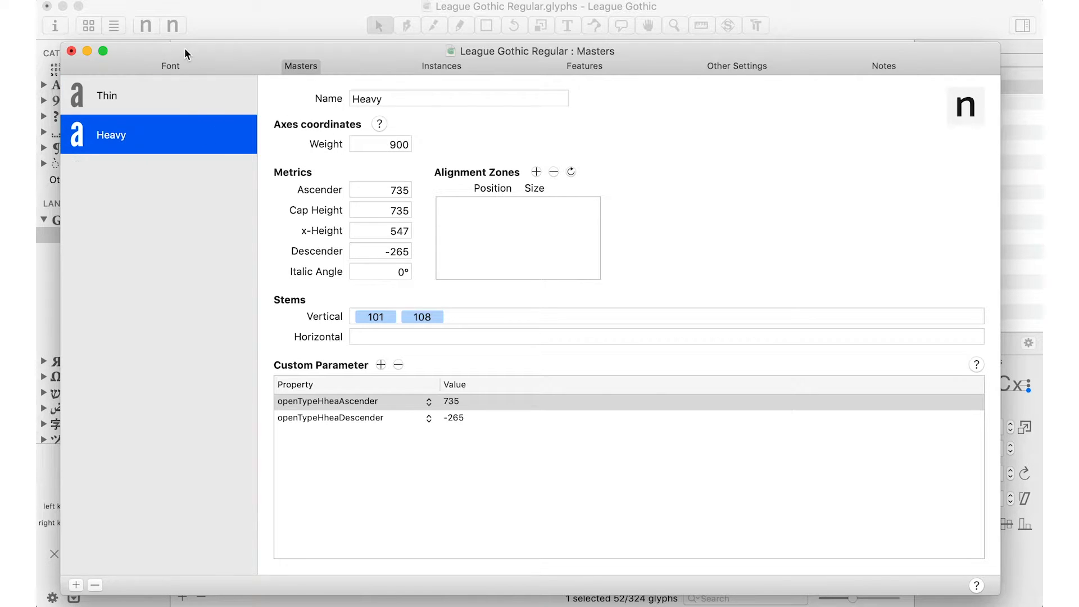
Add an Axes custom parameter to the font defining a single Weight (wght) axis
{"action": "left_click", "coordinate": [170, 66]}
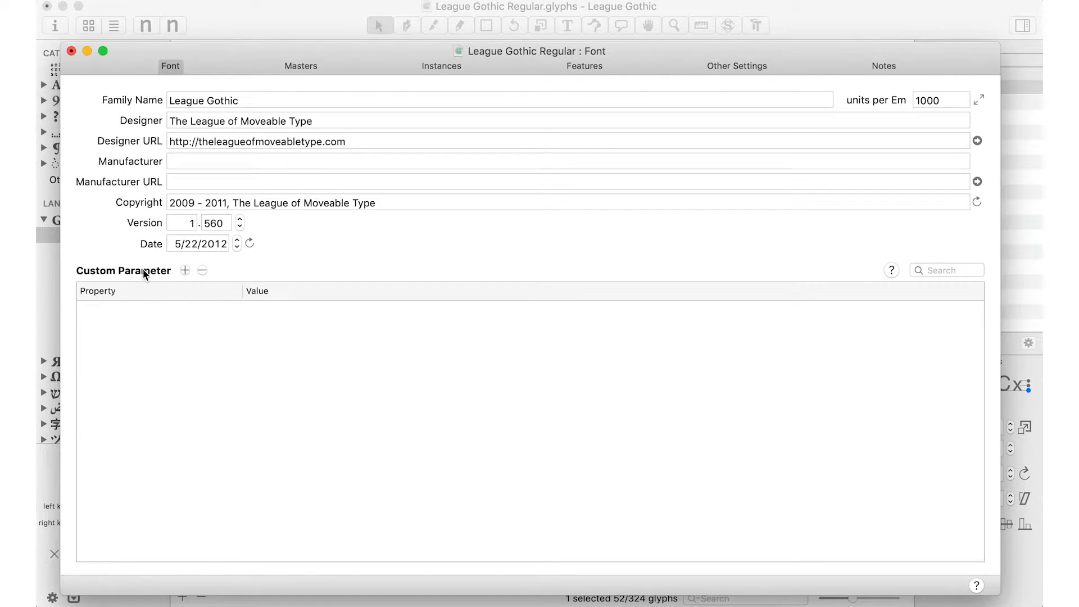
{"action": "left_click", "coordinate": [185, 269]}
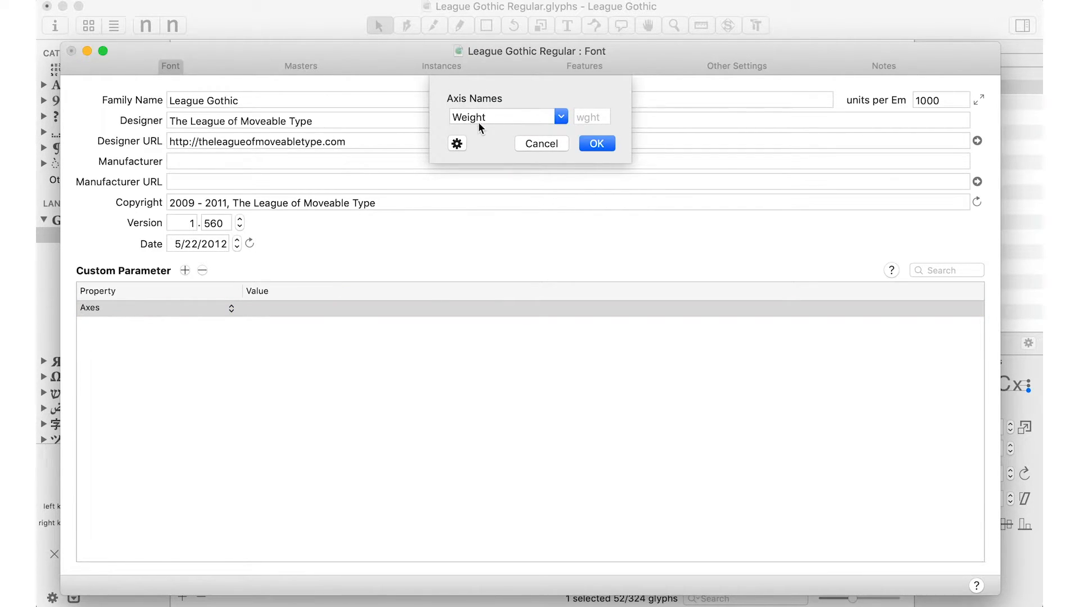
{"action": "mouse_move", "coordinate": [585, 116]}
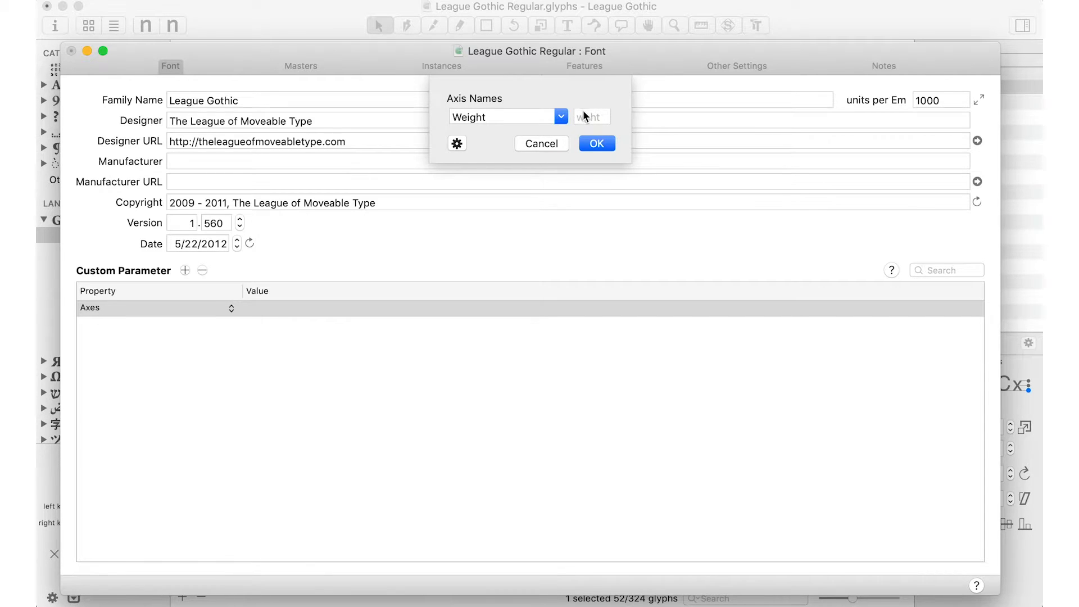
{"action": "left_click", "coordinate": [595, 143]}
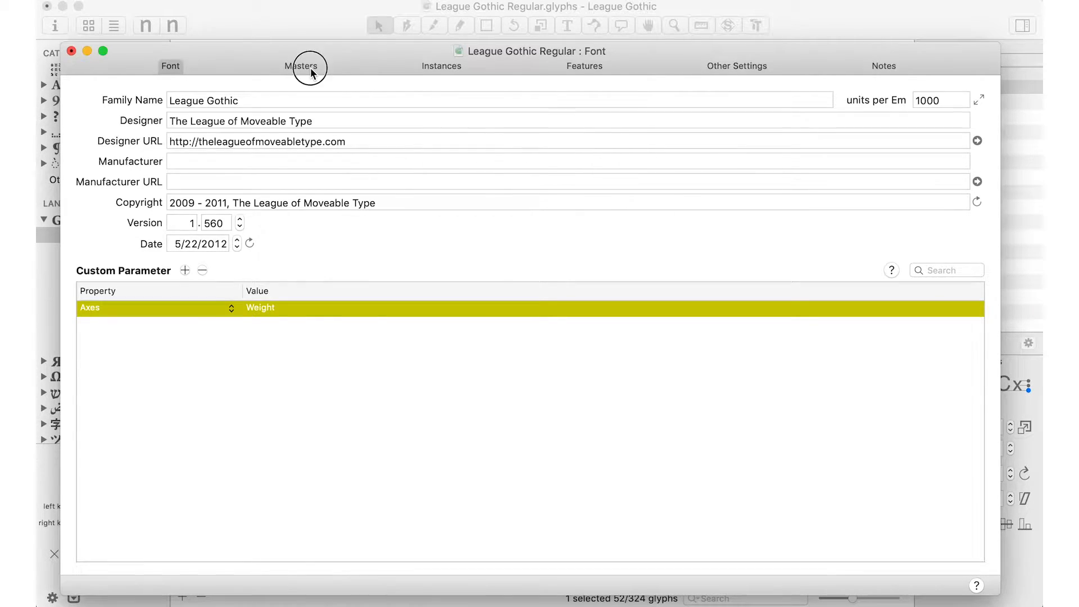
{"action": "left_click", "coordinate": [300, 67]}
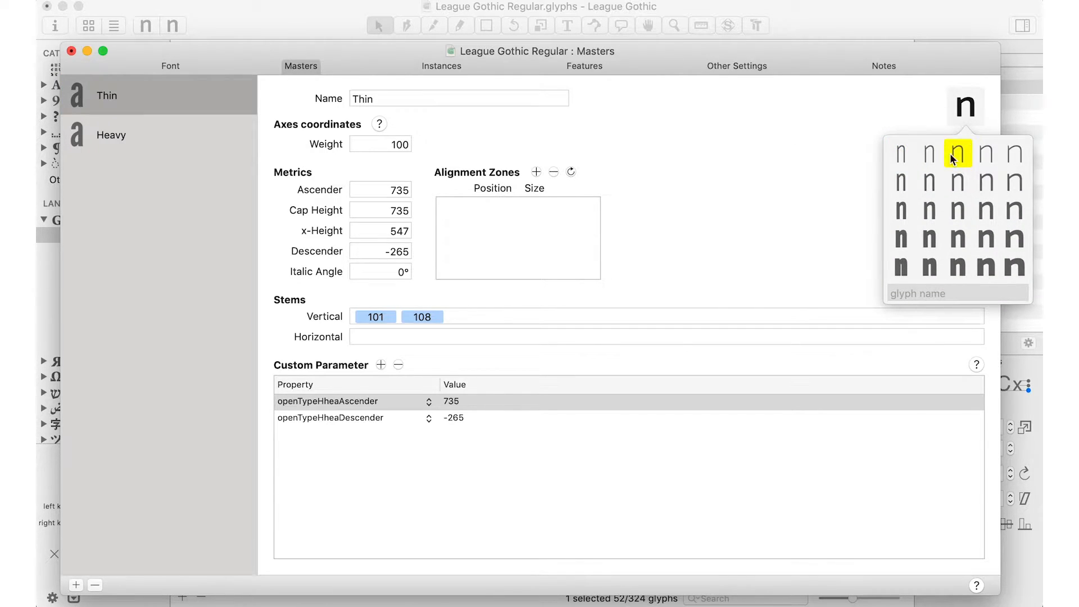
Give the Thin master a light n icon and the Heavy master a bold n icon
{"action": "left_click", "coordinate": [111, 134]}
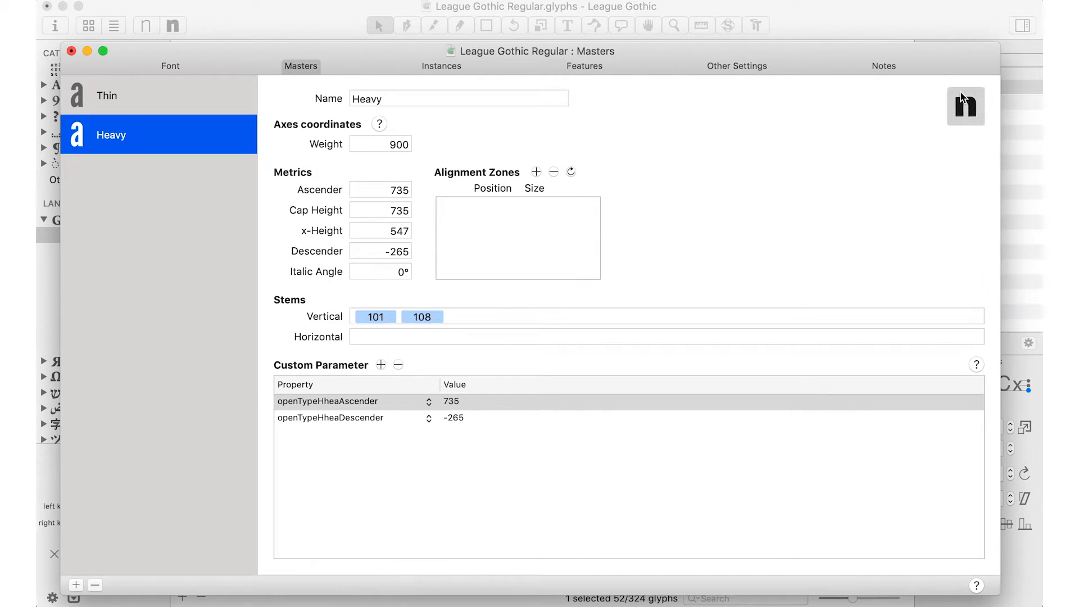
{"action": "left_click", "coordinate": [107, 95]}
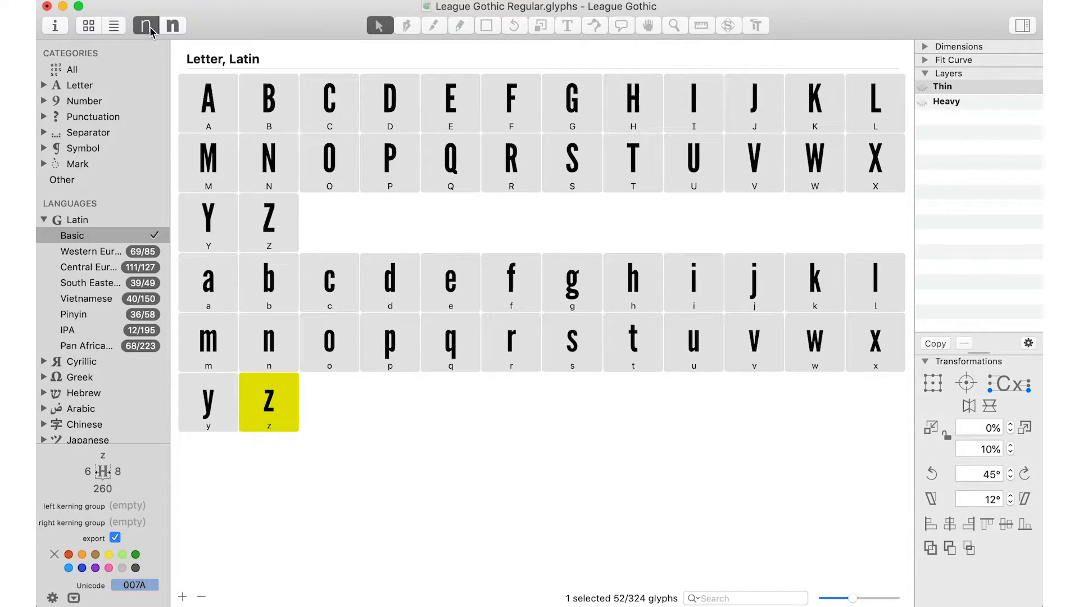
Select z, O, e and c in the overview and display the Thin master
{"action": "left_click", "coordinate": [172, 25]}
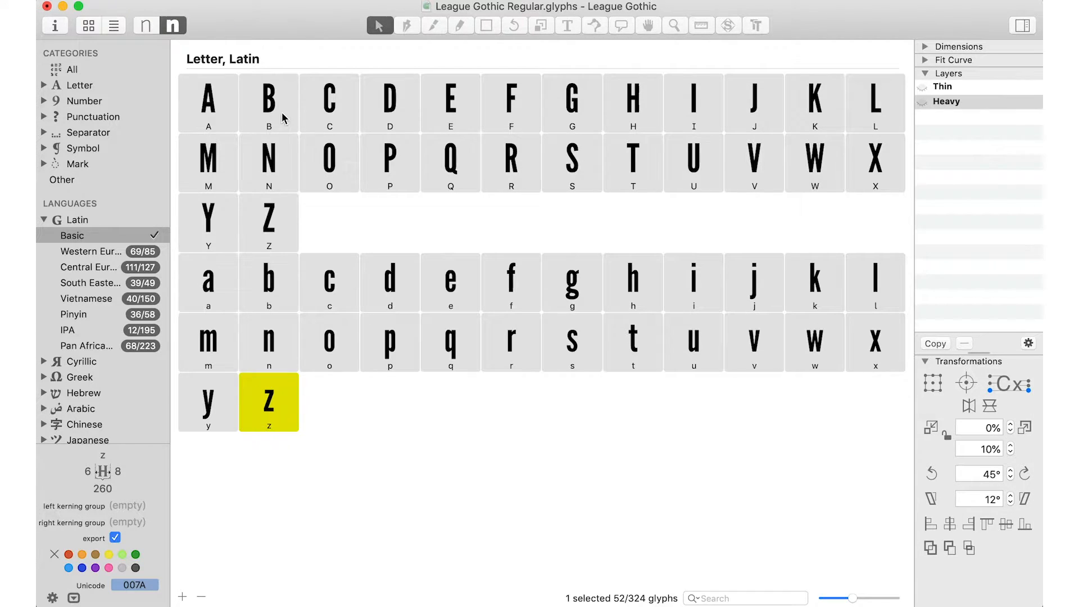
{"action": "left_click", "coordinate": [328, 163]}
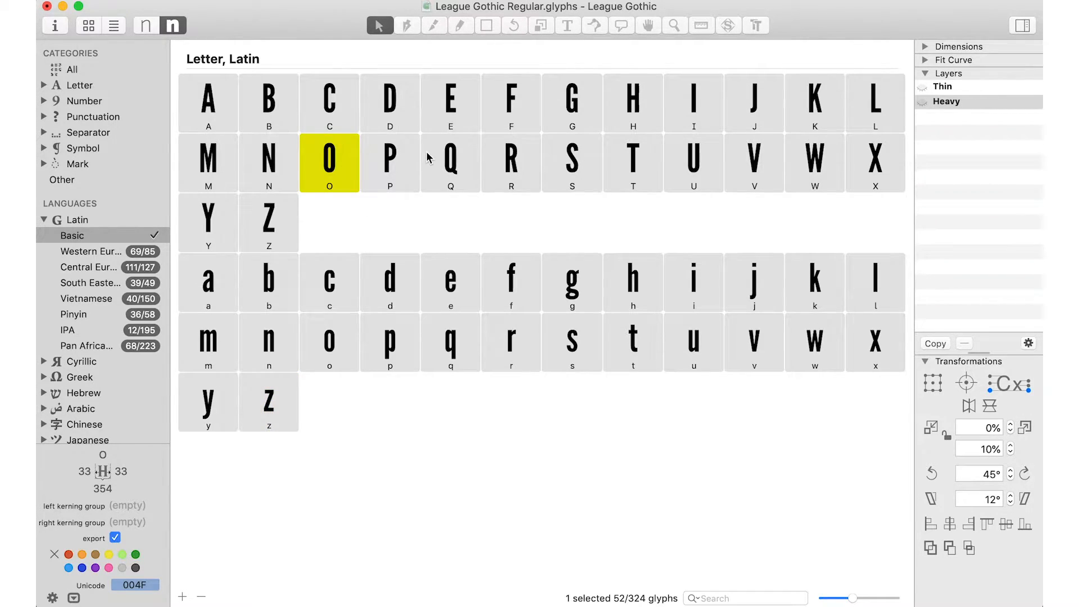
{"action": "left_click", "coordinate": [450, 282]}
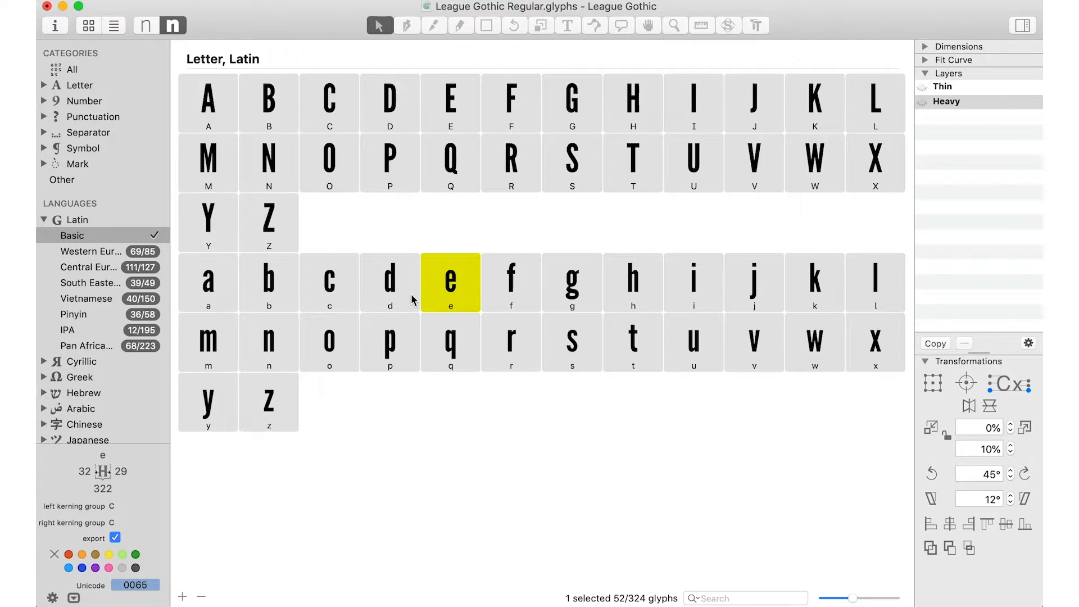
{"action": "left_click", "coordinate": [328, 282]}
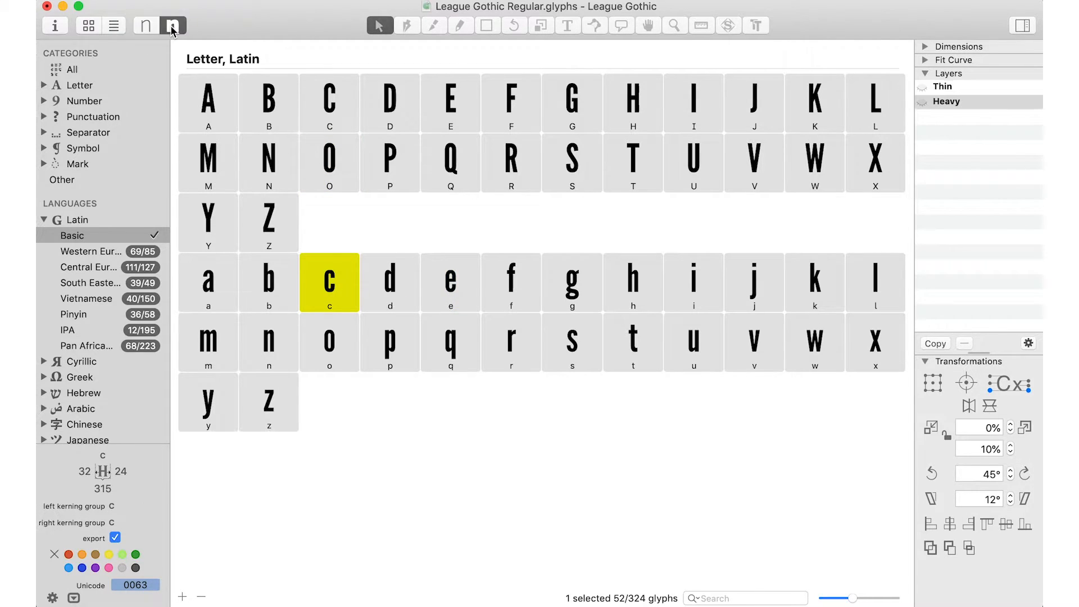
{"action": "left_click", "coordinate": [145, 25]}
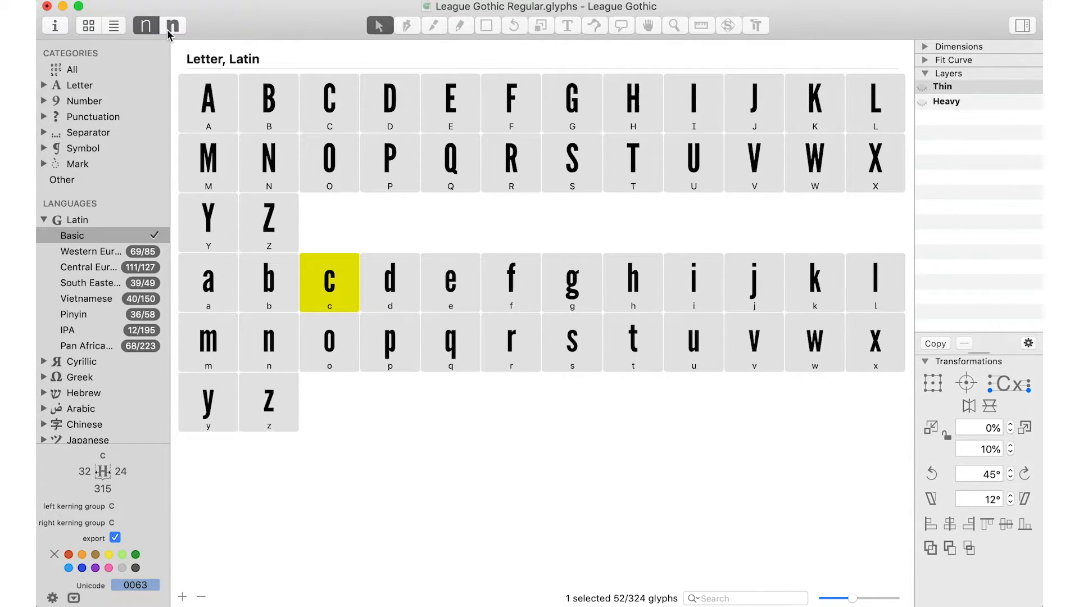
{"action": "left_click", "coordinate": [53, 25]}
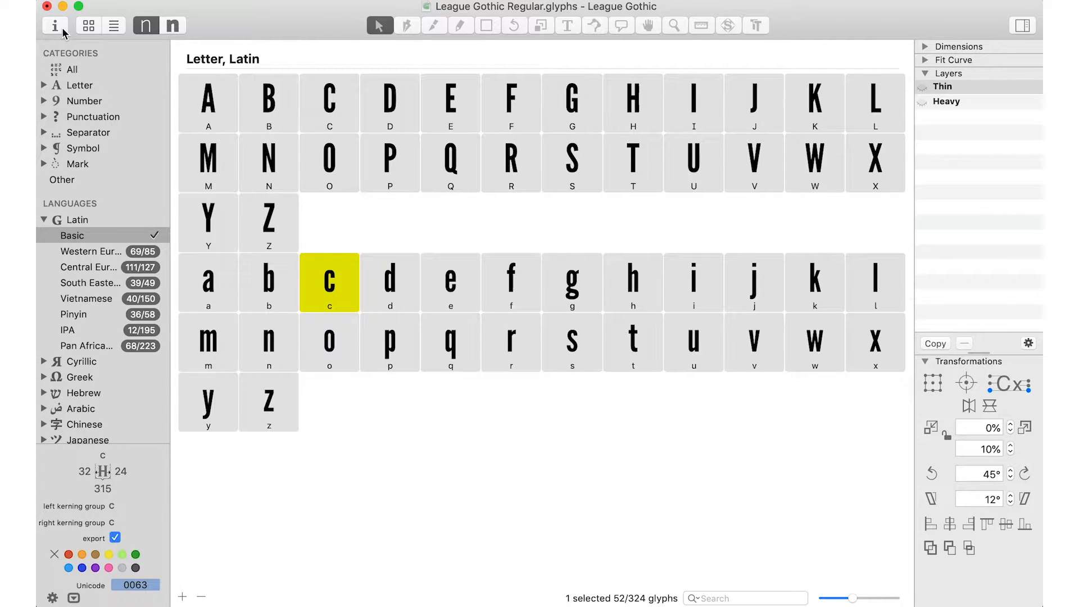
{"action": "mouse_move", "coordinate": [55, 26]}
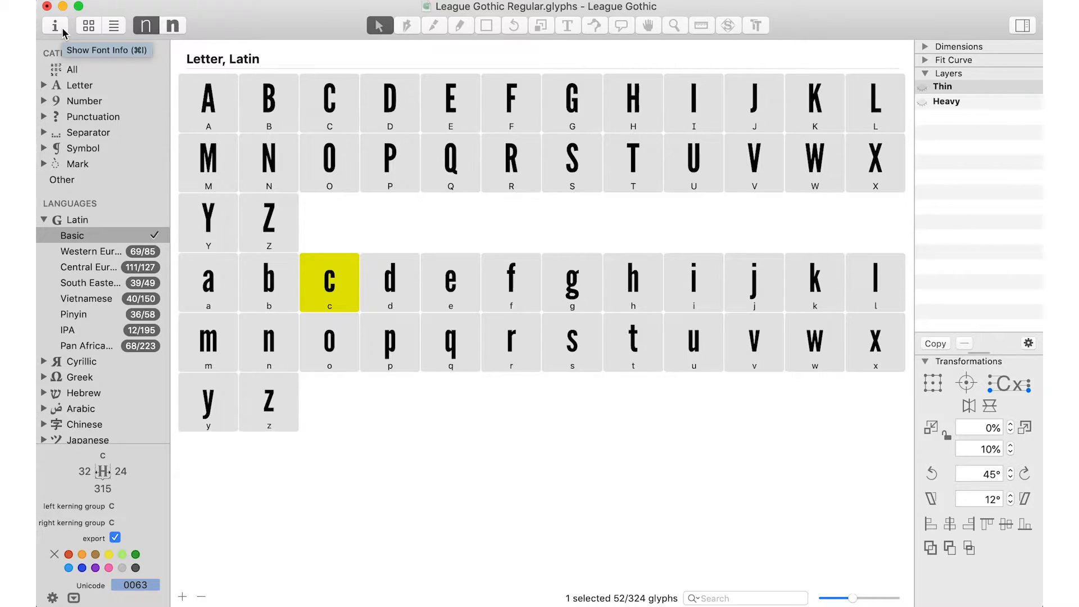
Rename the Regular instance to Thin and set its weight class to Thin
{"action": "left_click", "coordinate": [55, 25]}
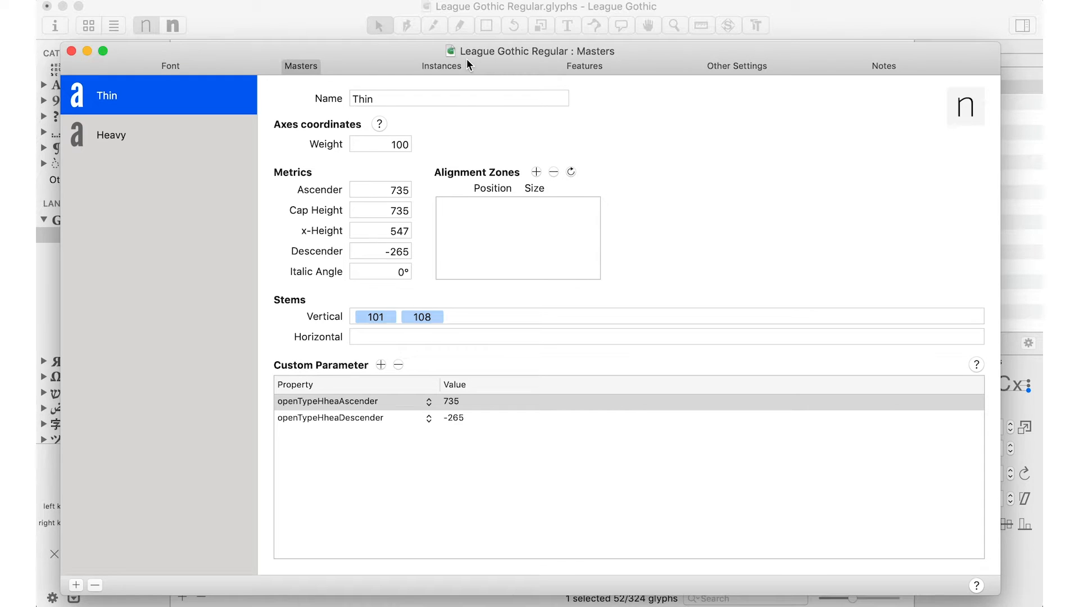
{"action": "left_click", "coordinate": [442, 65]}
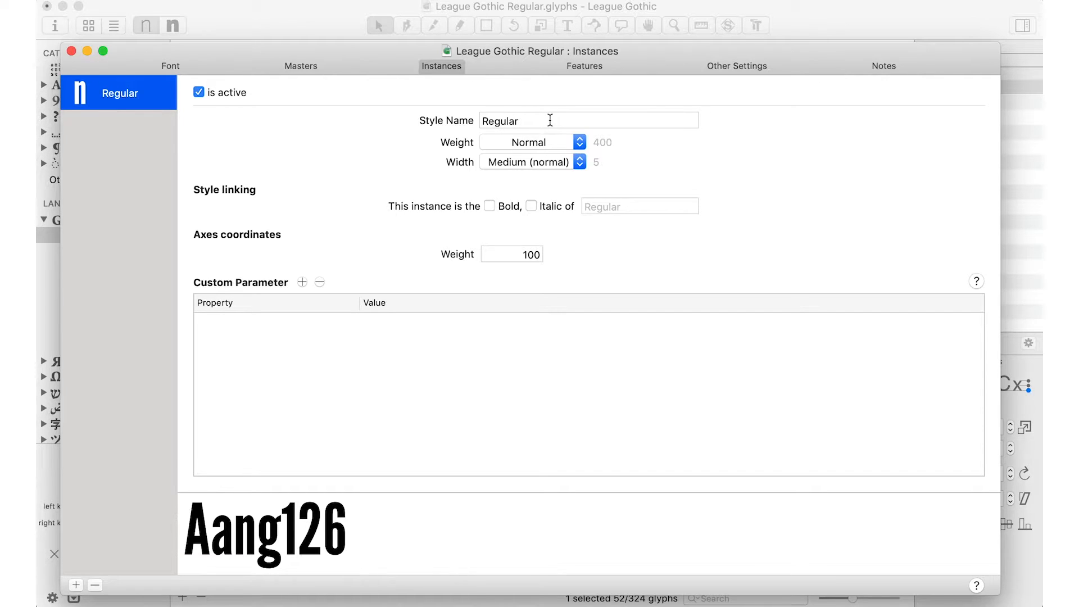
{"action": "type", "text": "Thin"}
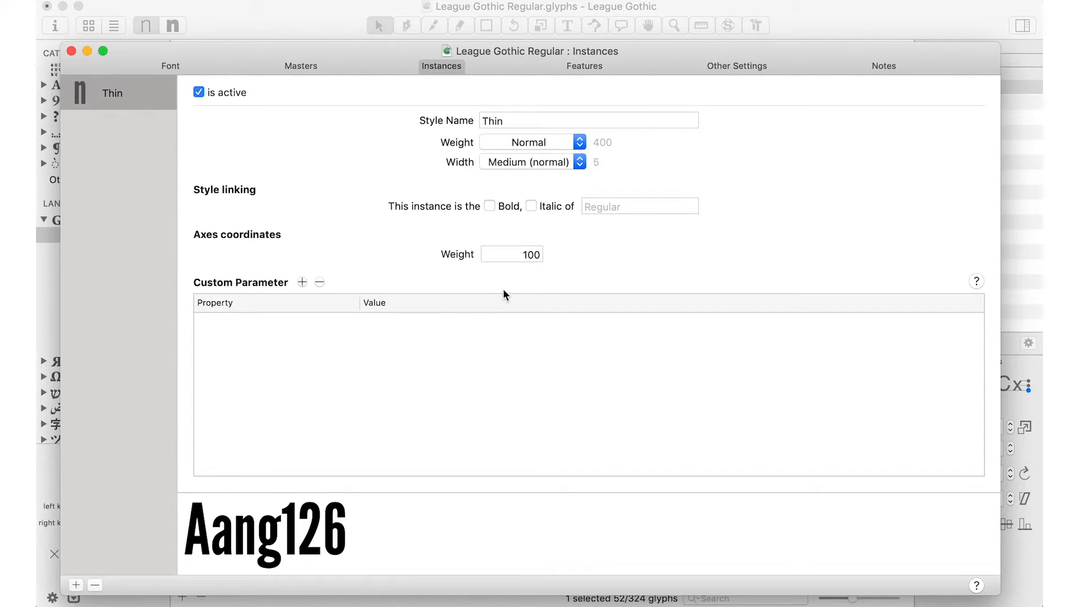
{"action": "left_click", "coordinate": [511, 254]}
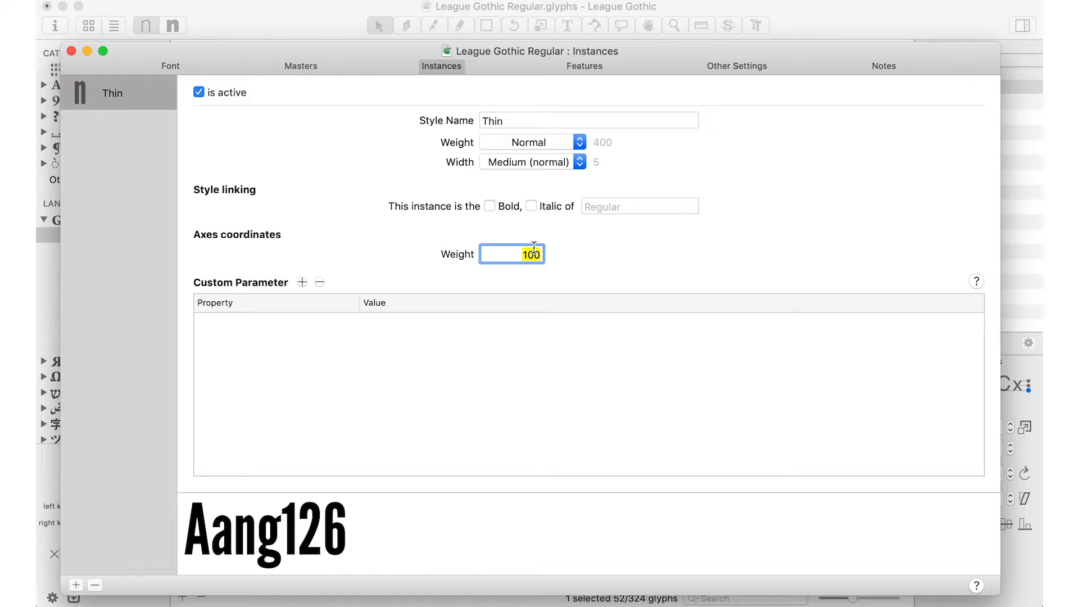
{"action": "left_click", "coordinate": [530, 141]}
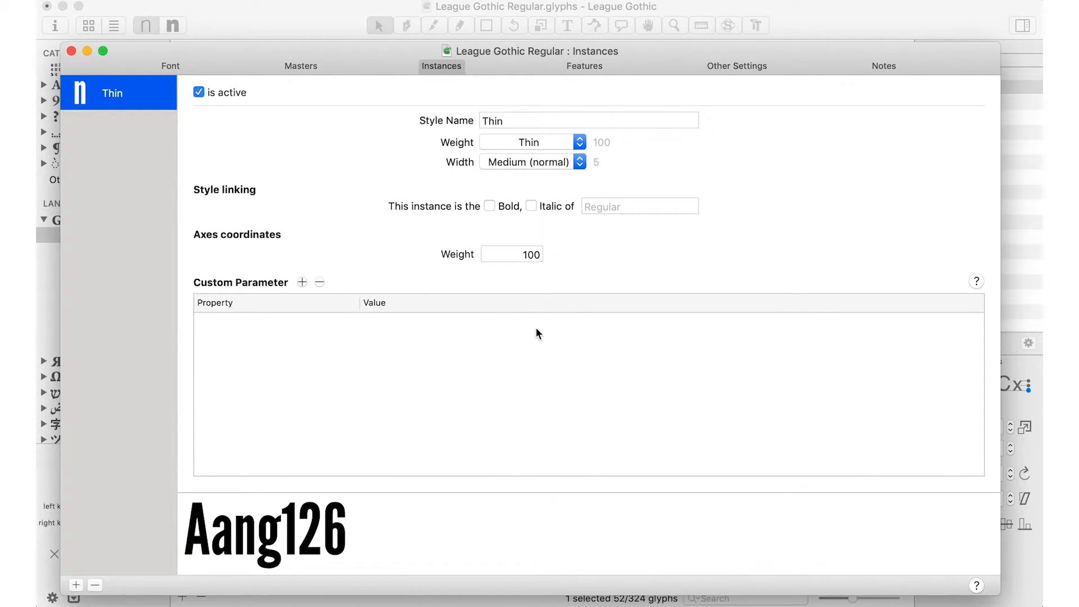
{"action": "mouse_move", "coordinate": [279, 241]}
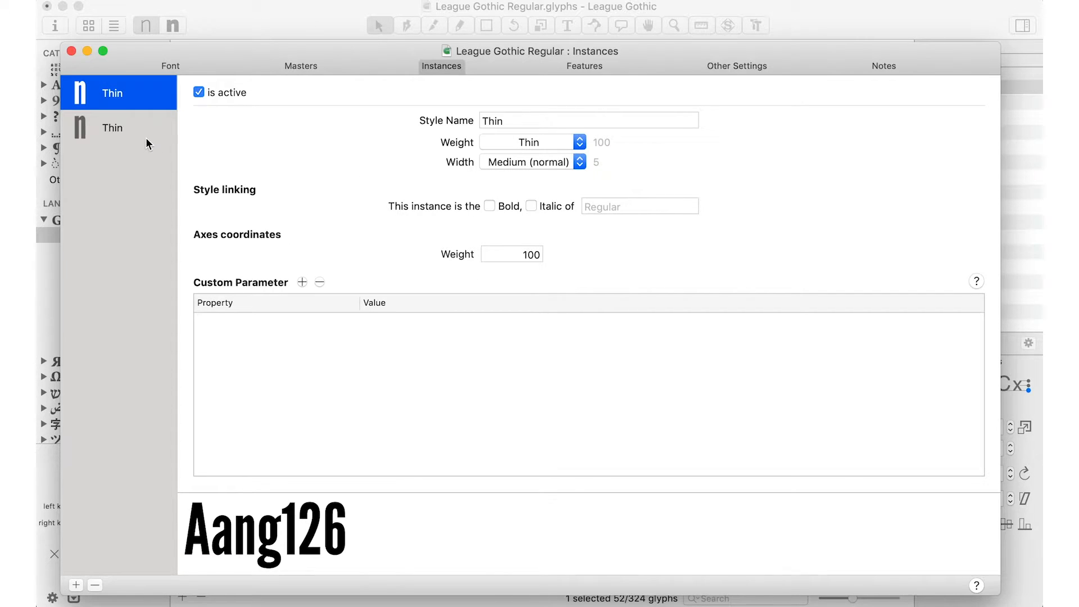
Add instances through Heavy with weight coordinates up to 900, then review Extrabold, Light, Regular
{"action": "left_click", "coordinate": [112, 128]}
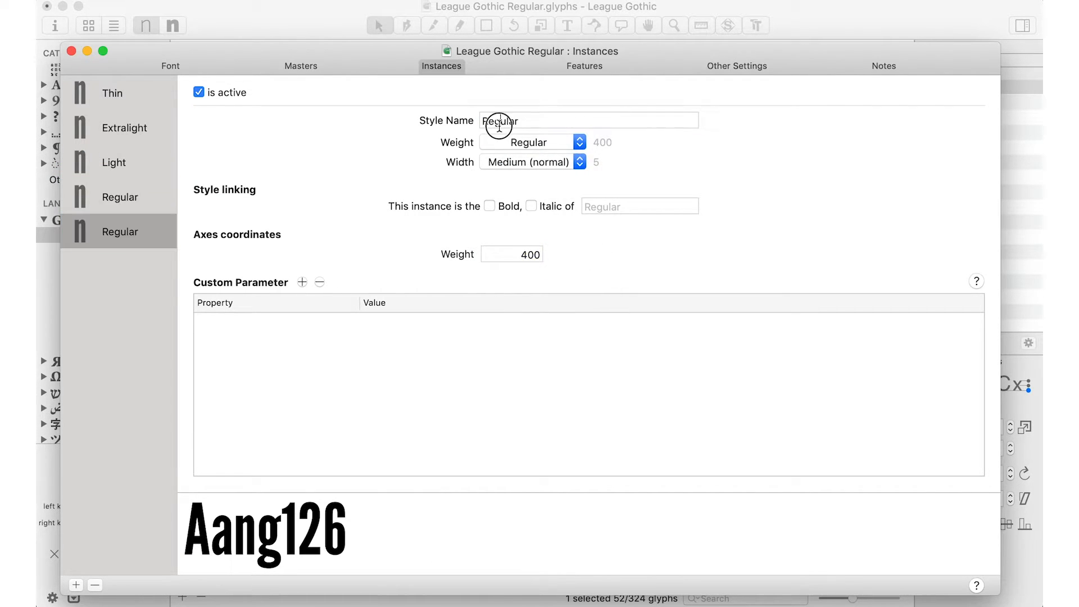
{"action": "type", "text": "Semibold"}
{"action": "type", "text": "70"}
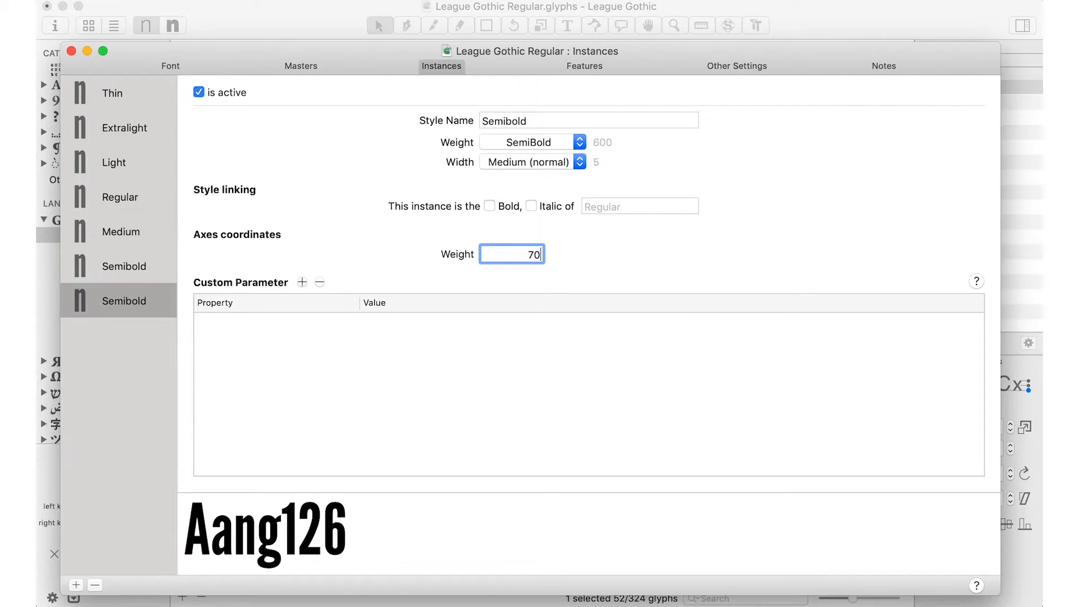
{"action": "left_click", "coordinate": [530, 142]}
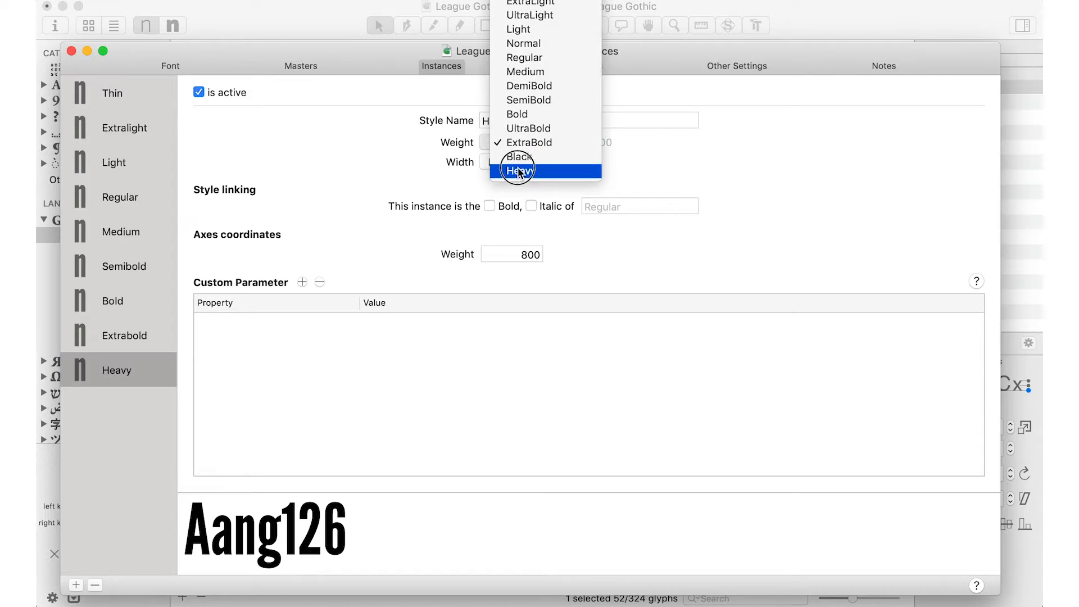
{"action": "left_click", "coordinate": [518, 170]}
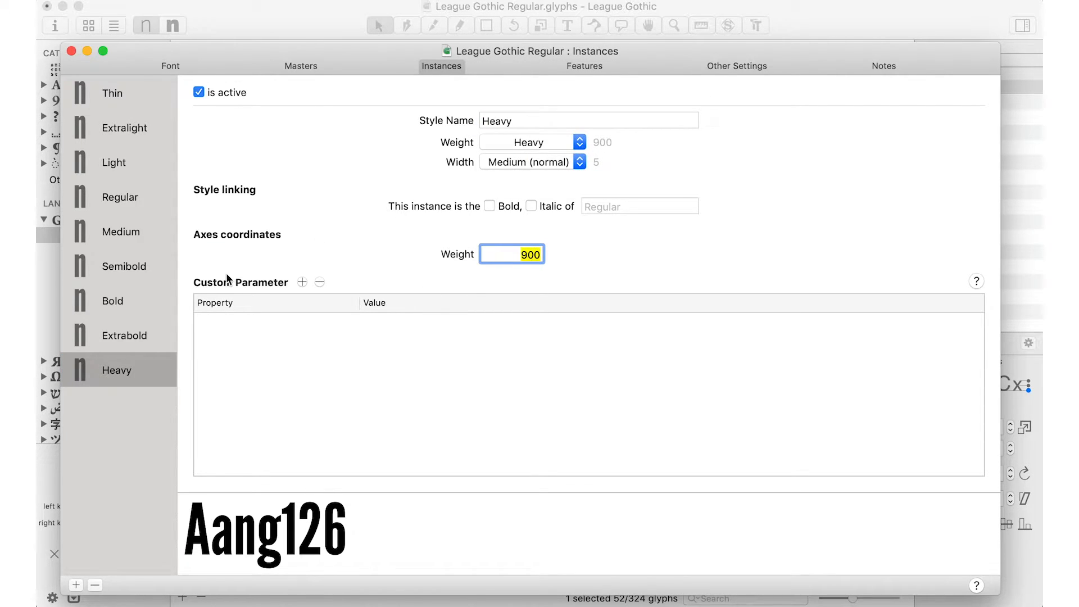
{"action": "left_click", "coordinate": [124, 334]}
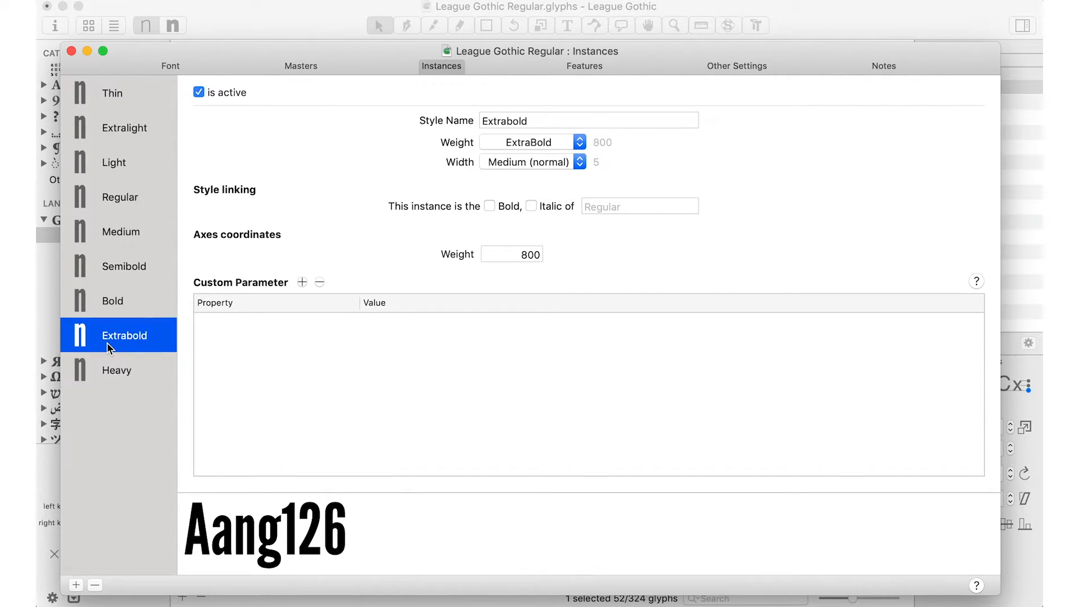
{"action": "left_click", "coordinate": [114, 161]}
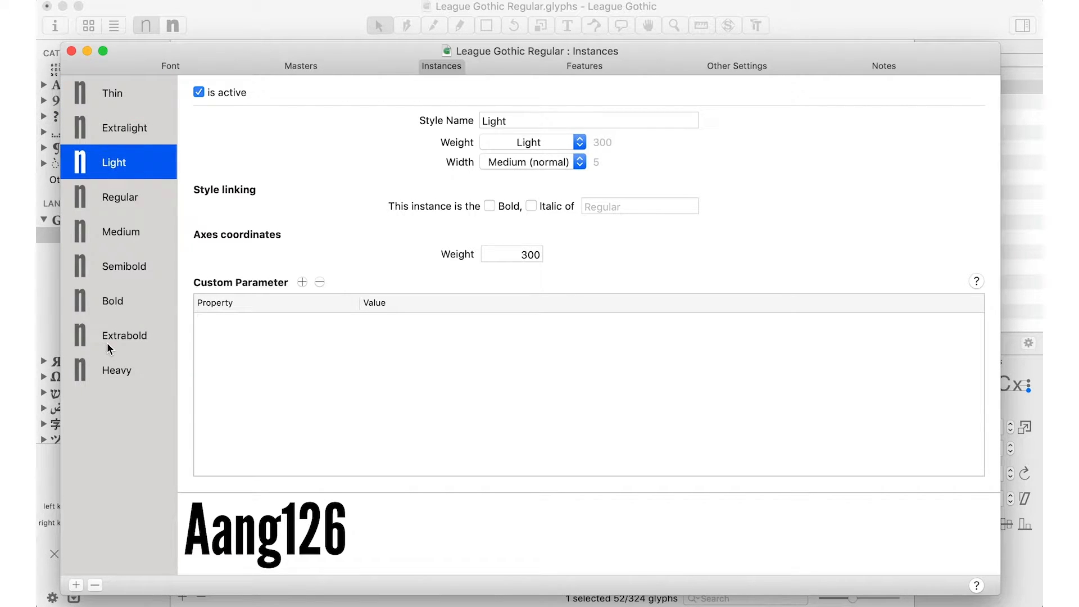
{"action": "left_click", "coordinate": [120, 196]}
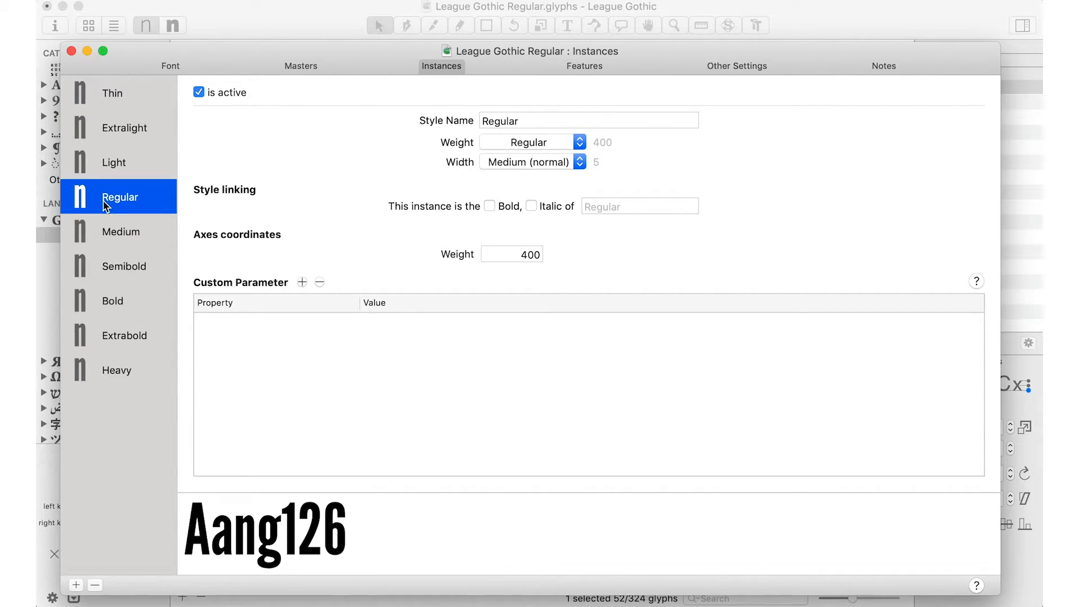
{"action": "mouse_move", "coordinate": [95, 231]}
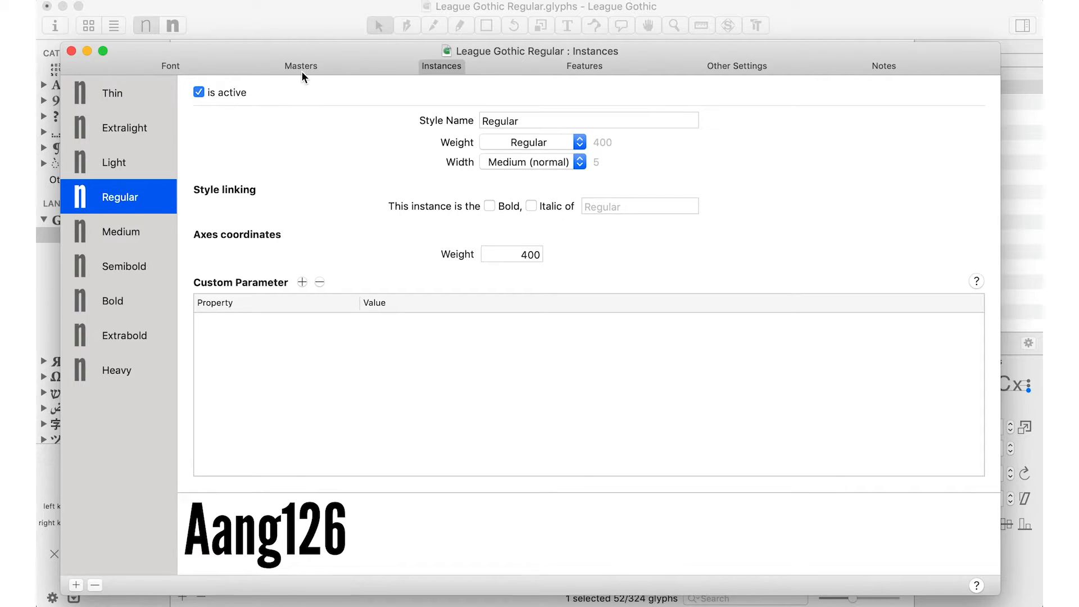
Review the masters and the Heavy instance in Font Info, then close the window
{"action": "left_click", "coordinate": [300, 65]}
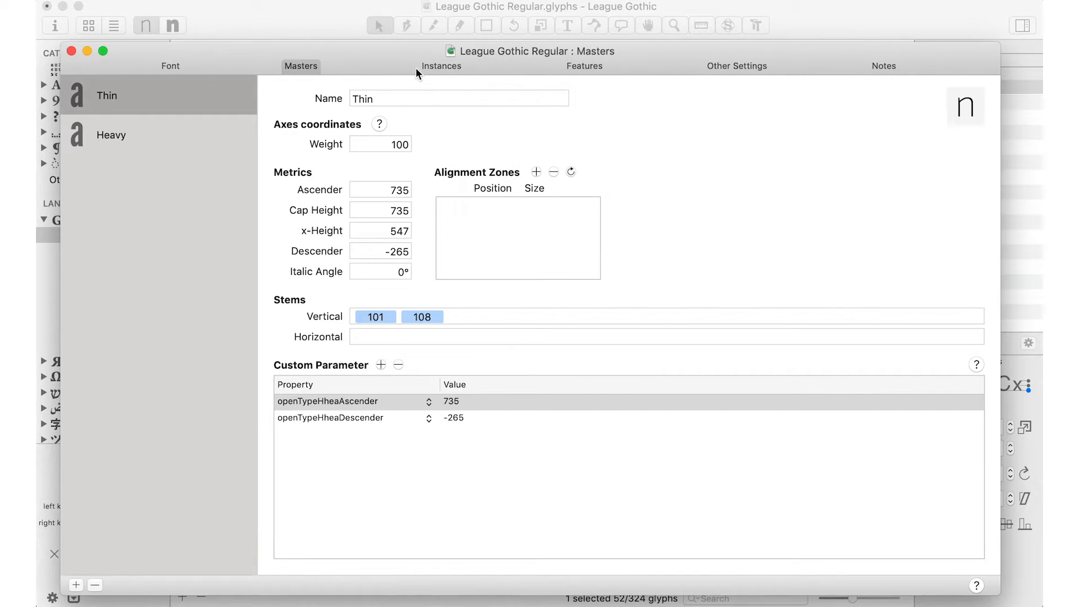
{"action": "left_click", "coordinate": [442, 67]}
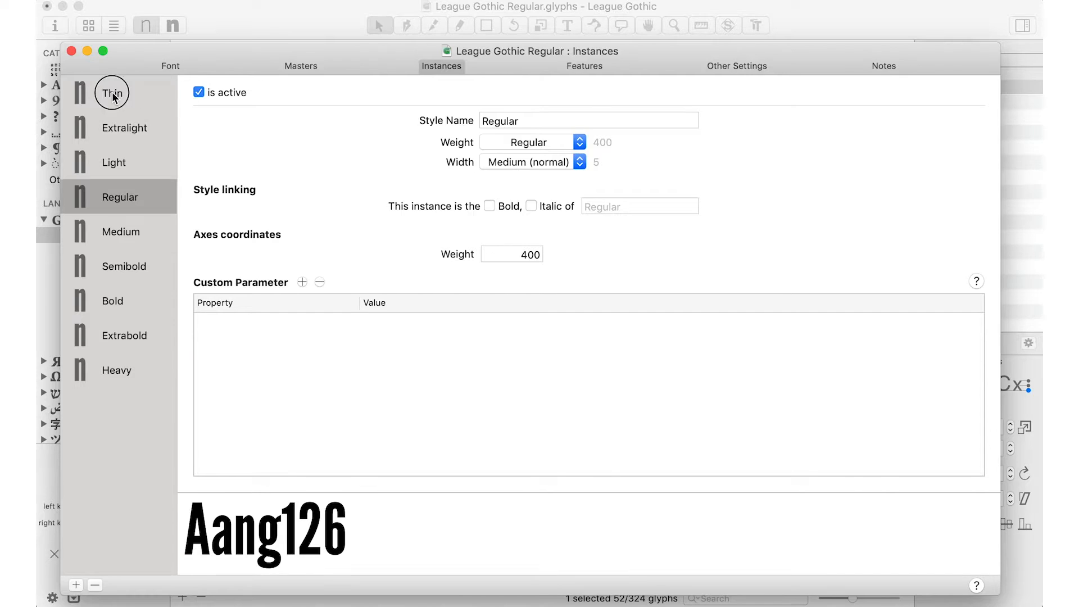
{"action": "left_click", "coordinate": [117, 370]}
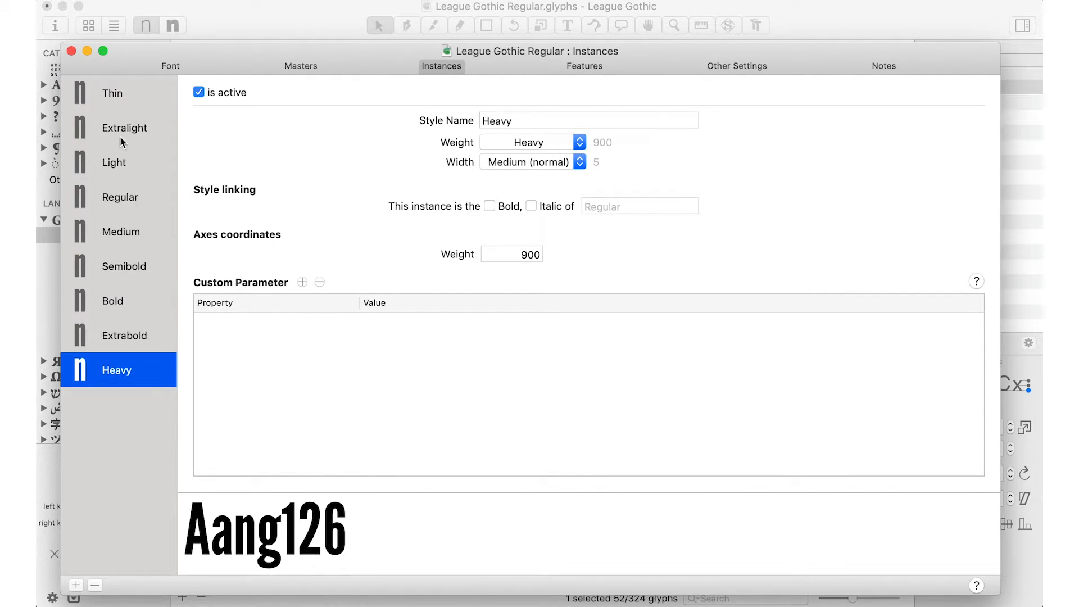
{"action": "left_click", "coordinate": [300, 65]}
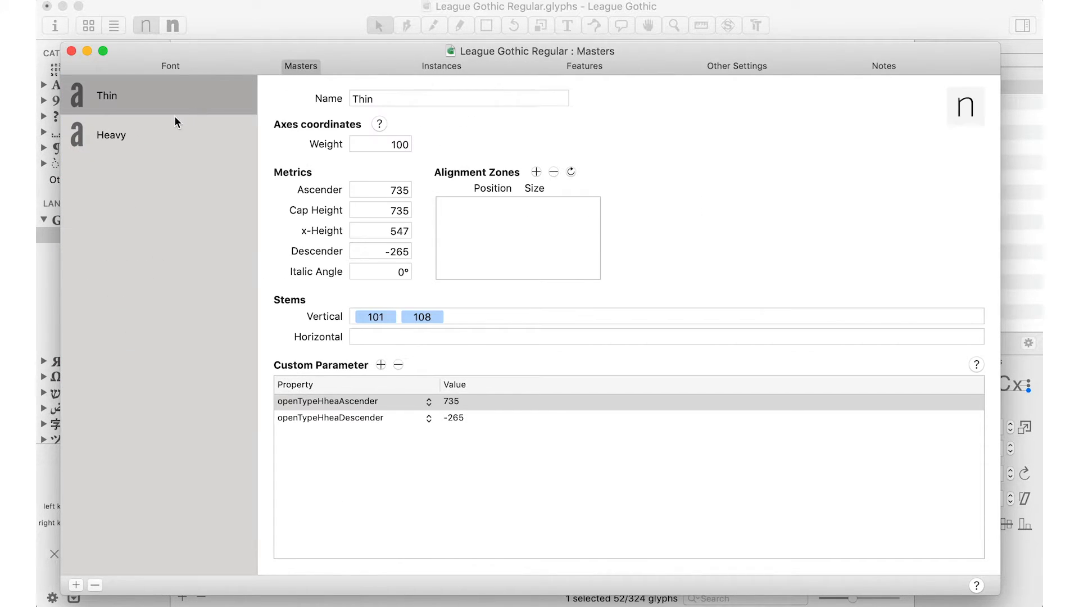
{"action": "left_click", "coordinate": [172, 26]}
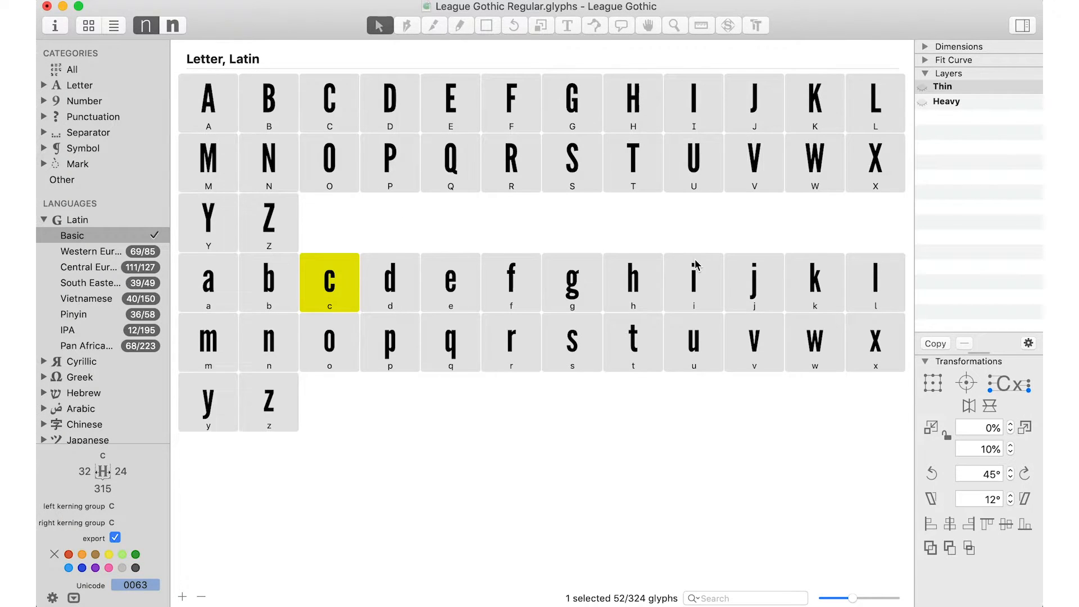
Open the n glyph for editing and switch between its Thin and Heavy masters
{"action": "double_click", "coordinate": [269, 342]}
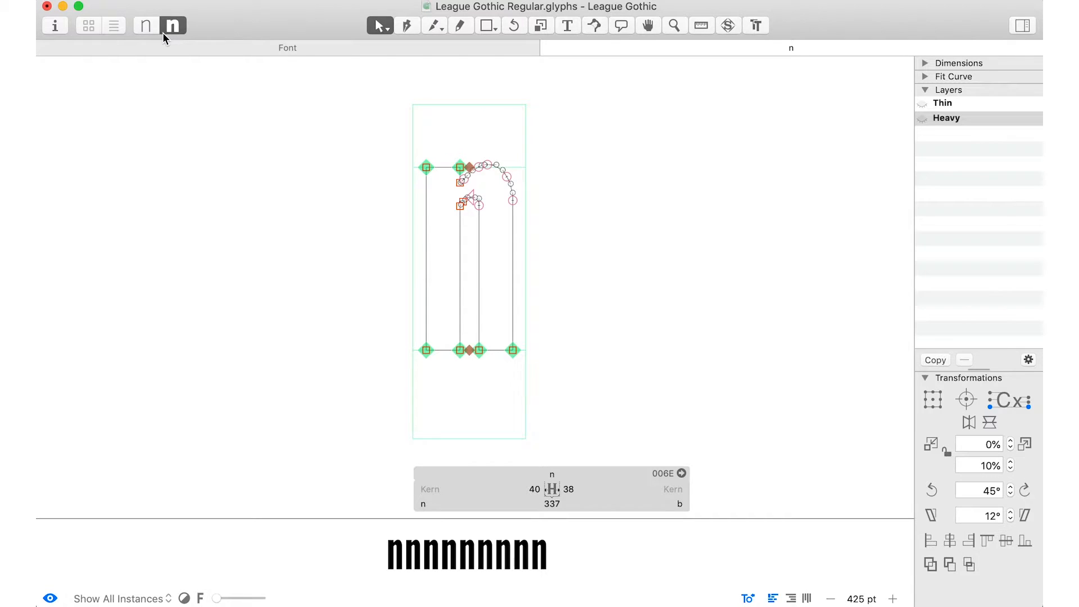
{"action": "left_click", "coordinate": [145, 25]}
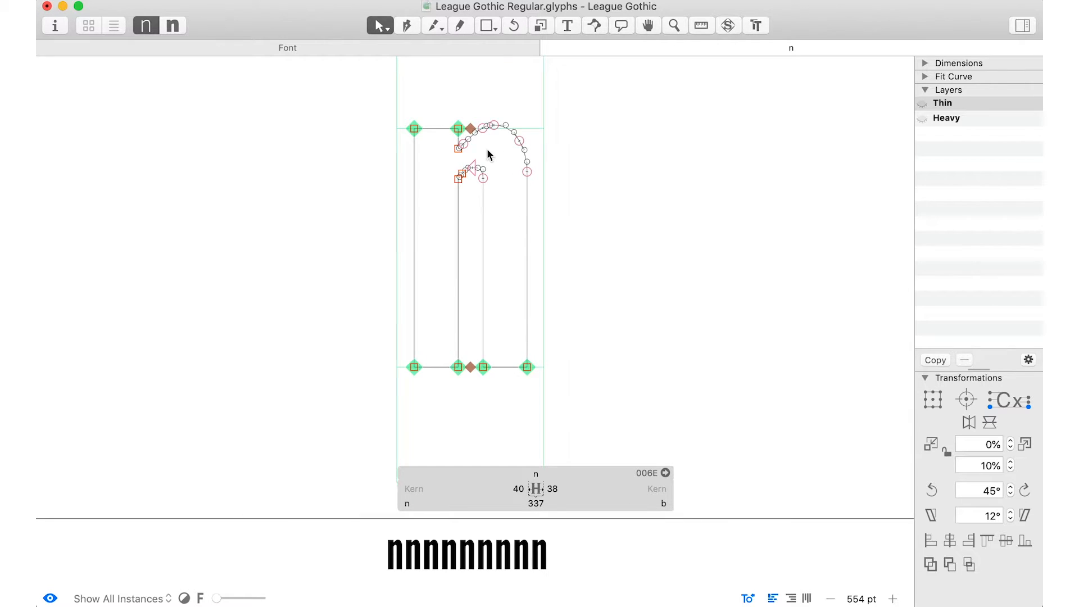
{"action": "left_click", "coordinate": [946, 117]}
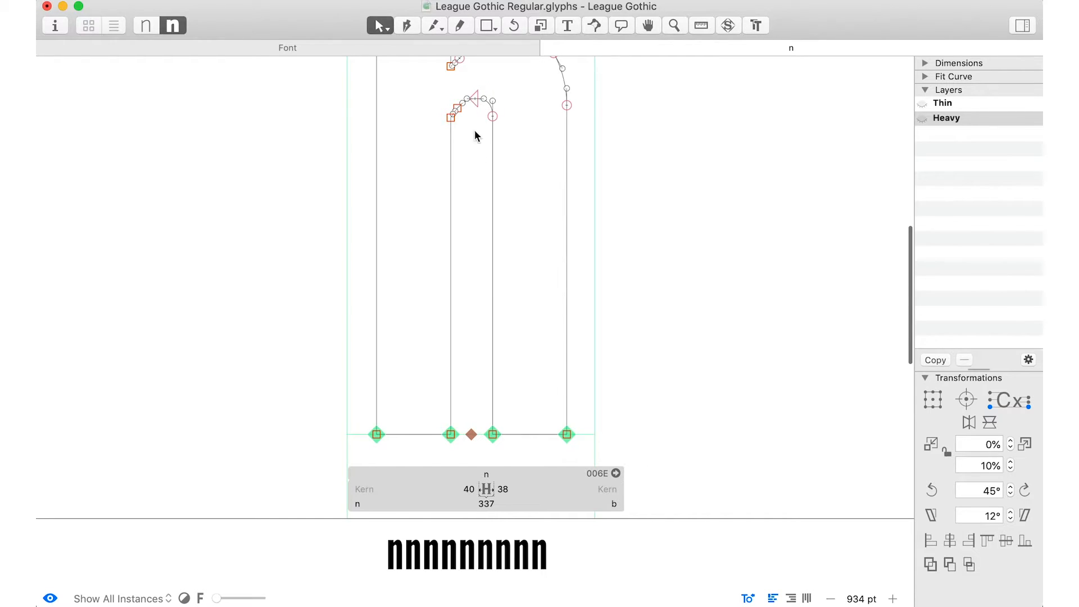
{"action": "mouse_move", "coordinate": [477, 104]}
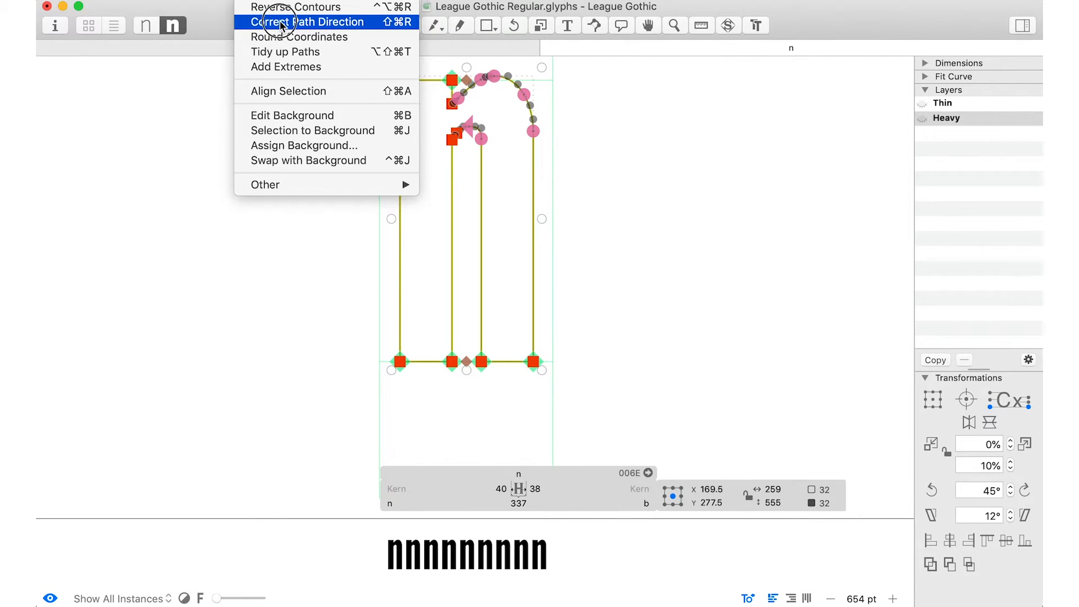
Correct the n's path direction and switch editing to its Thin master layer
{"action": "left_click", "coordinate": [309, 22]}
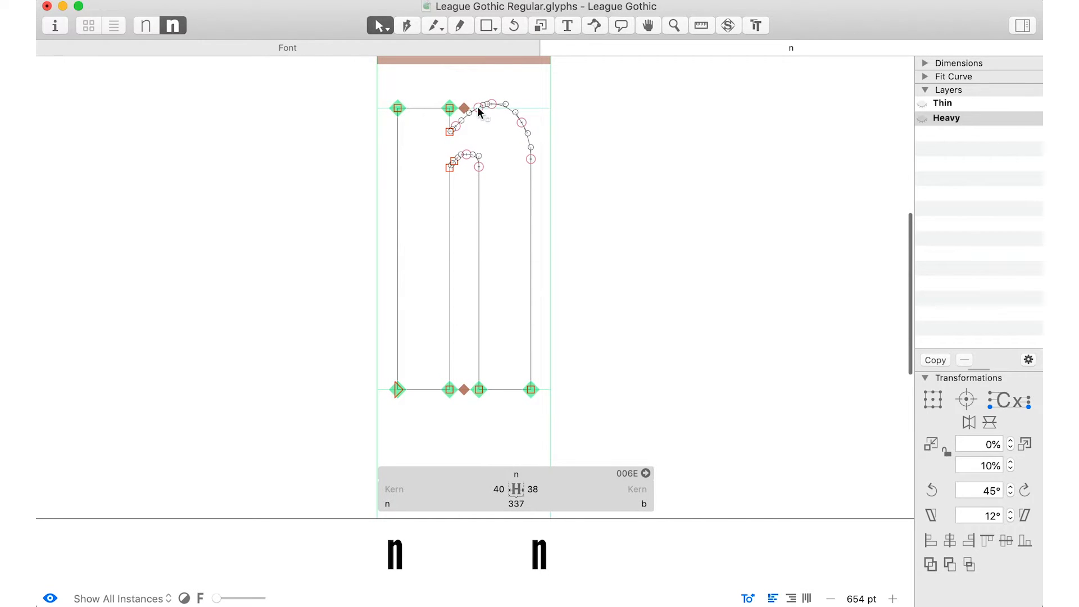
{"action": "mouse_move", "coordinate": [267, 170]}
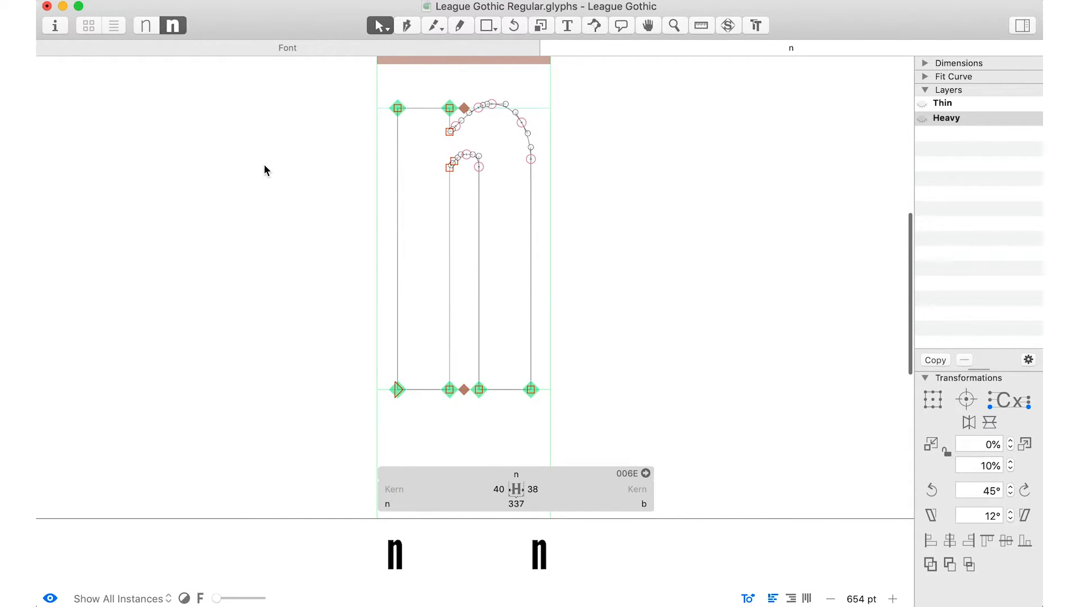
{"action": "left_click", "coordinate": [943, 102]}
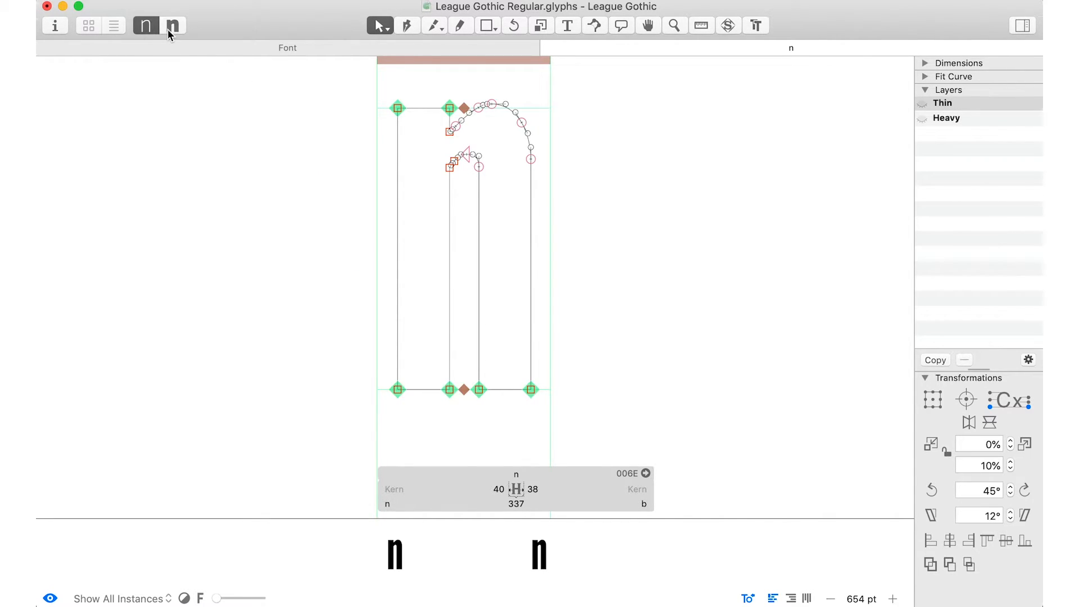
{"action": "left_click", "coordinate": [173, 25]}
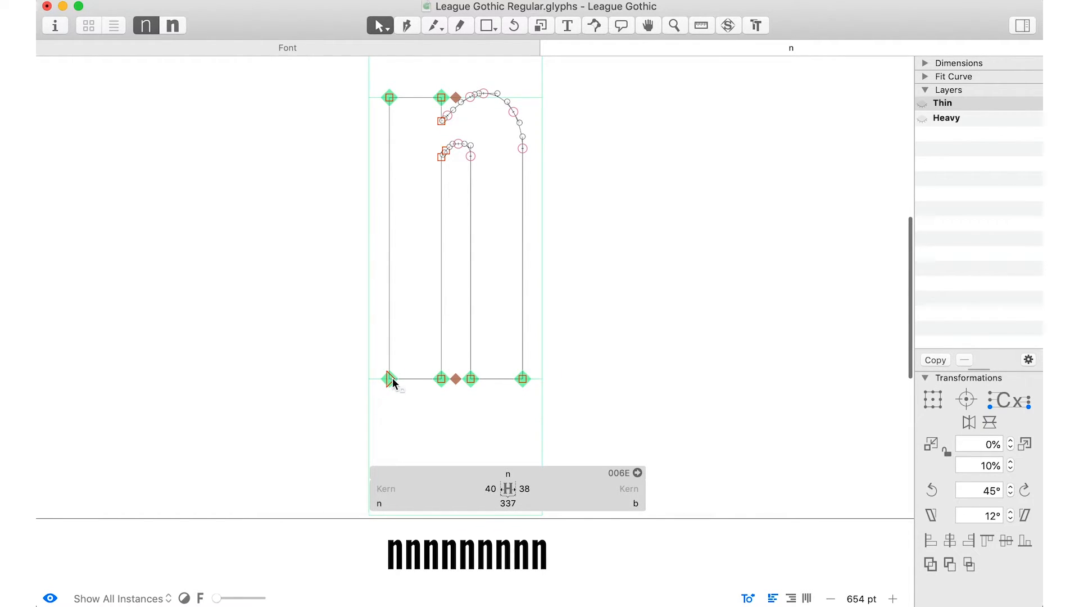
{"action": "left_click_drag", "start_coordinate": [389, 378], "coordinate": [404, 368]}
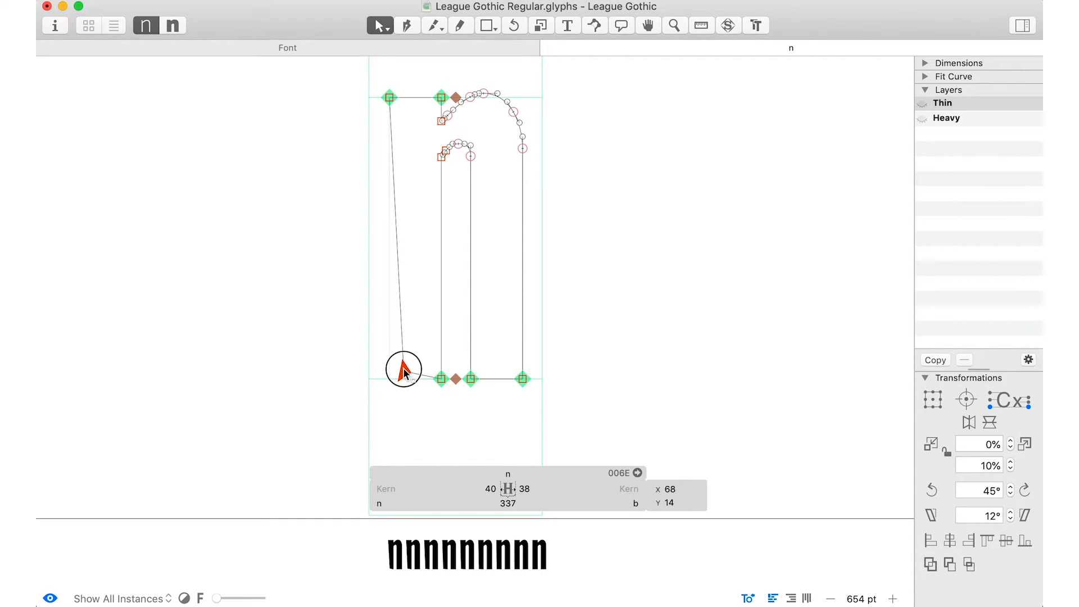
{"action": "left_click_drag", "start_coordinate": [403, 370], "coordinate": [203, 356]}
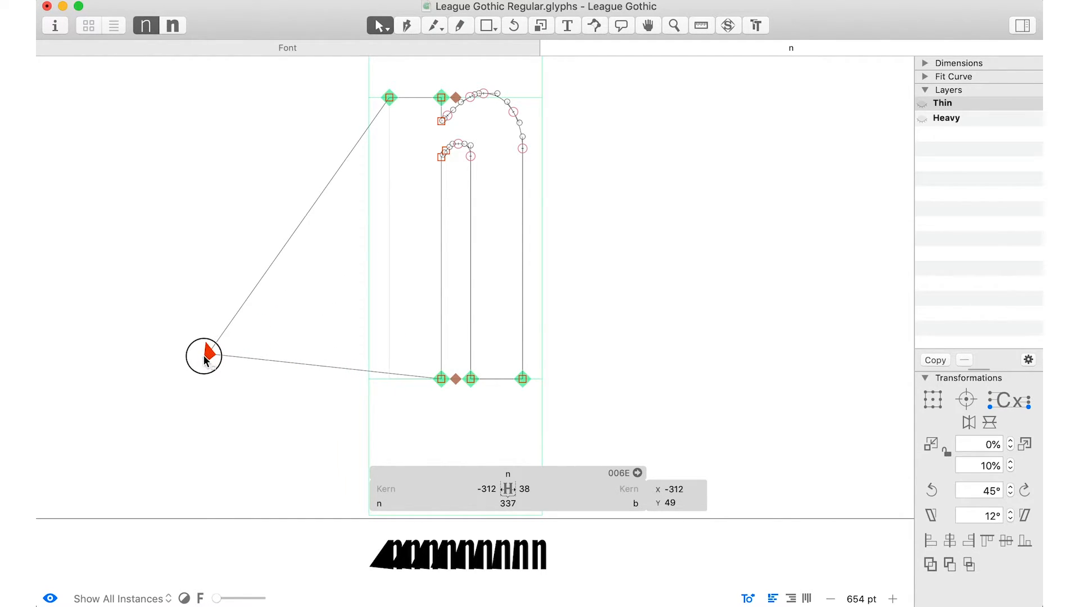
{"action": "left_click_drag", "start_coordinate": [204, 355], "coordinate": [161, 378]}
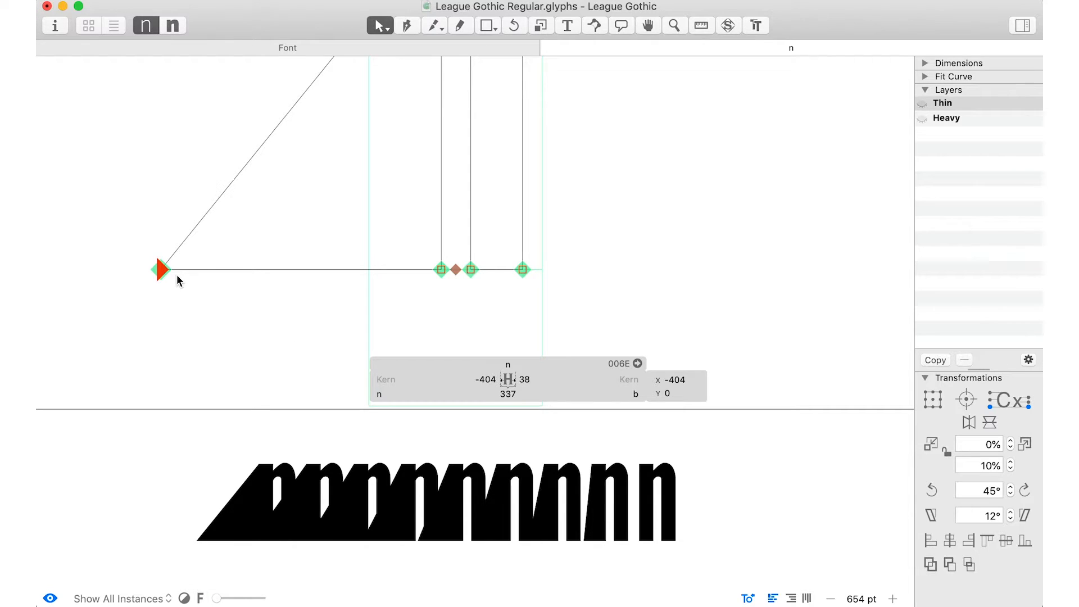
{"action": "left_click_drag", "start_coordinate": [160, 269], "coordinate": [398, 269]}
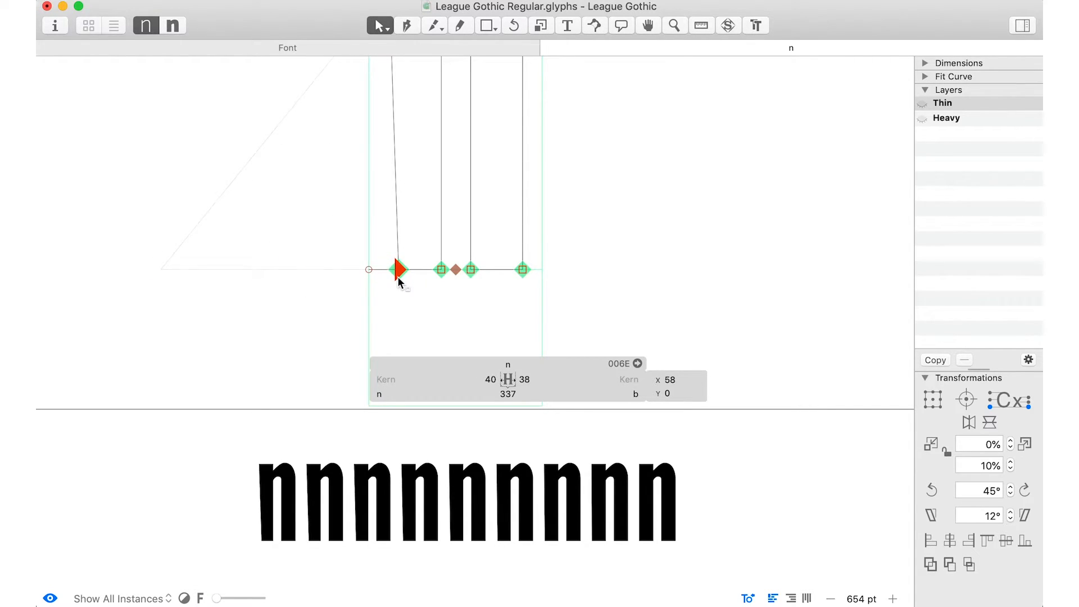
{"action": "left_click_drag", "start_coordinate": [399, 269], "coordinate": [354, 269]}
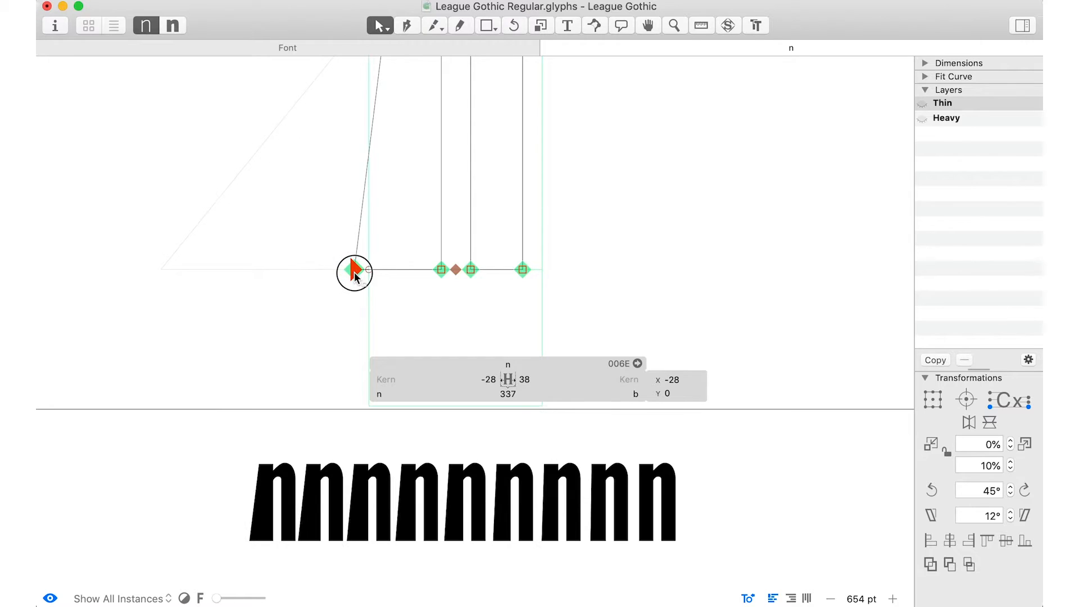
{"action": "left_click_drag", "start_coordinate": [355, 270], "coordinate": [389, 270]}
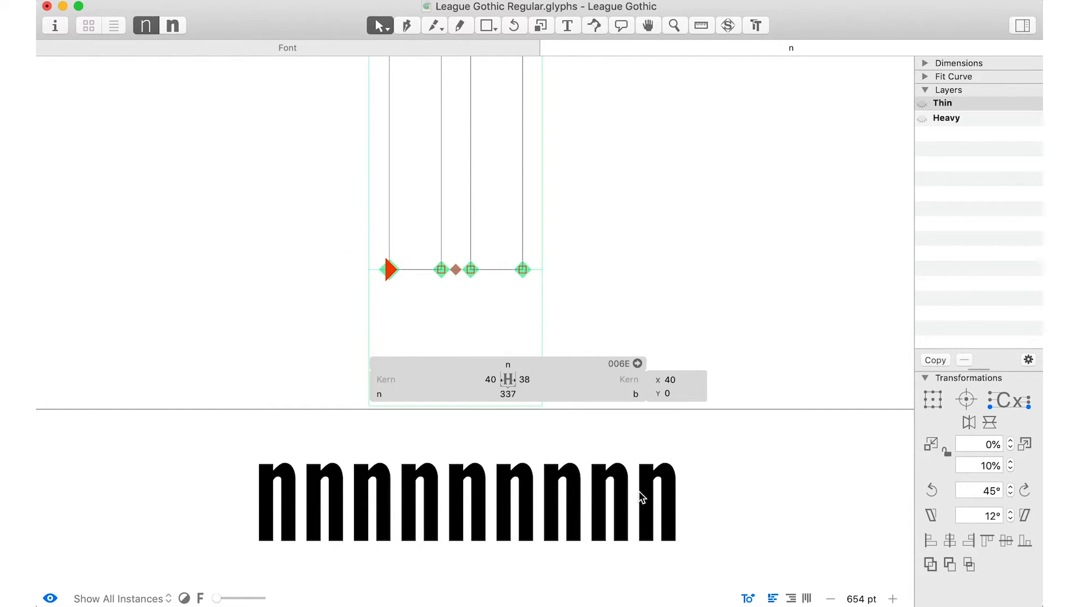
{"action": "mouse_move", "coordinate": [214, 49]}
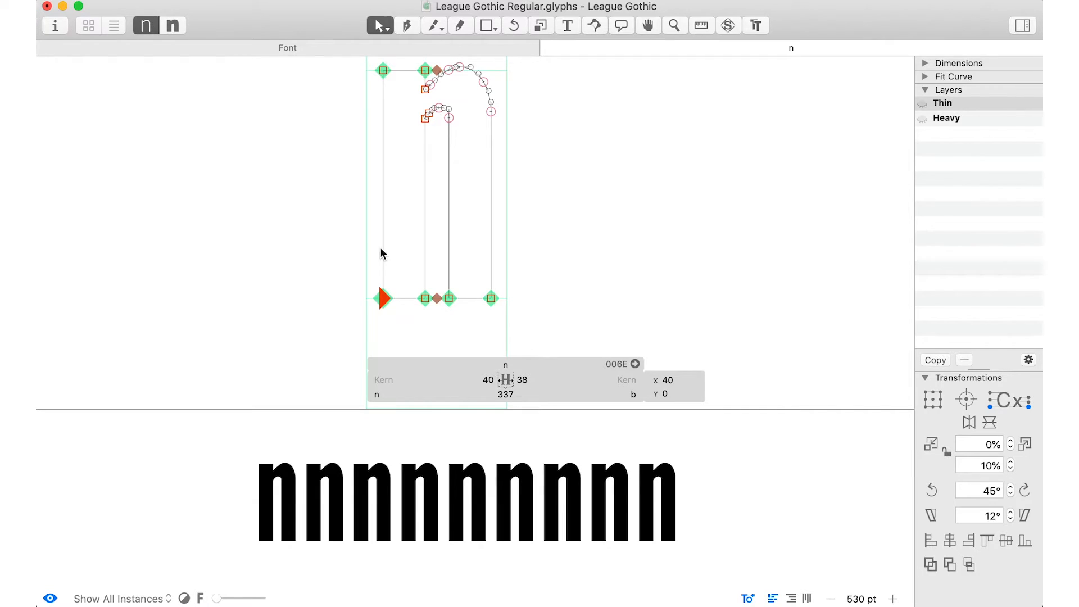
Delete the Thin n's stem nodes so only the curved shoulder outline remains
{"action": "left_click", "coordinate": [382, 71]}
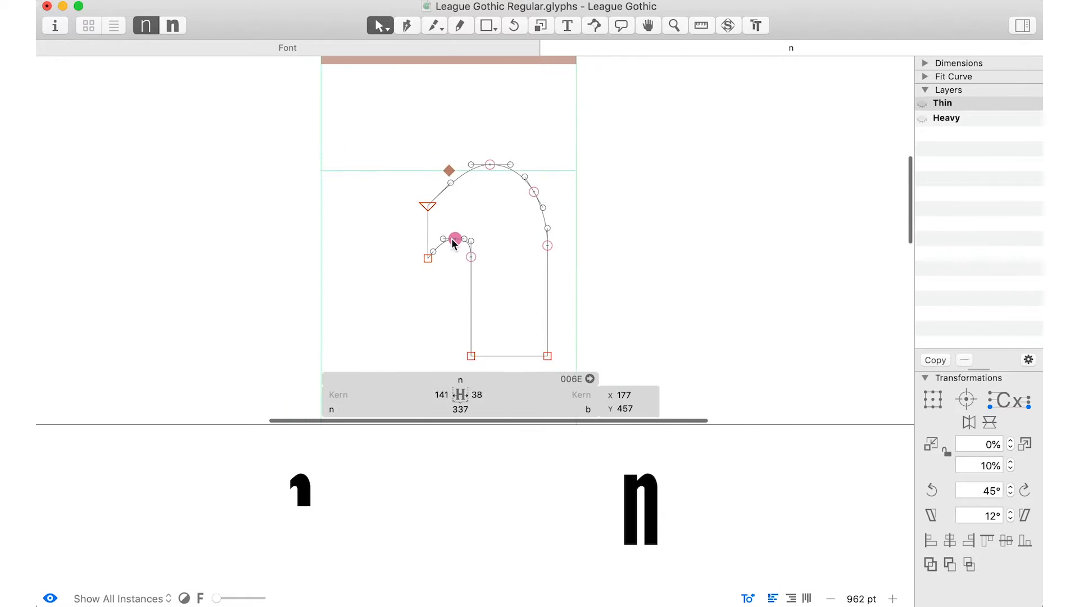
{"action": "left_click", "coordinate": [567, 26]}
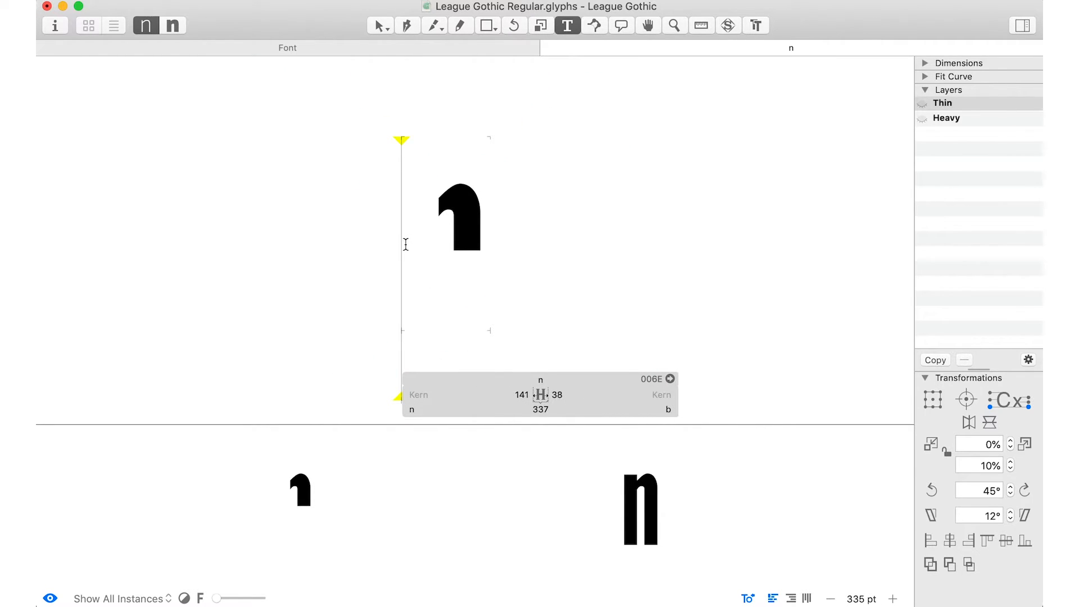
Type b before and h after n, then select the trimmed n shoulder outline
{"action": "type", "text": "bh"}
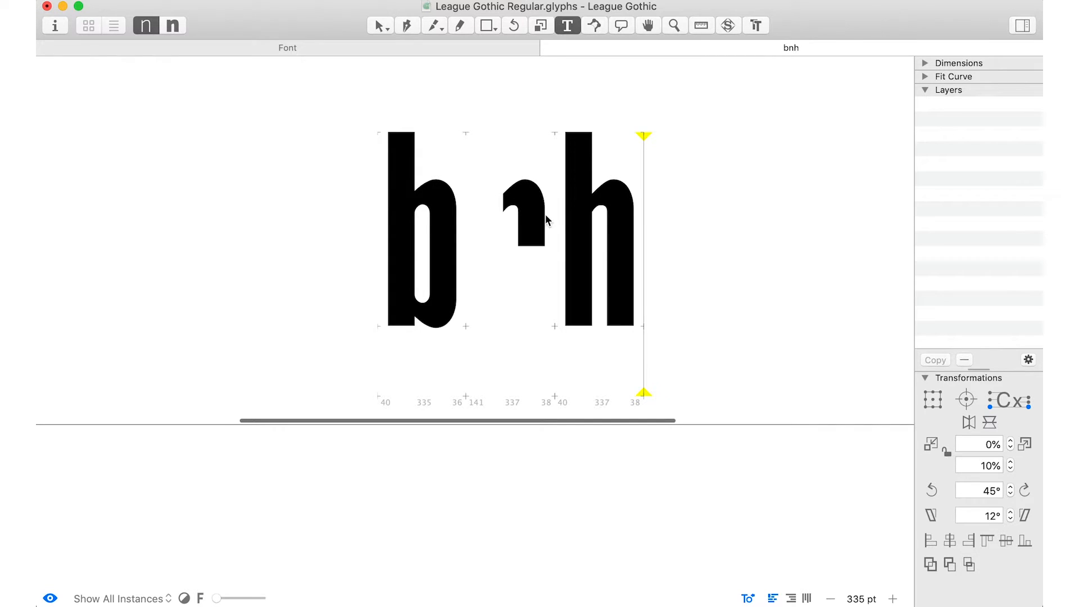
{"action": "left_click", "coordinate": [379, 25]}
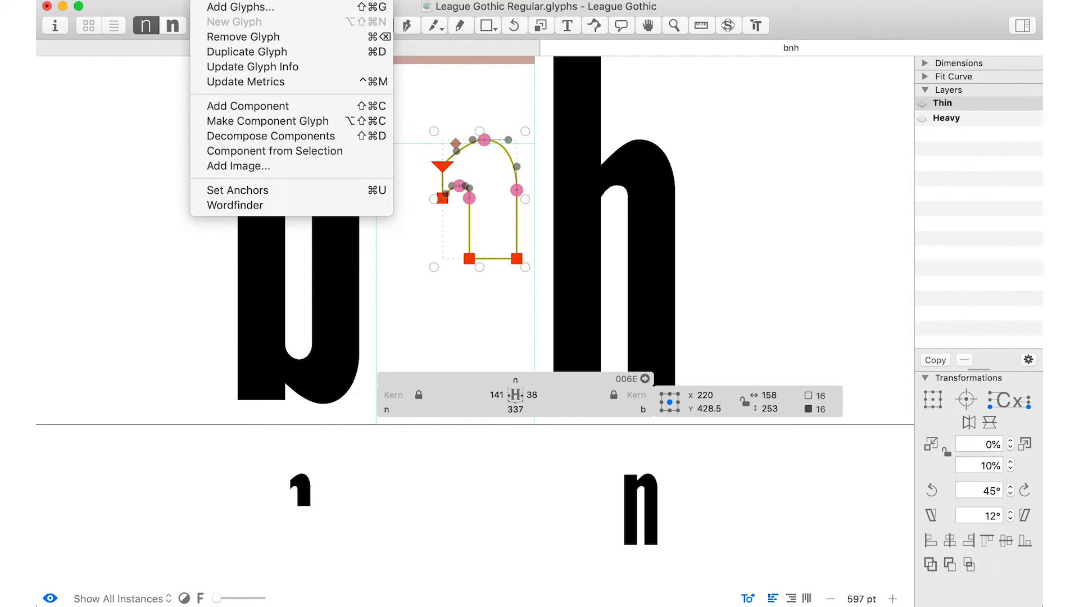
Make the selected shoulder a component glyph named lowercase-curve via Component from Selection
{"action": "left_click", "coordinate": [267, 121]}
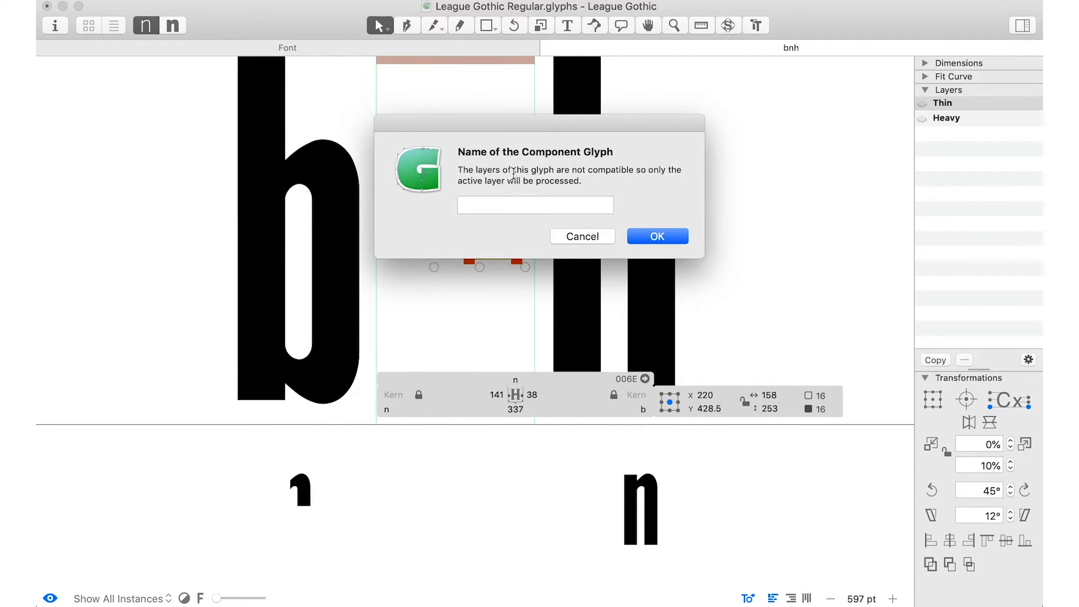
{"action": "left_click", "coordinate": [535, 205]}
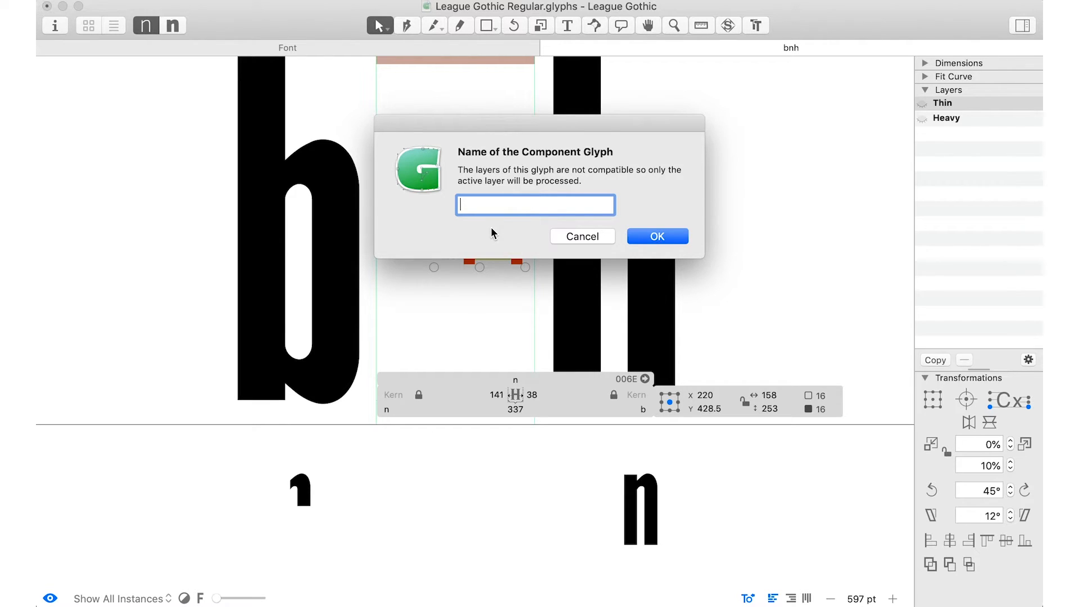
{"action": "type", "text": "lowercase-curve"}
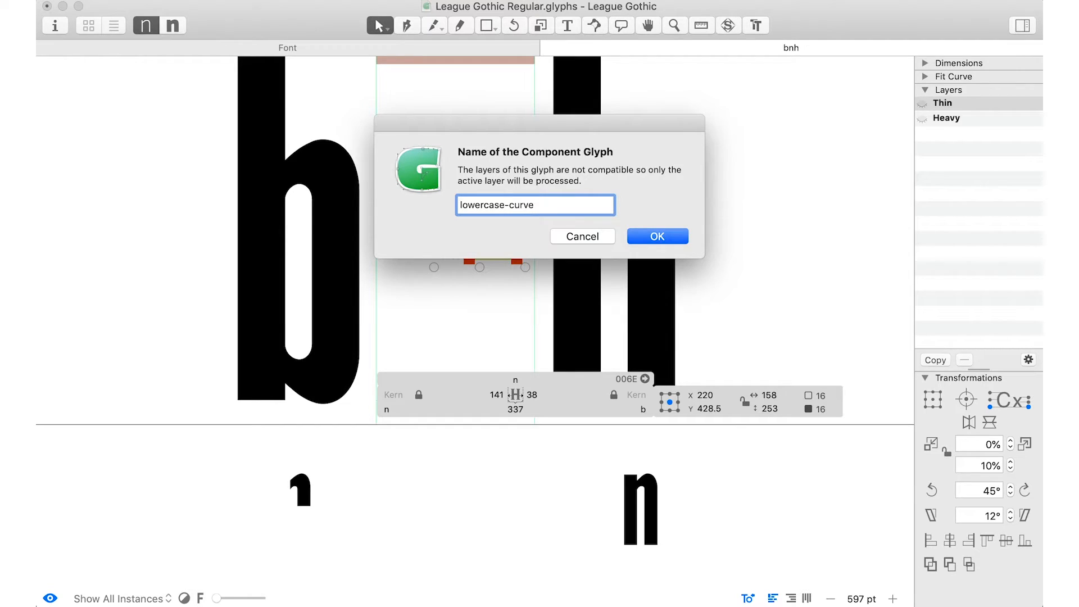
{"action": "left_click", "coordinate": [656, 236]}
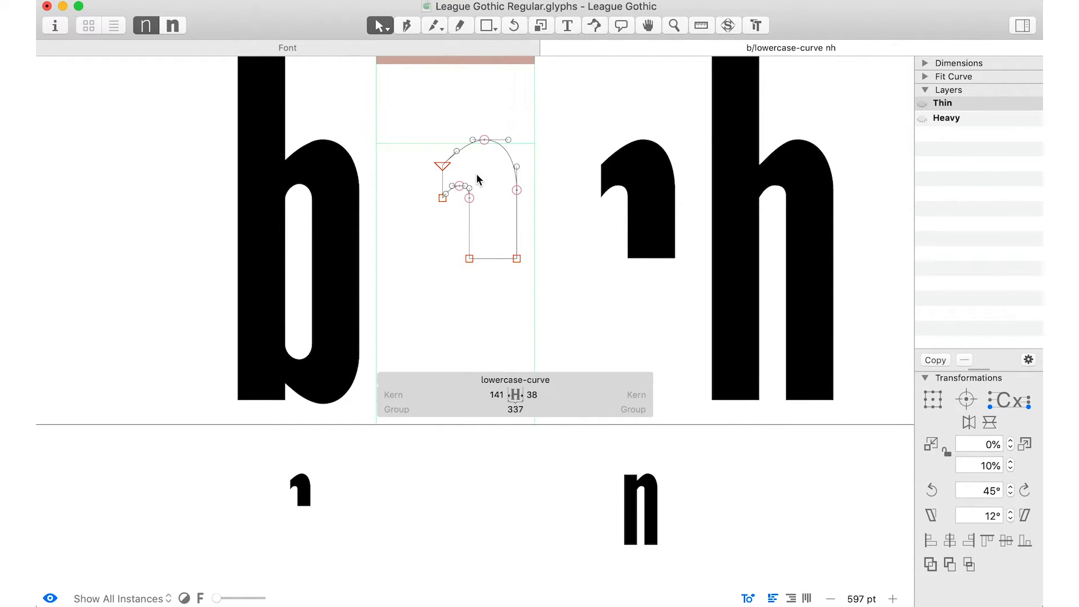
{"action": "left_click", "coordinate": [471, 394]}
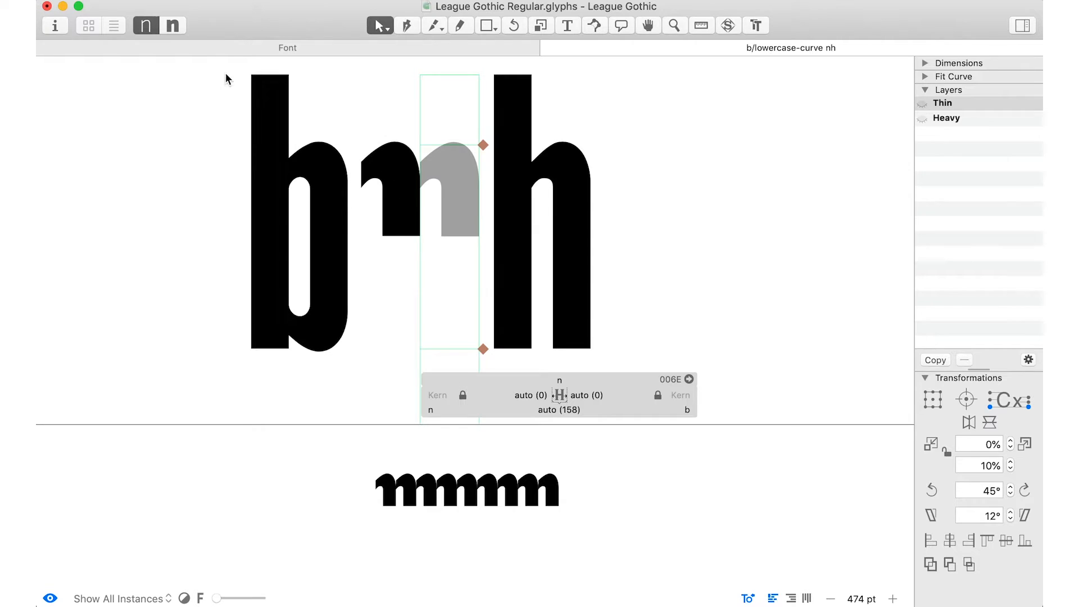
Check that n uses the grey lowercase-curve component with an automatic width of 158
{"action": "left_click", "coordinate": [449, 189]}
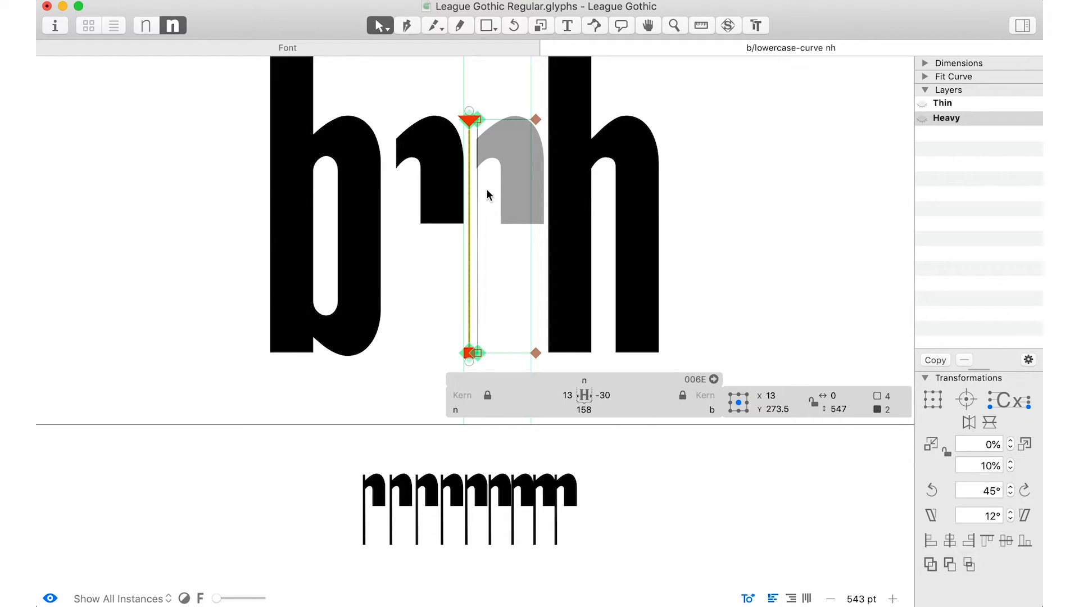
{"action": "mouse_move", "coordinate": [523, 331]}
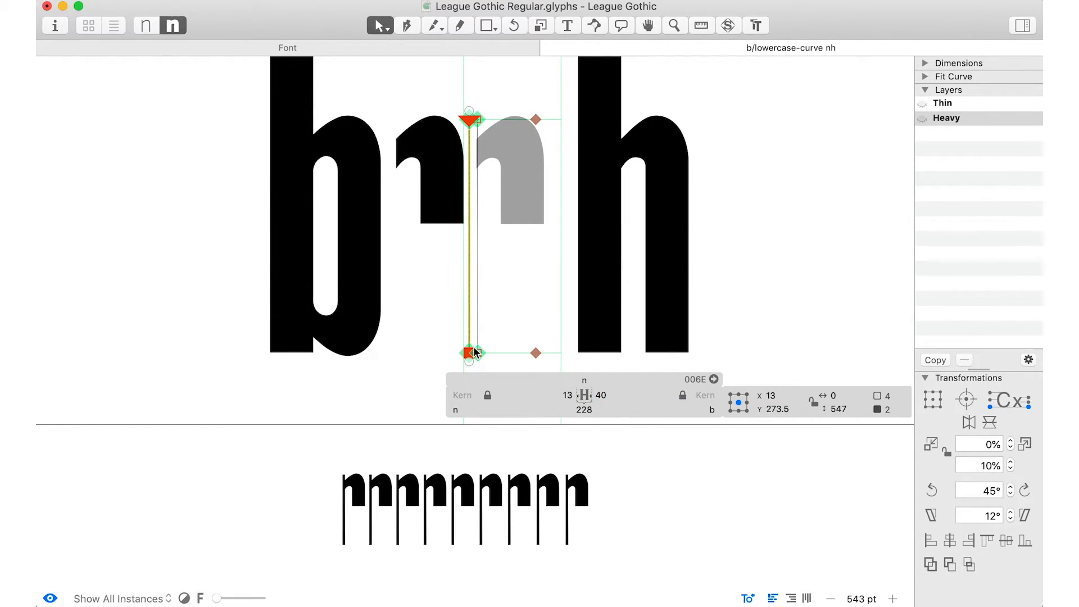
Drag the Heavy n's stem left under the lowercase-curve shoulder, making n 385 wide
{"action": "left_click_drag", "start_coordinate": [472, 353], "coordinate": [458, 353]}
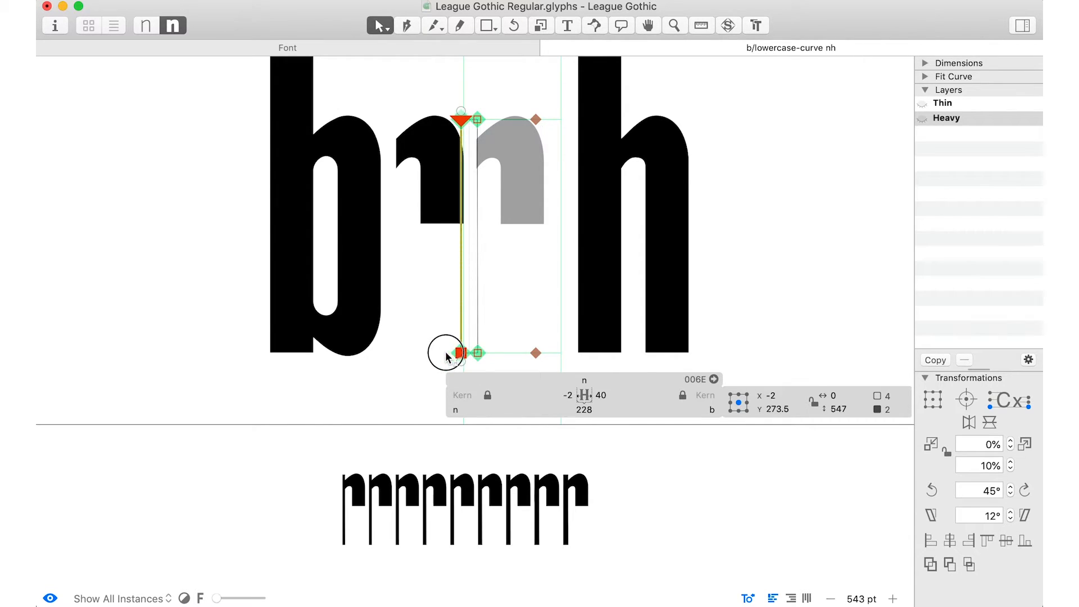
{"action": "left_click_drag", "start_coordinate": [459, 352], "coordinate": [408, 352]}
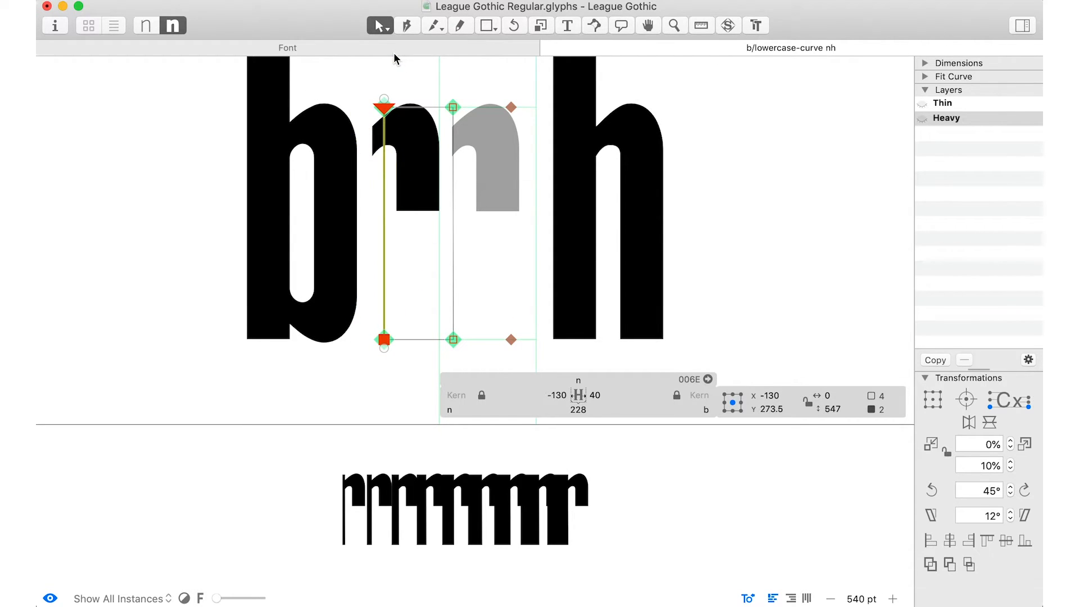
{"action": "left_click", "coordinate": [537, 395]}
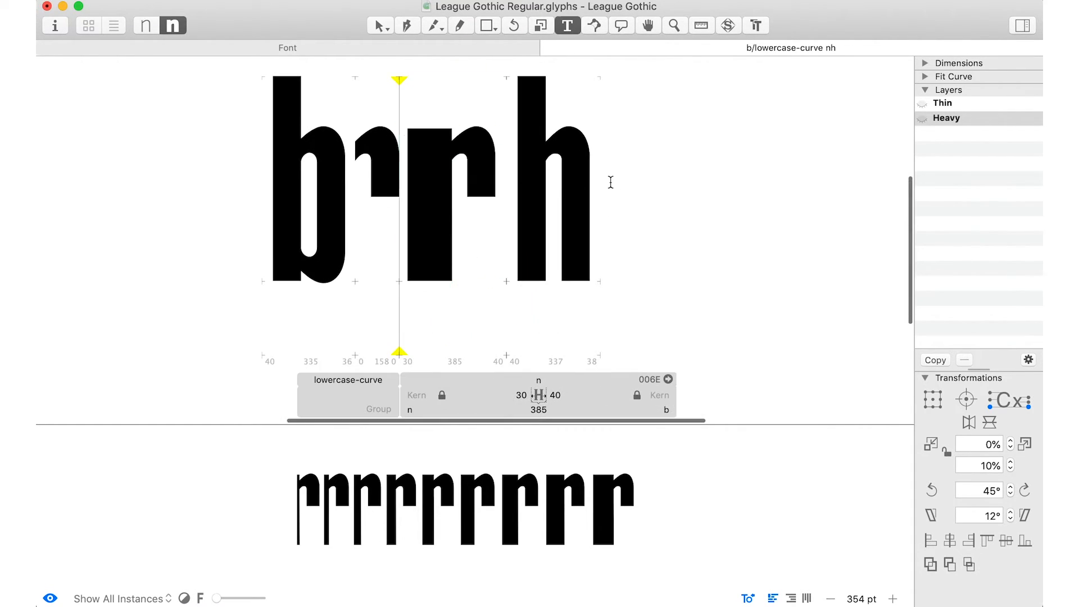
Add r after h and open the lowercase-curve shoulder on its Thin layer
{"action": "type", "text": "r"}
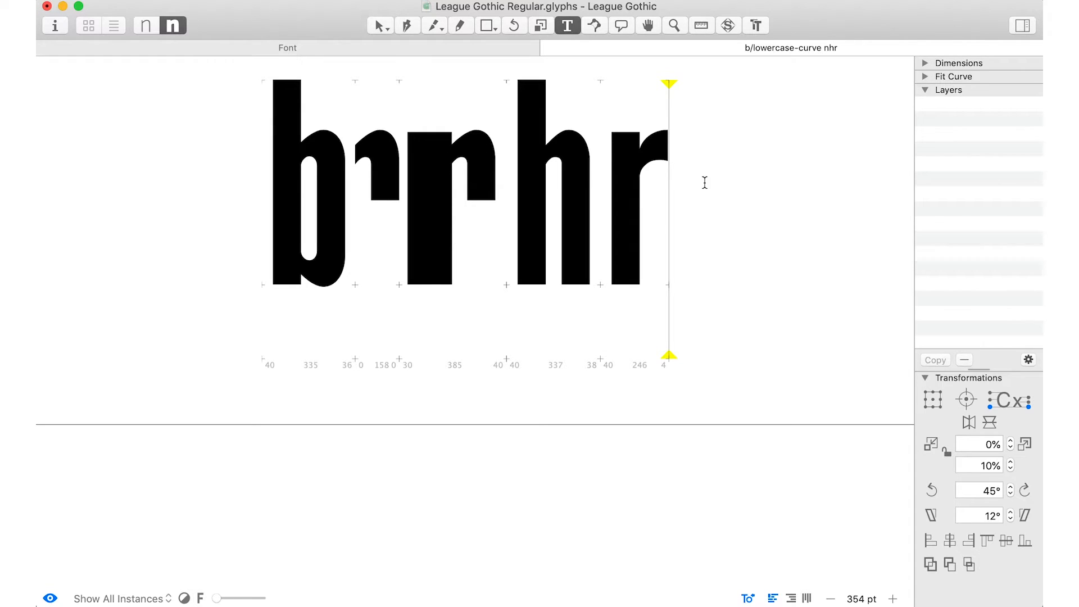
{"action": "left_click", "coordinate": [379, 25]}
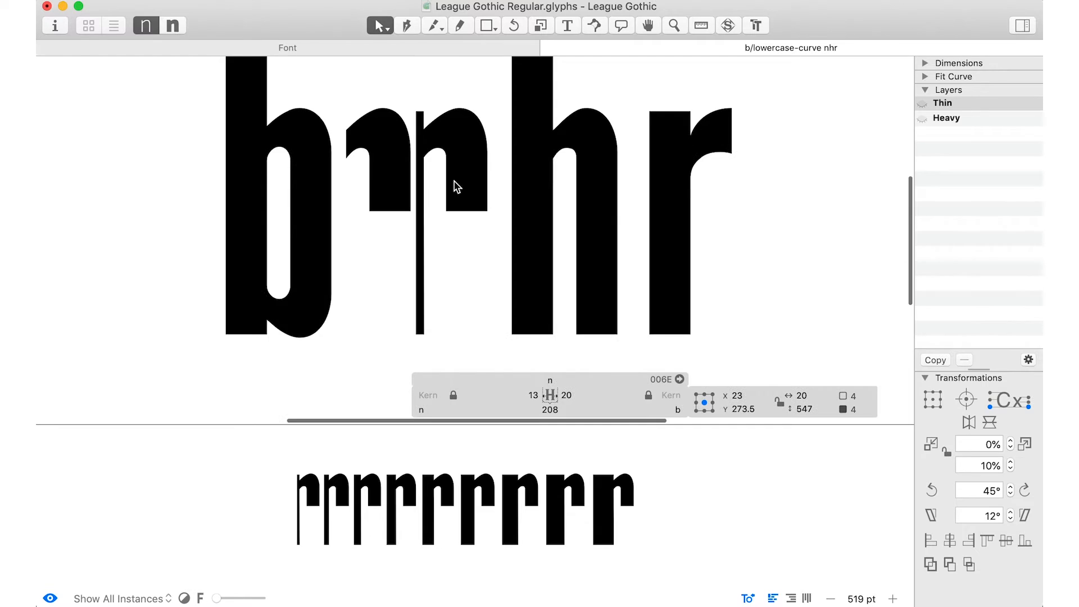
{"action": "left_click", "coordinate": [946, 117]}
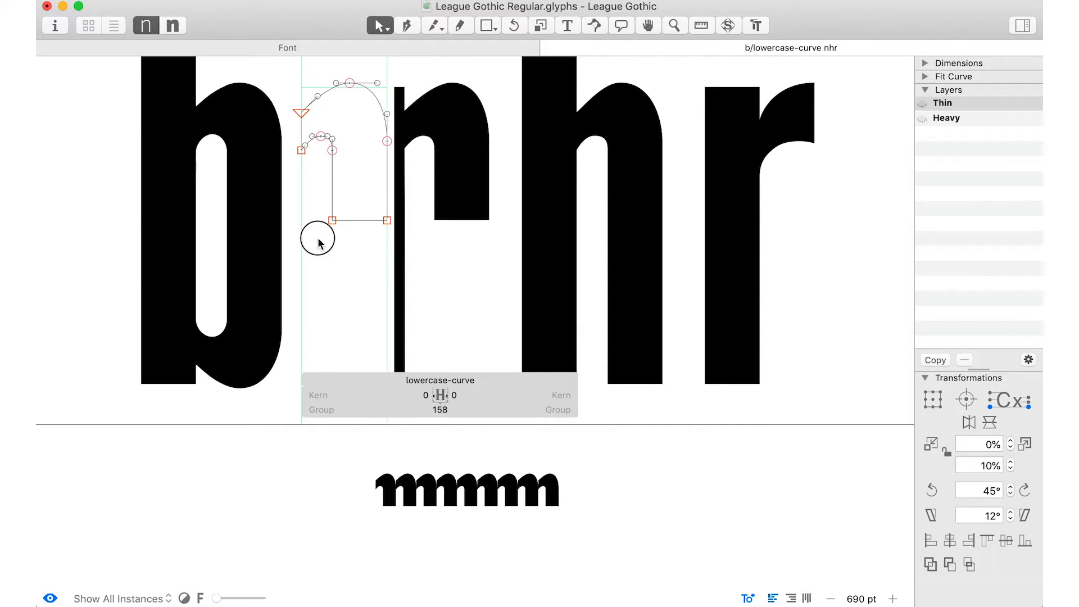
Reshape the outer shoulder curve and its top on the Thin lowercase-curve
{"action": "left_click", "coordinate": [334, 220]}
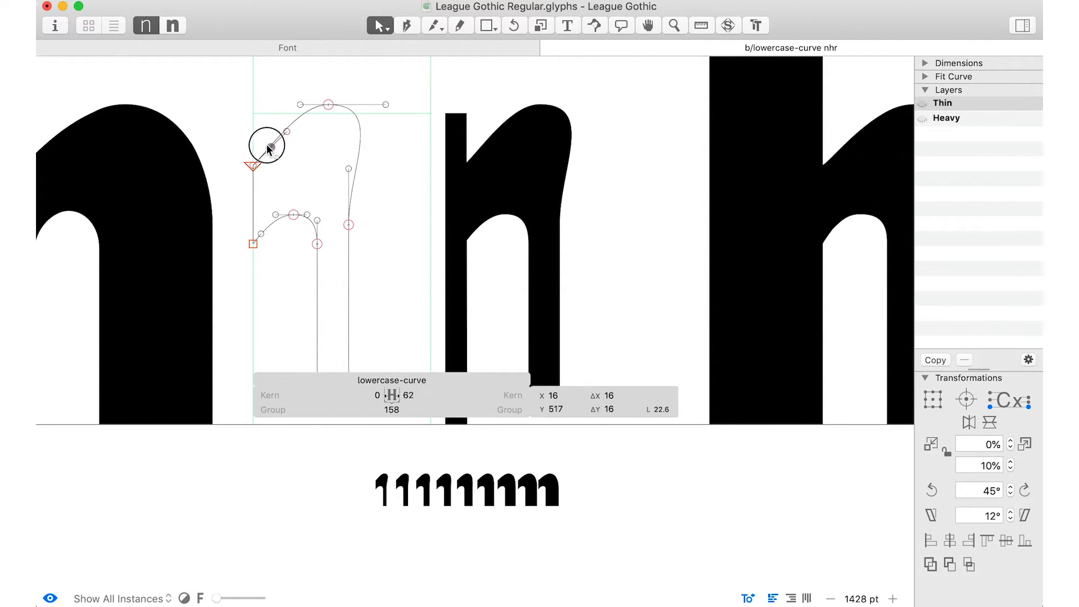
{"action": "left_click_drag", "start_coordinate": [267, 148], "coordinate": [347, 104]}
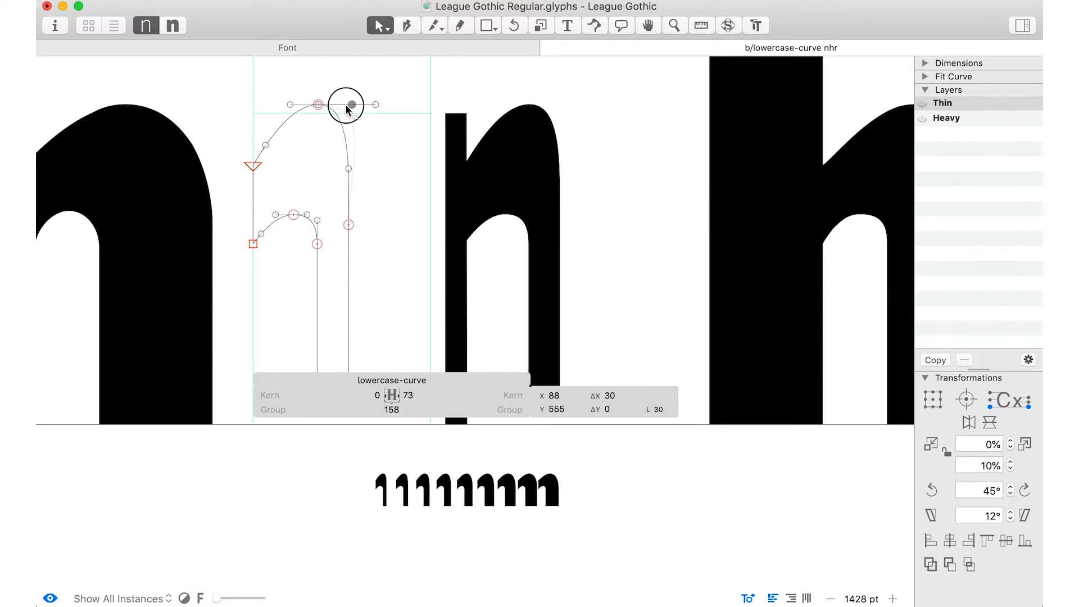
{"action": "left_click_drag", "start_coordinate": [347, 103], "coordinate": [297, 104]}
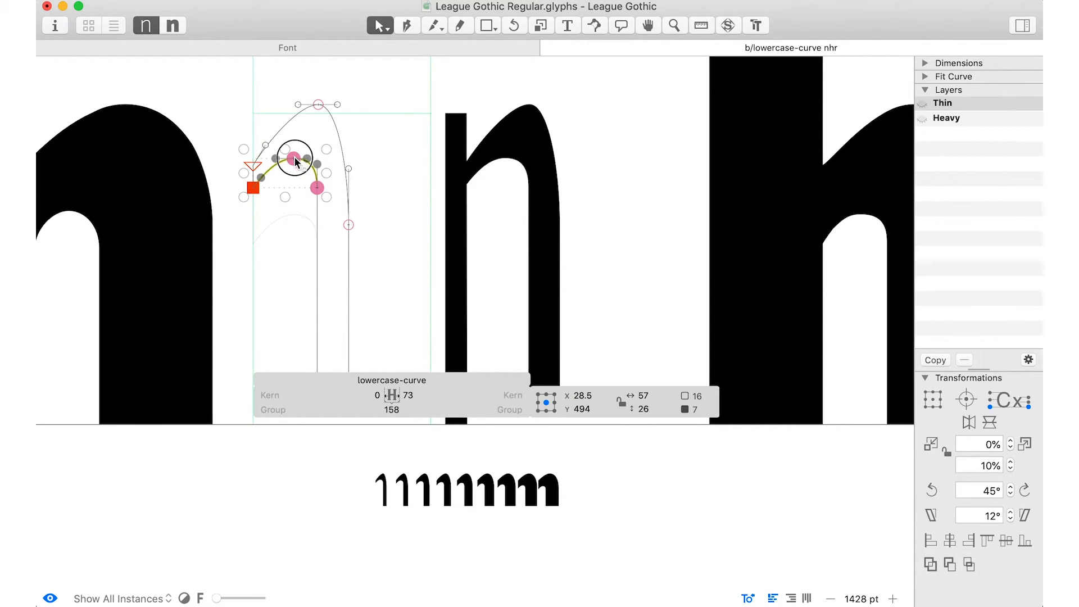
Refine the inner arch's nodes and handles for a smoother Thin curve
{"action": "left_click_drag", "start_coordinate": [293, 157], "coordinate": [294, 143]}
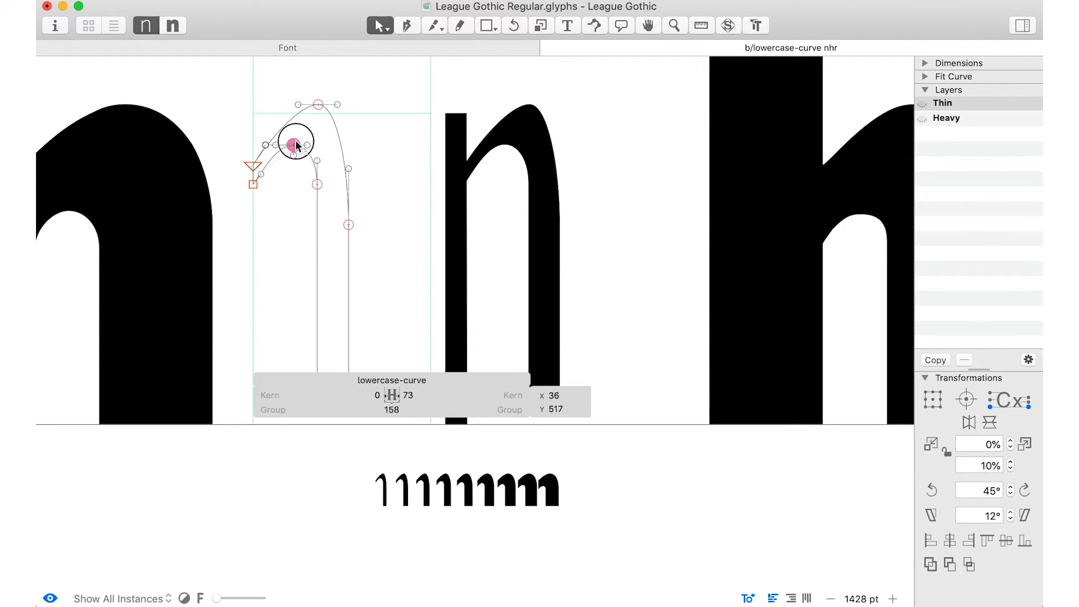
{"action": "left_click_drag", "start_coordinate": [296, 144], "coordinate": [295, 157]}
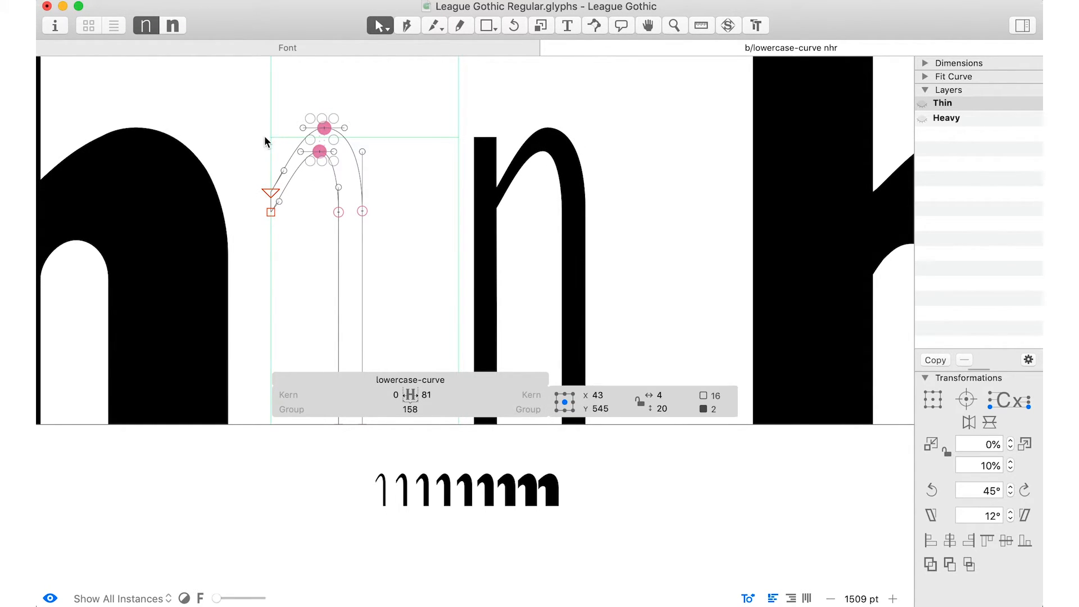
{"action": "mouse_move", "coordinate": [484, 221]}
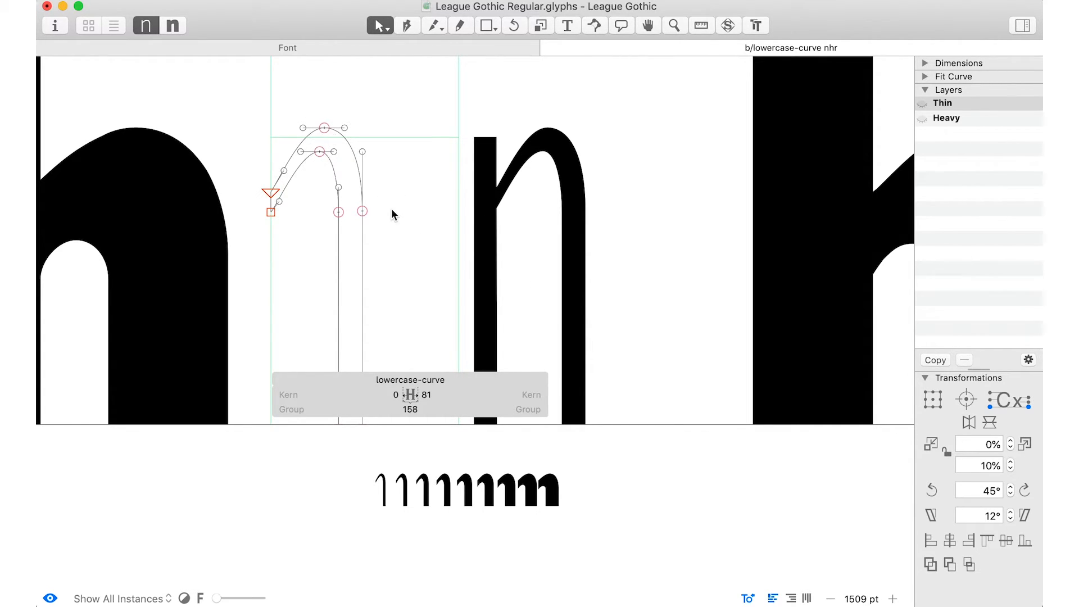
{"action": "left_click", "coordinate": [318, 149]}
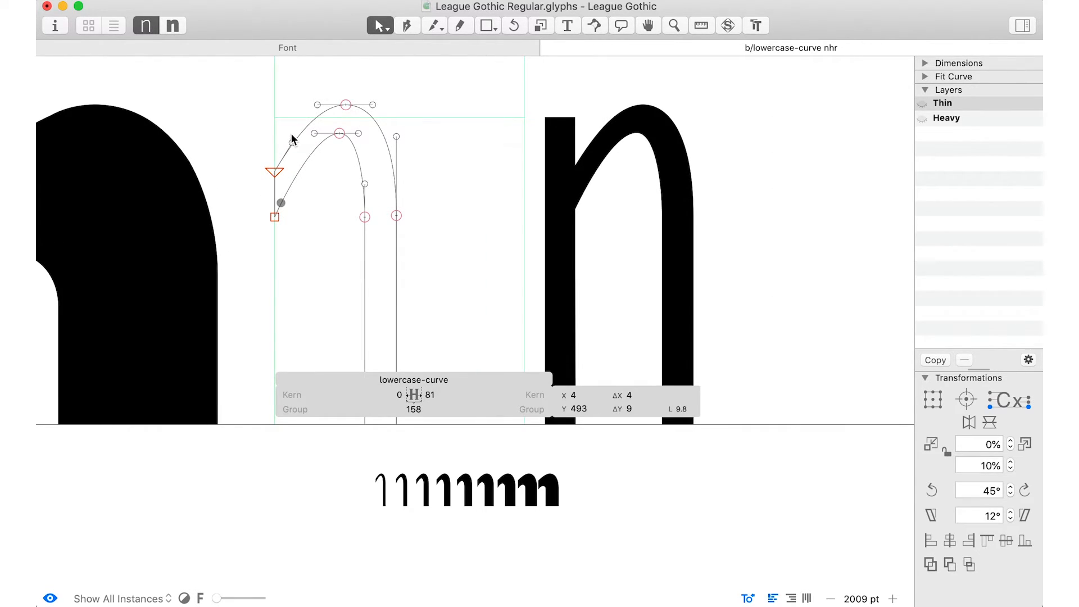
{"action": "left_click_drag", "start_coordinate": [281, 202], "coordinate": [288, 144]}
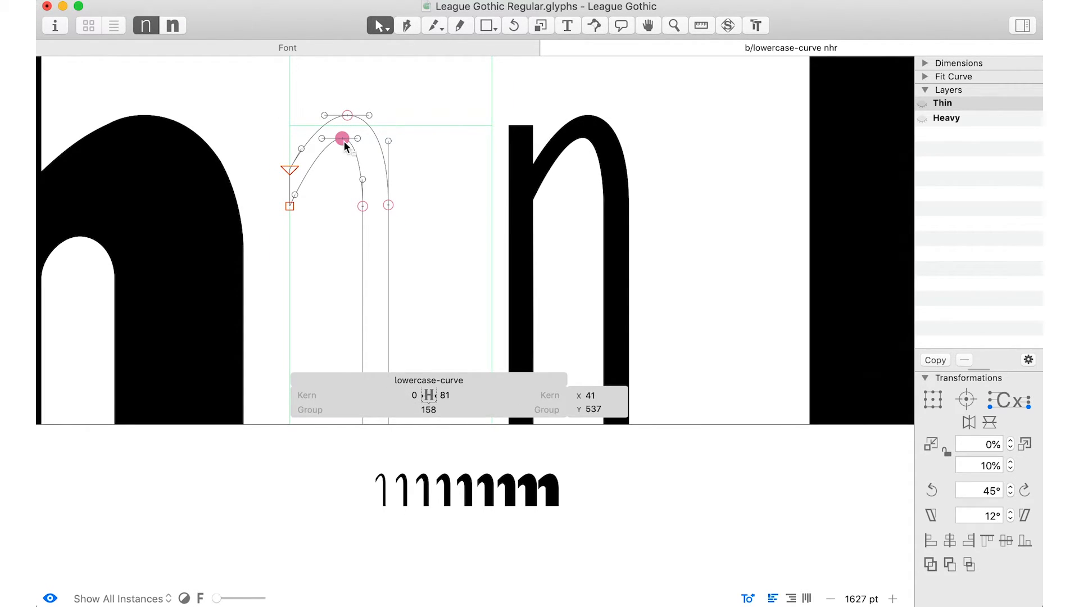
{"action": "left_click_drag", "start_coordinate": [342, 137], "coordinate": [289, 171]}
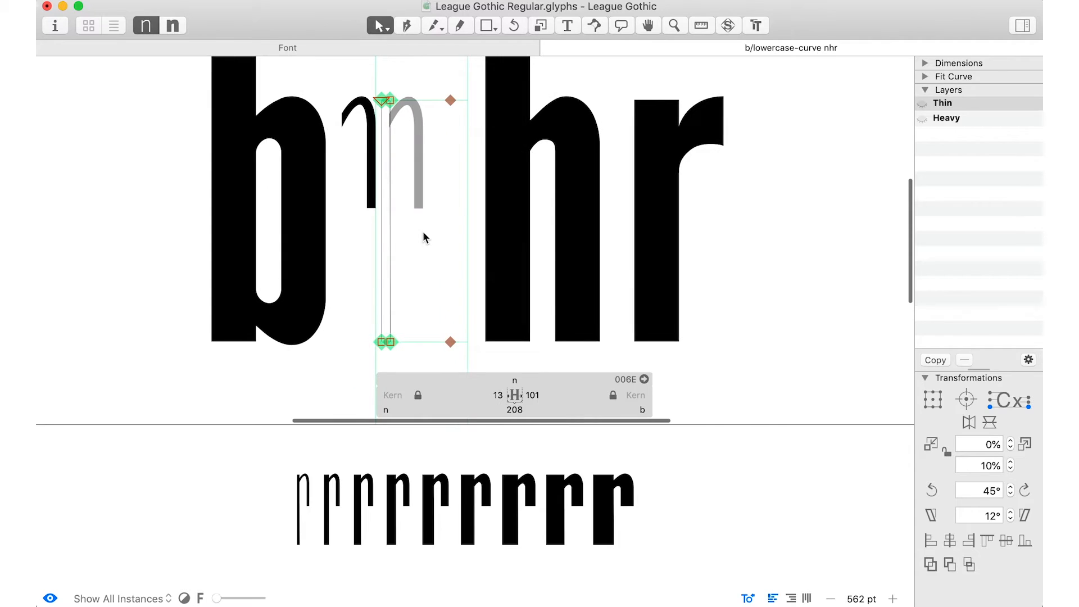
Inspect the arch component inside n, then select a node on lowercase-curve's inner arch
{"action": "left_click", "coordinate": [532, 395]}
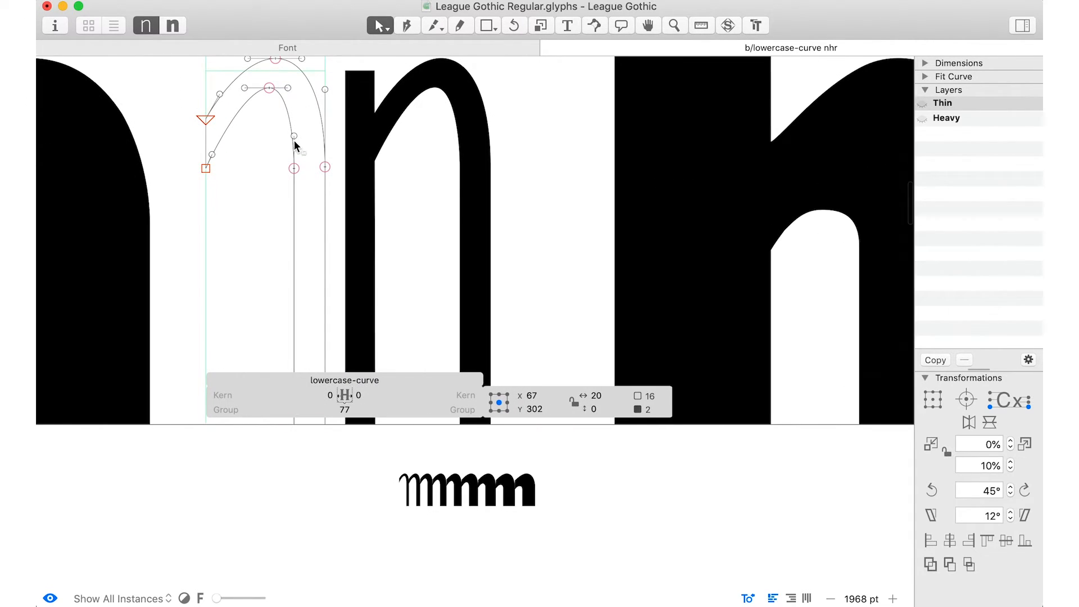
{"action": "left_click", "coordinate": [269, 88]}
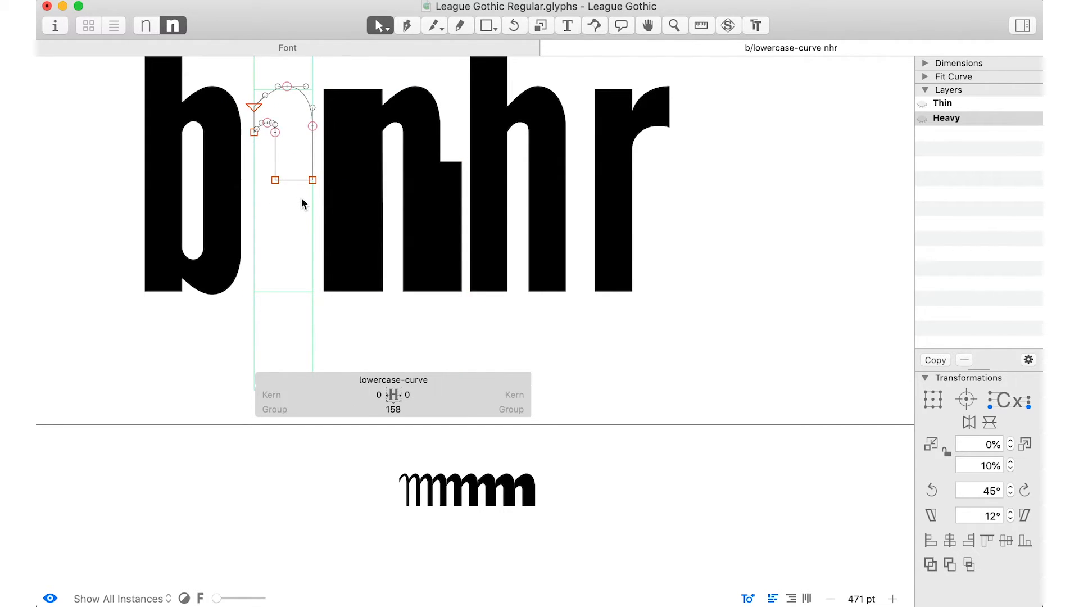
Push the Heavy arch's right-side nodes outward and raise its top node
{"action": "left_click", "coordinate": [310, 181]}
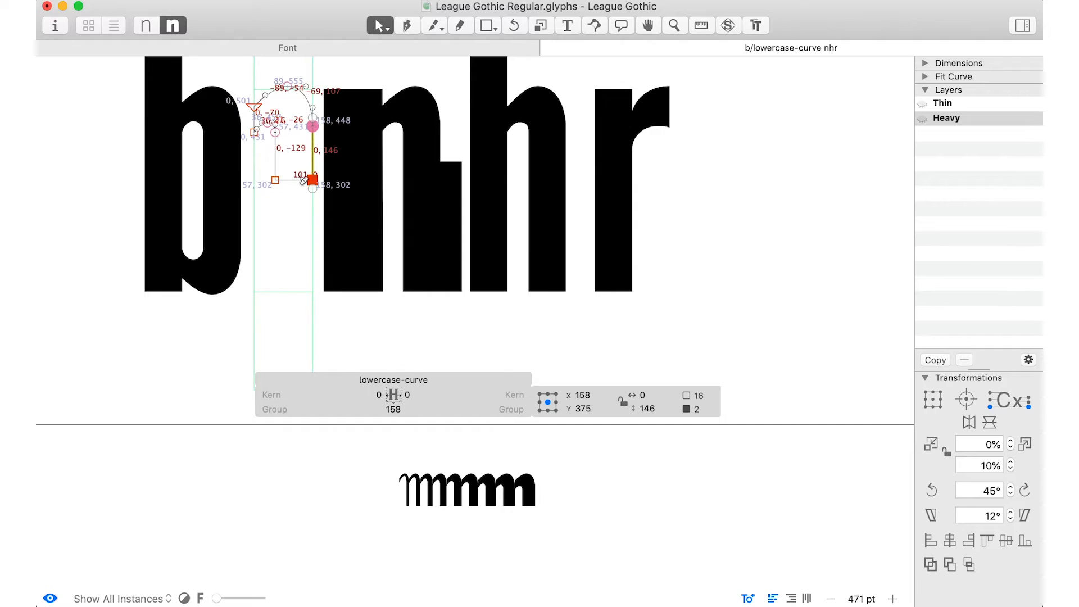
{"action": "mouse_move", "coordinate": [309, 212]}
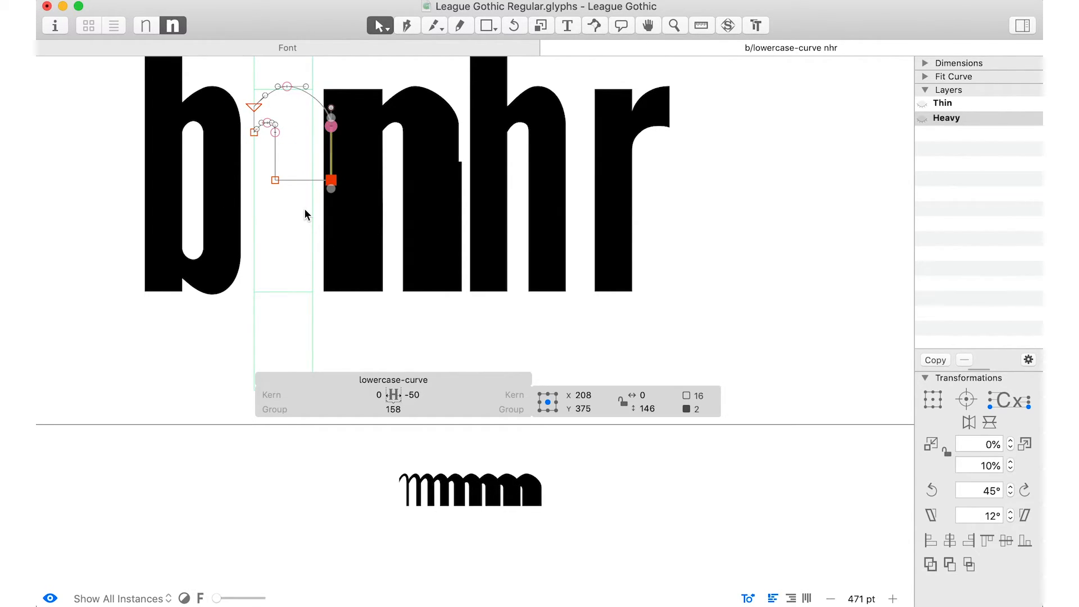
{"action": "left_click_drag", "start_coordinate": [331, 125], "coordinate": [334, 125]}
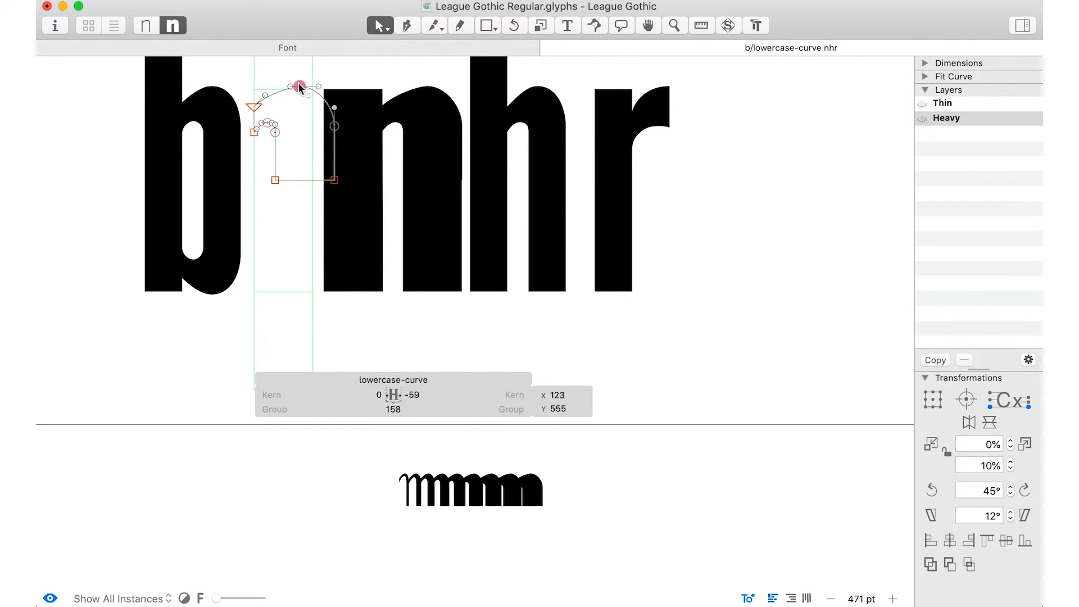
{"action": "left_click_drag", "start_coordinate": [300, 88], "coordinate": [327, 83]}
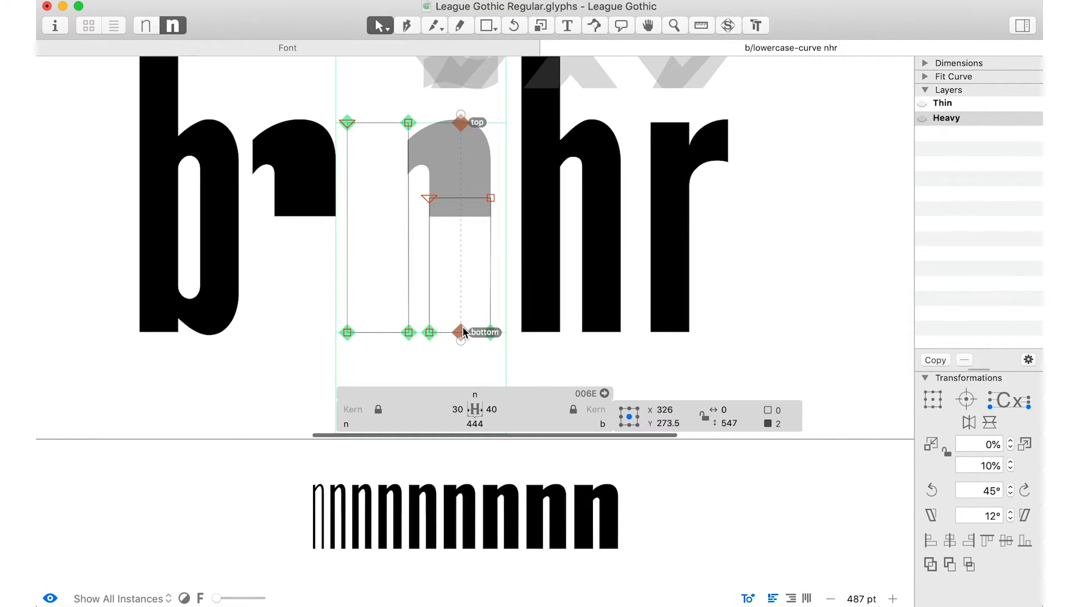
Reposition the Heavy n's top and bottom anchors, then select n in the bnhr line
{"action": "left_click_drag", "start_coordinate": [461, 332], "coordinate": [423, 332]}
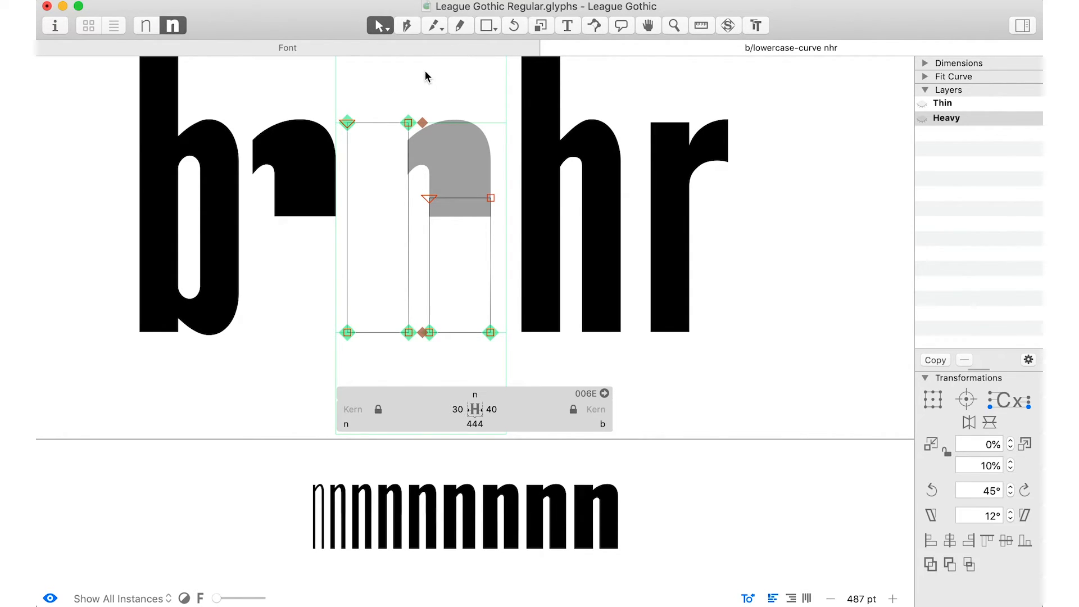
{"action": "left_click", "coordinate": [943, 102]}
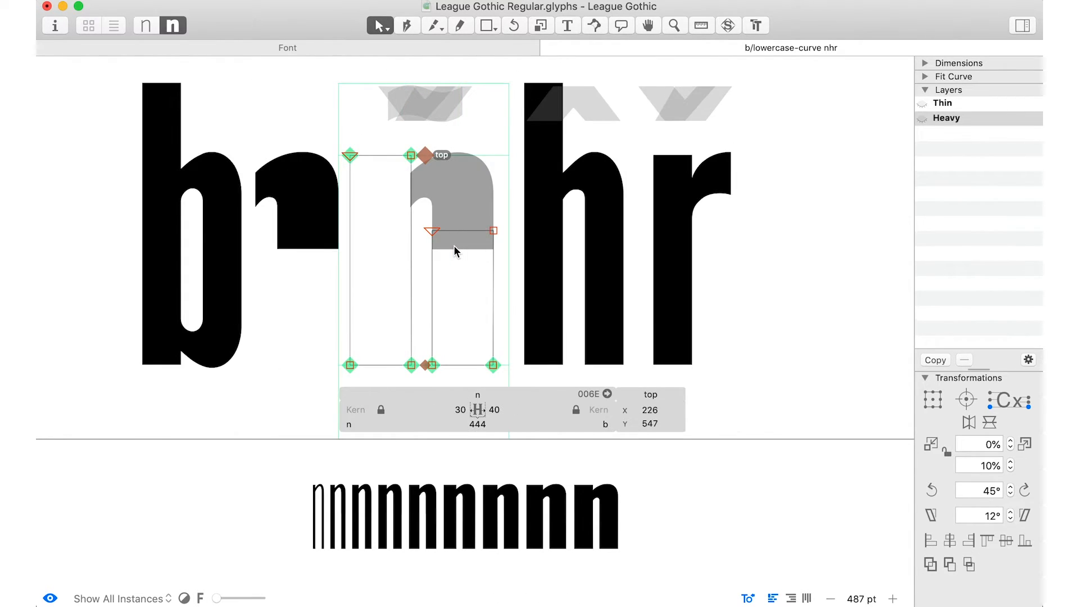
{"action": "left_click", "coordinate": [943, 102]}
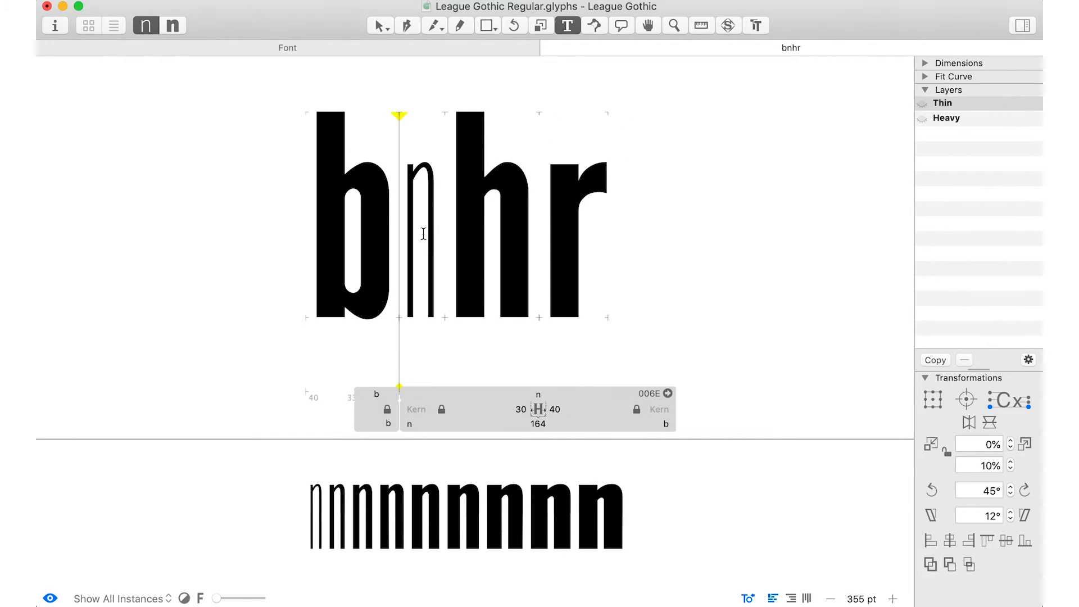
{"action": "left_click", "coordinate": [379, 25]}
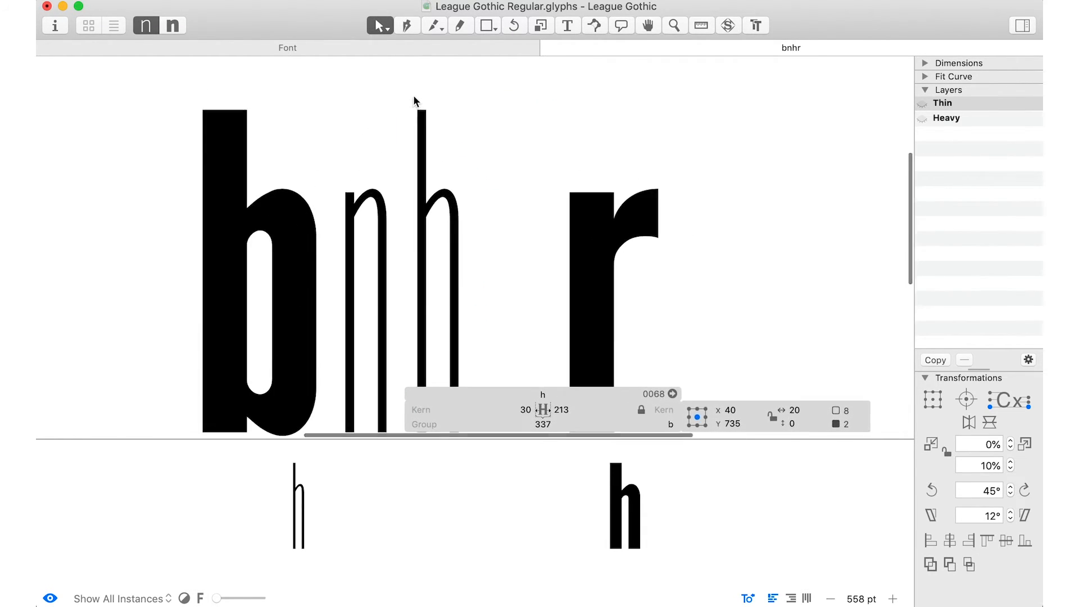
Select the h in the bnhr text line and return to outline editing on its Thin master
{"action": "left_click", "coordinate": [567, 25]}
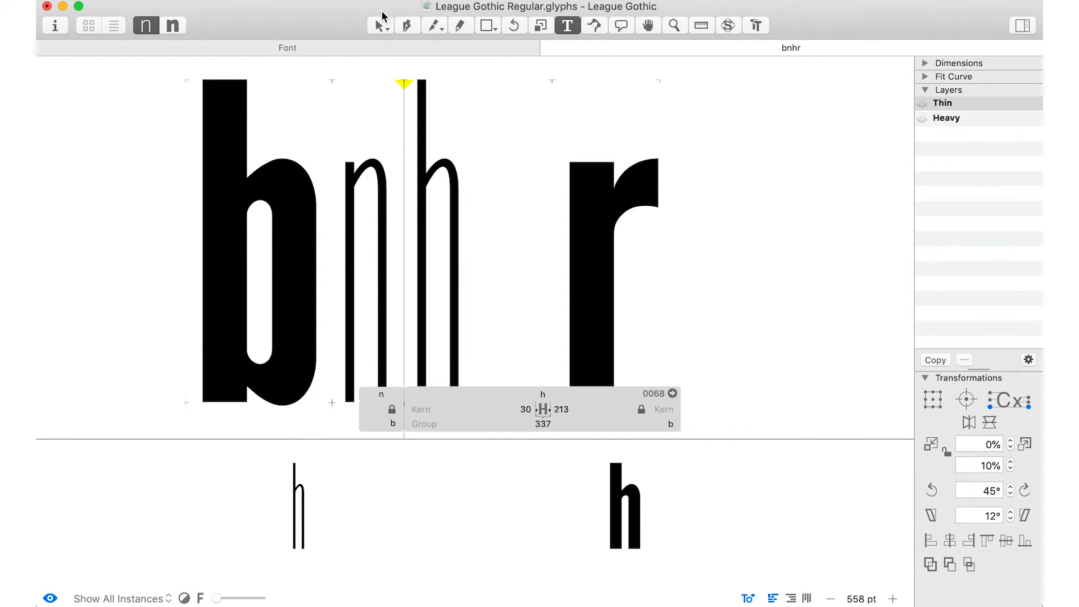
{"action": "left_click", "coordinate": [379, 25]}
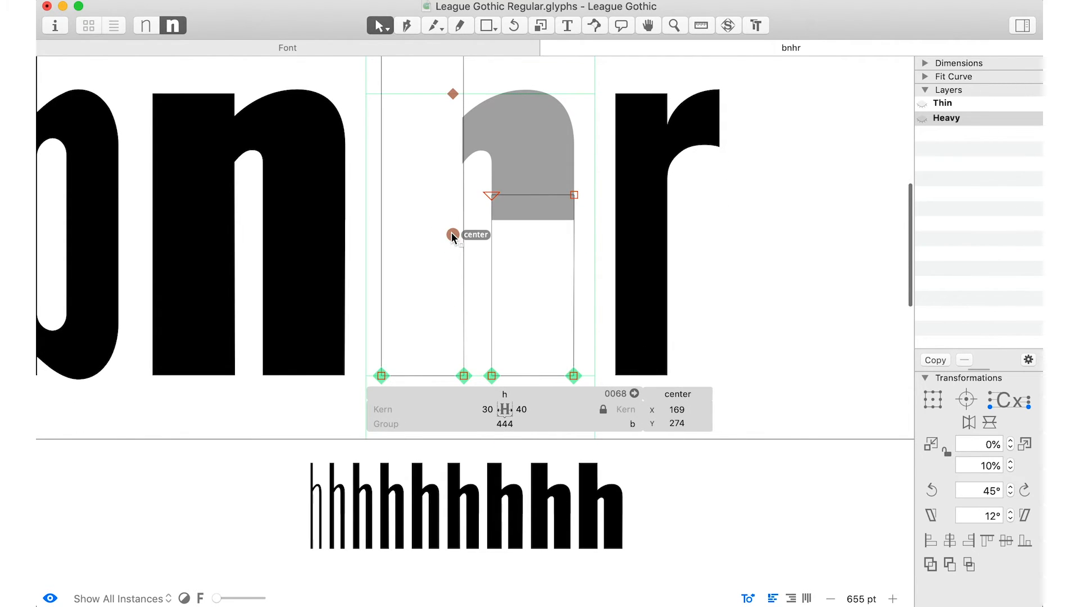
Drag the h's center anchor up into place on the Heavy master
{"action": "left_click_drag", "start_coordinate": [453, 235], "coordinate": [452, 94]}
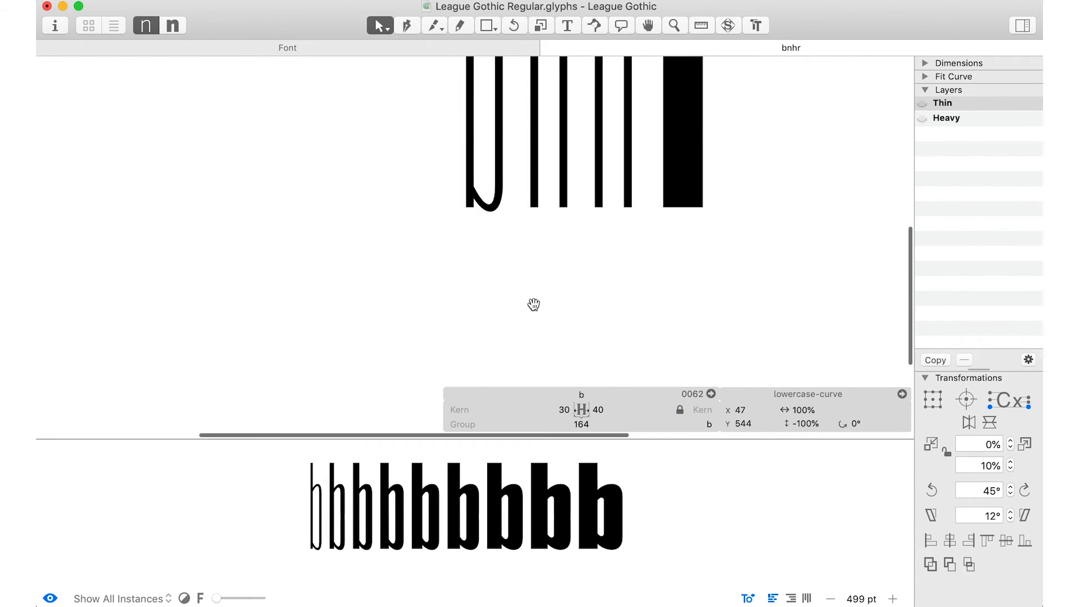
Trim the text line to bnh and bring up the File commands
{"action": "left_click", "coordinate": [567, 25]}
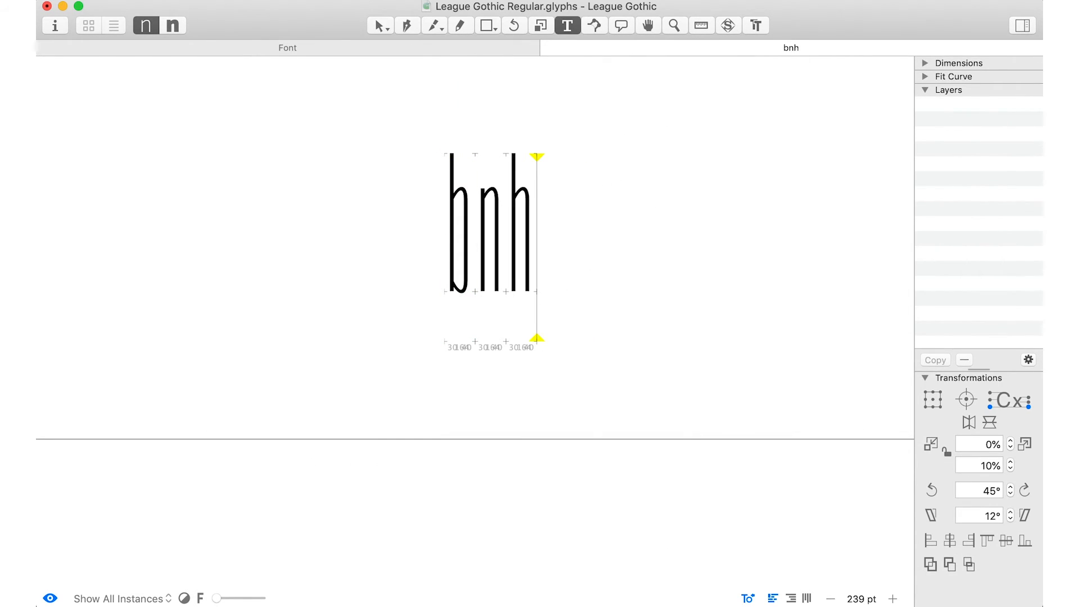
{"action": "left_click", "coordinate": [380, 26]}
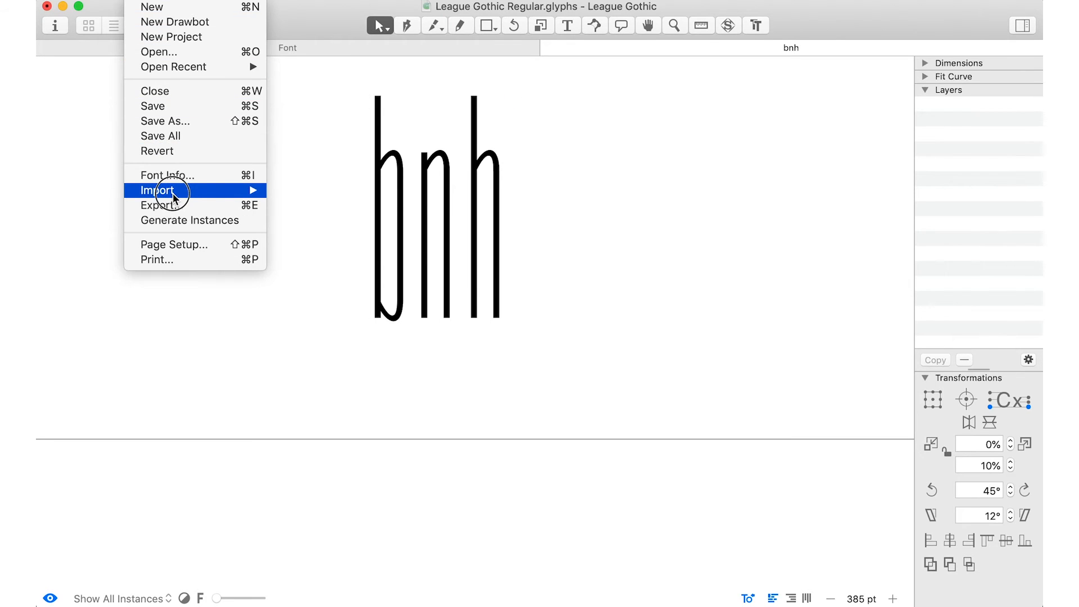
Export a variable font, check Preferences for updates, then re-run the Variable Fonts export
{"action": "left_click", "coordinate": [160, 205]}
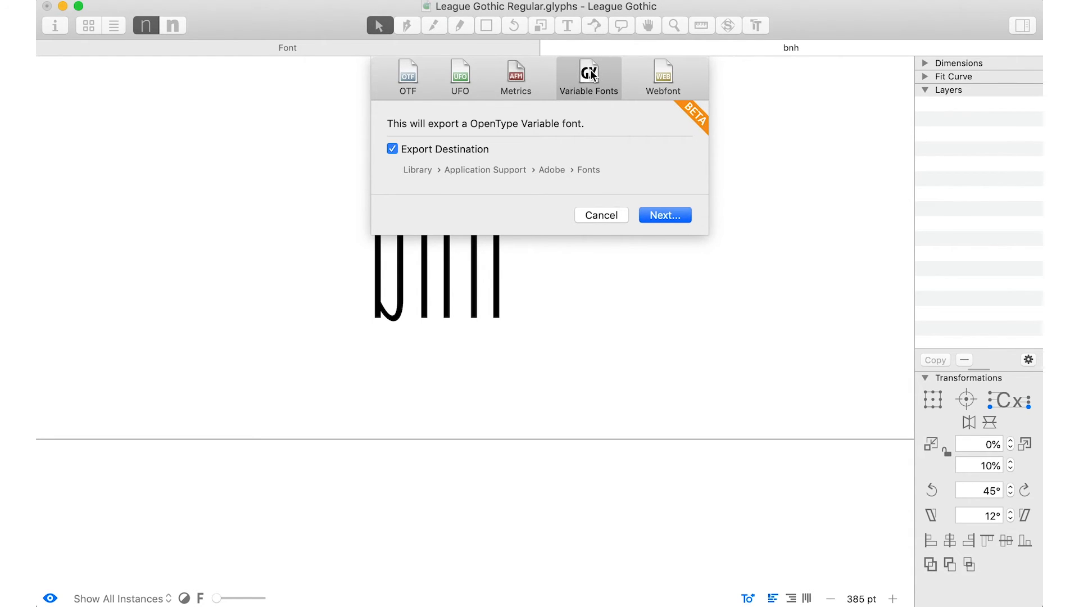
{"action": "mouse_move", "coordinate": [463, 175]}
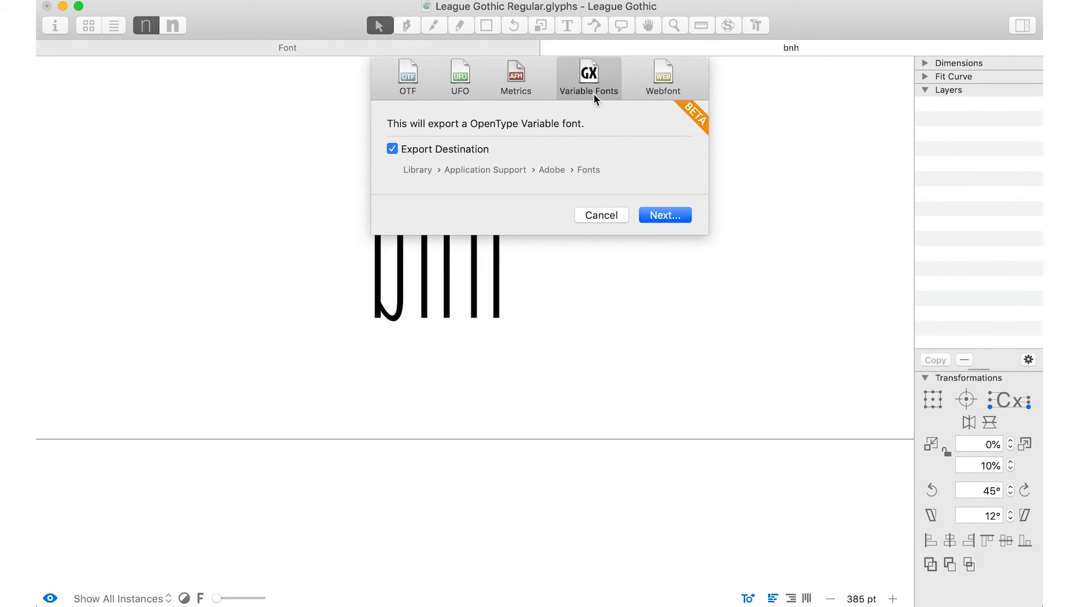
{"action": "left_click", "coordinate": [662, 214]}
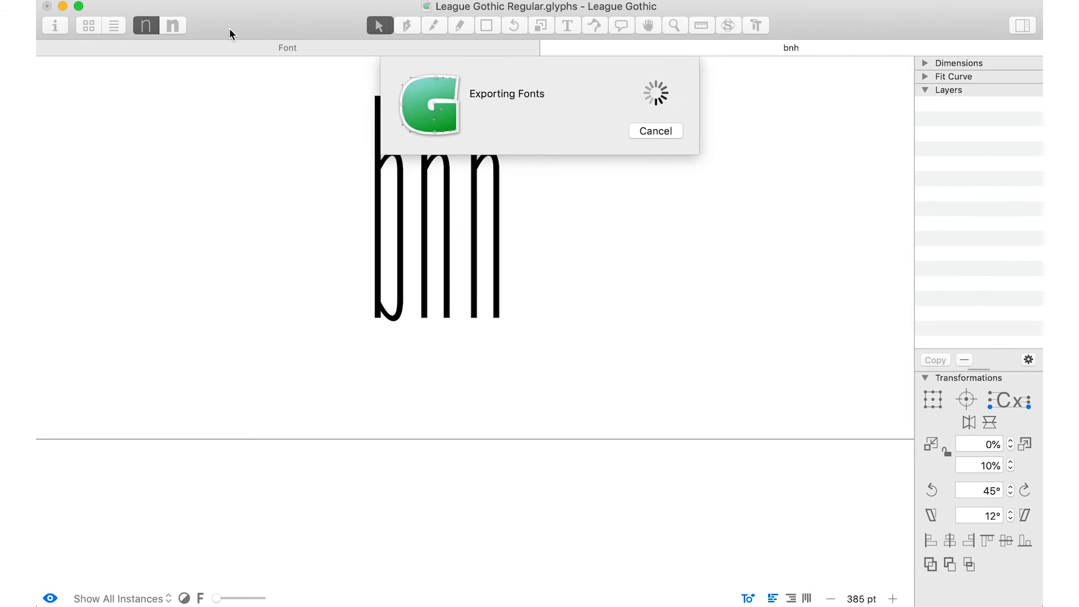
{"action": "left_click", "coordinate": [80, 7]}
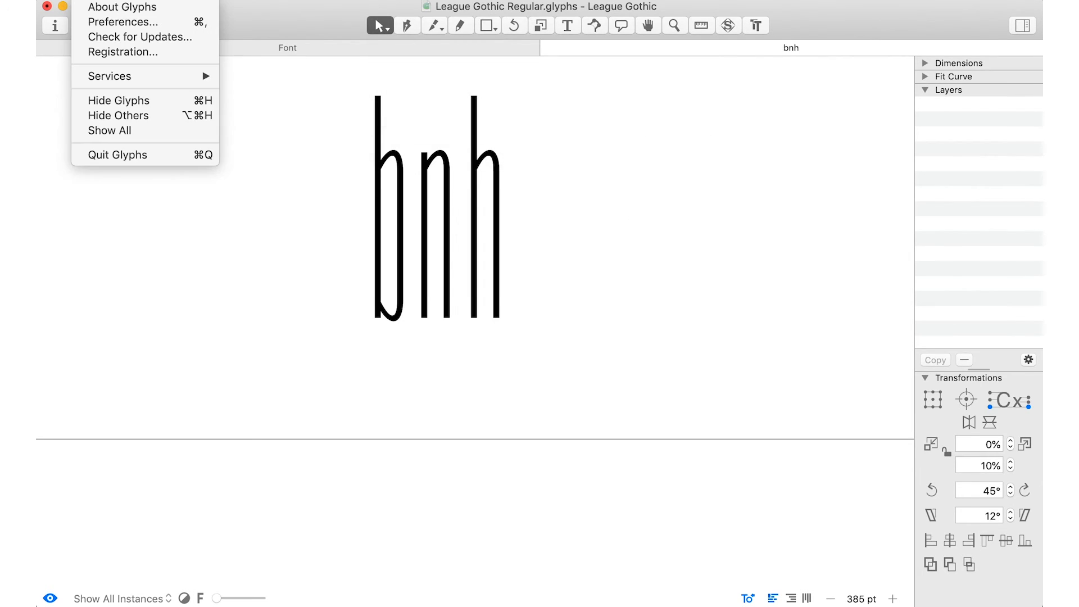
{"action": "left_click", "coordinate": [123, 21]}
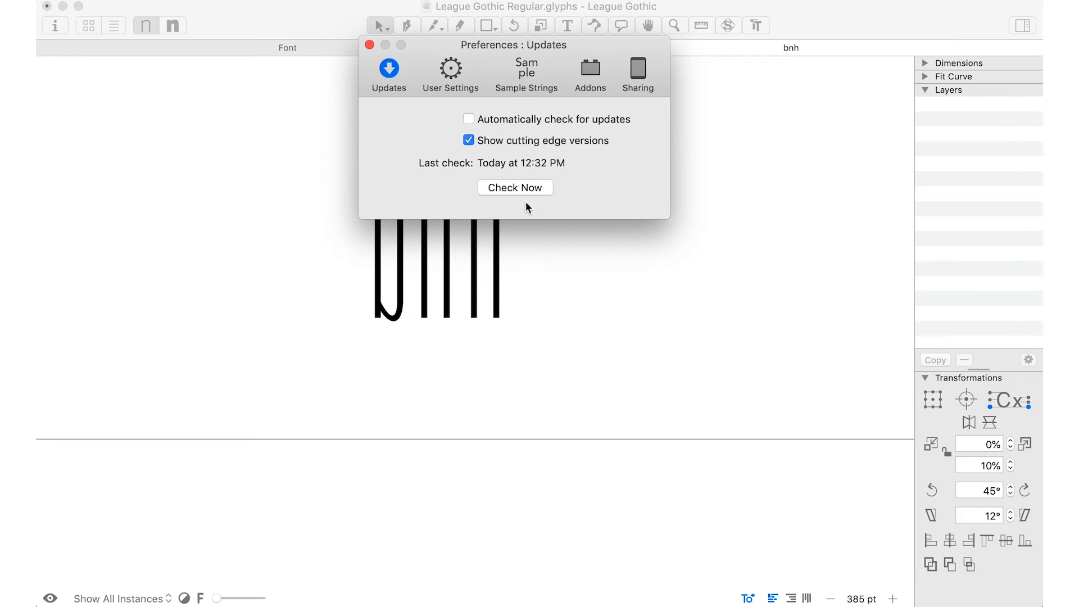
{"action": "left_click", "coordinate": [368, 44]}
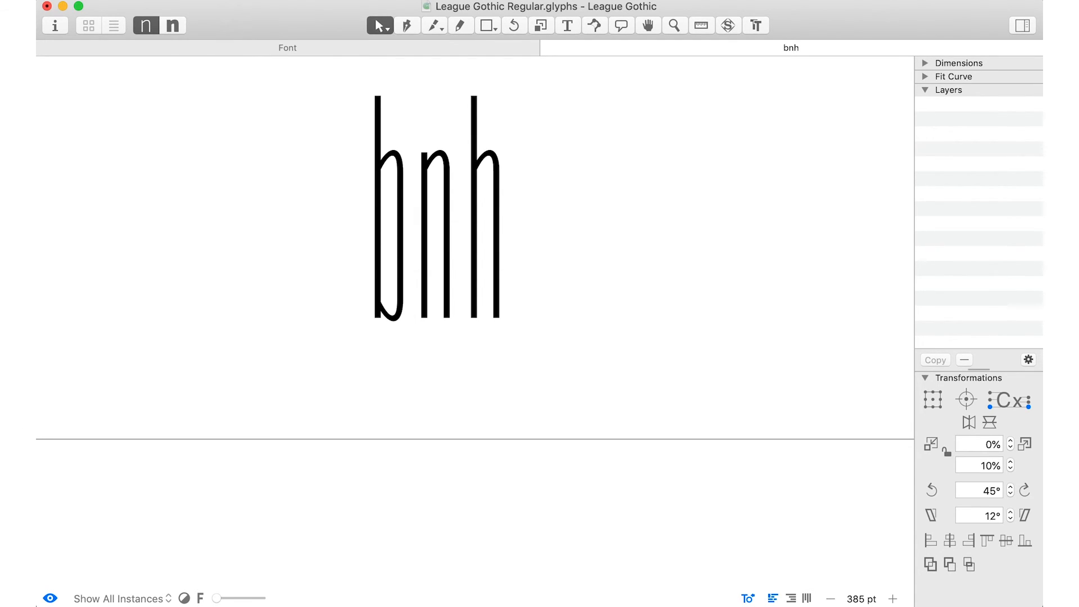
{"action": "left_click", "coordinate": [588, 76]}
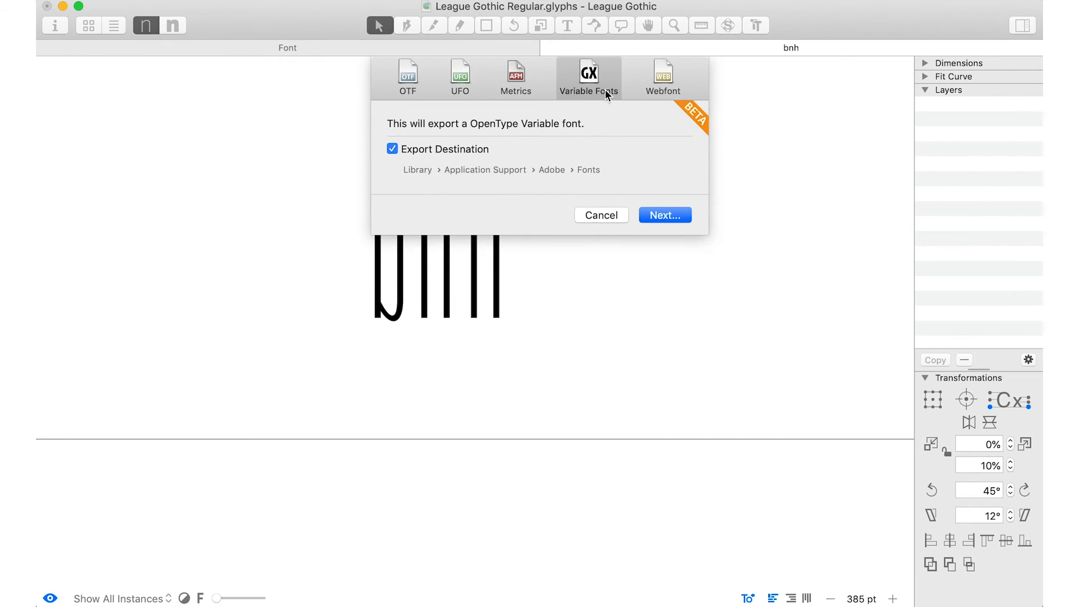
{"action": "left_click", "coordinate": [663, 215]}
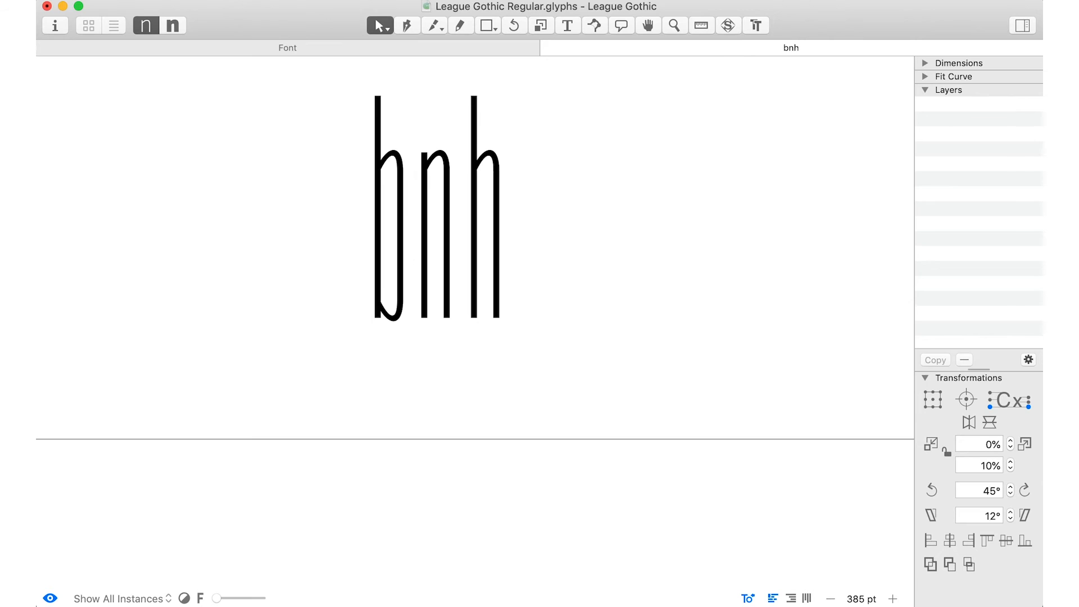
{"action": "mouse_move", "coordinate": [458, 568]}
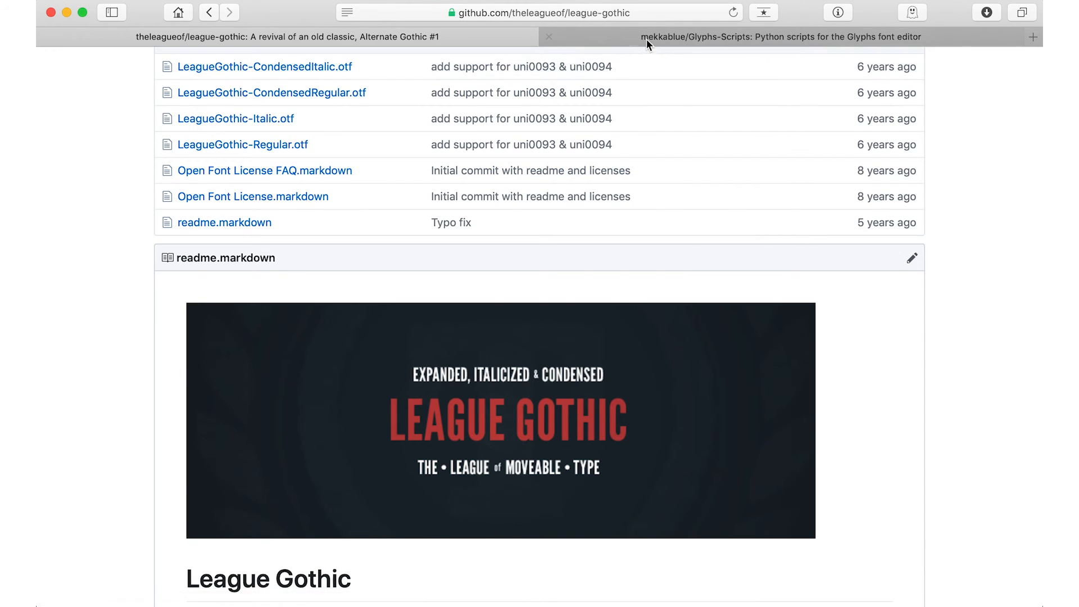
Switch to the Glyphs-Scripts repository tab and scroll through its script folders
{"action": "left_click", "coordinate": [781, 37]}
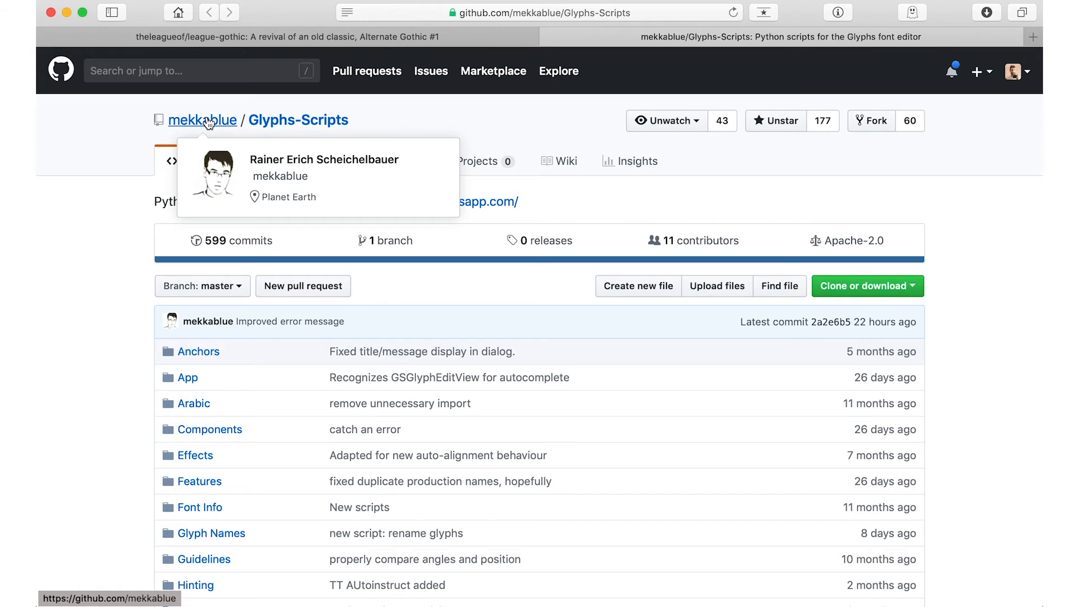
{"action": "scroll", "scroll_direction": "down", "scroll_amount": 3}
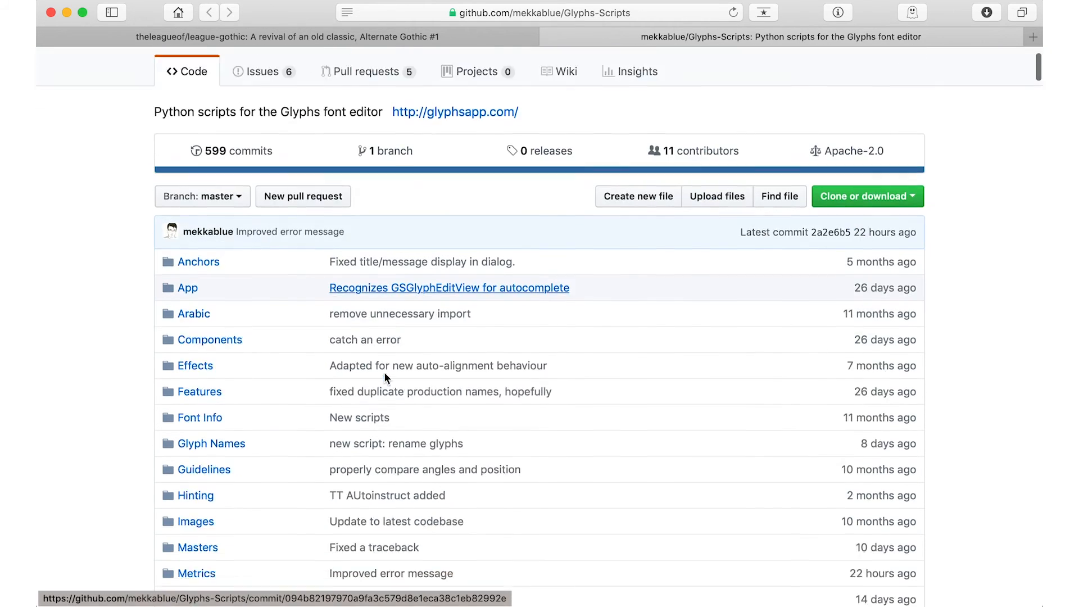
{"action": "scroll", "scroll_direction": "down", "scroll_amount": 3}
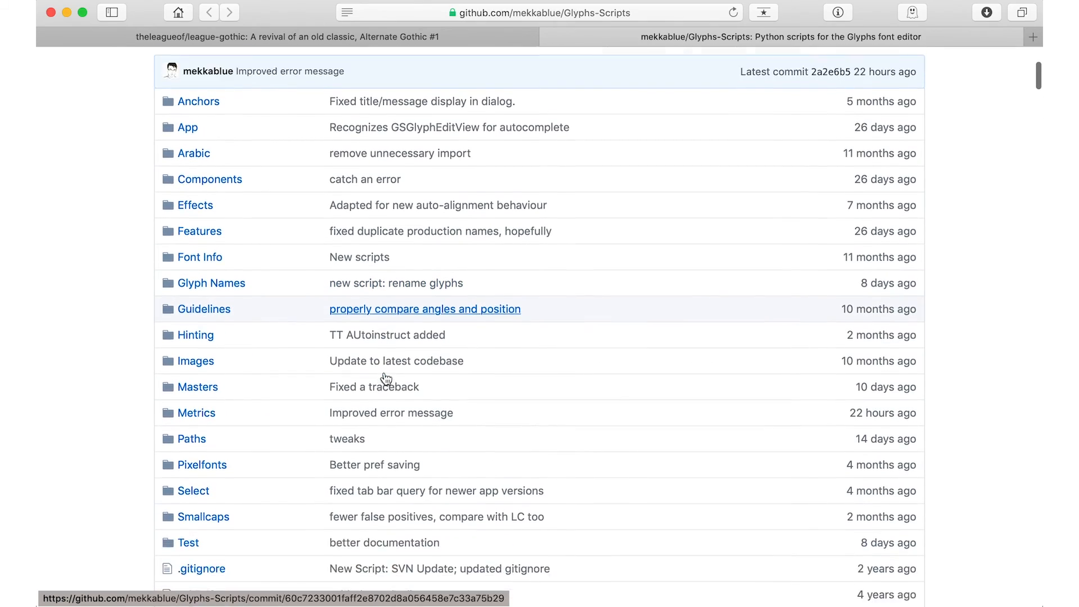
{"action": "scroll", "scroll_direction": "down", "scroll_amount": 3}
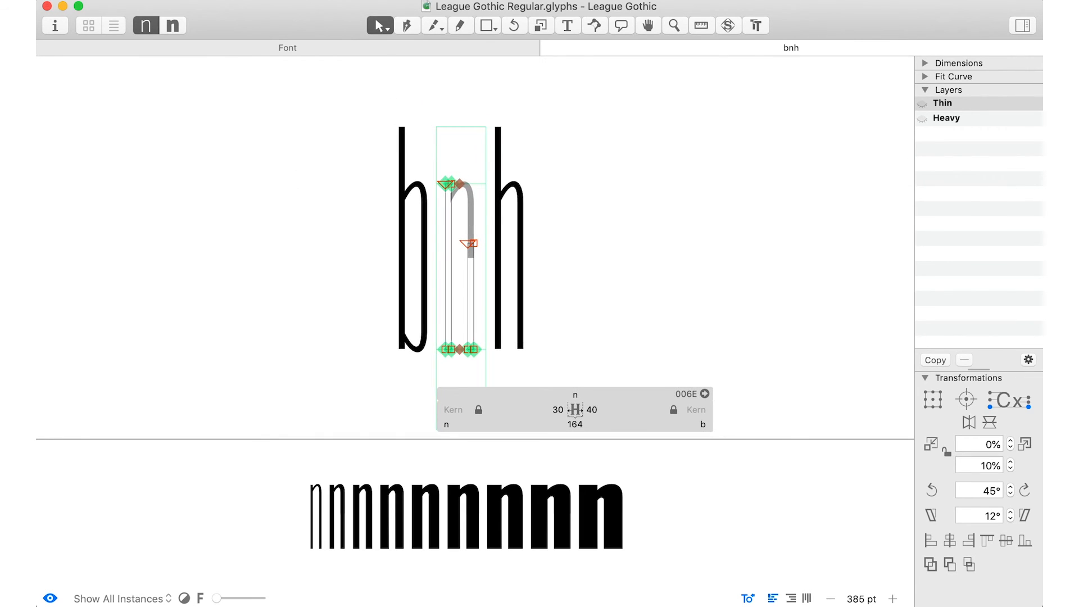
Run Script > Test > Variable Font Test HTML and open the generated test page
{"action": "left_click", "coordinate": [384, 336]}
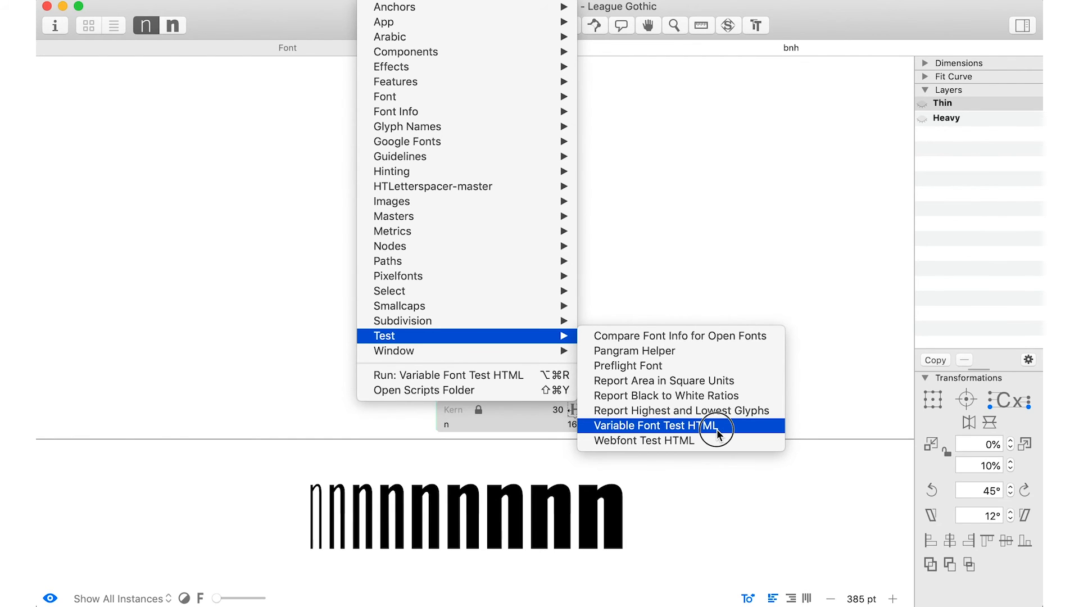
{"action": "left_click", "coordinate": [653, 426]}
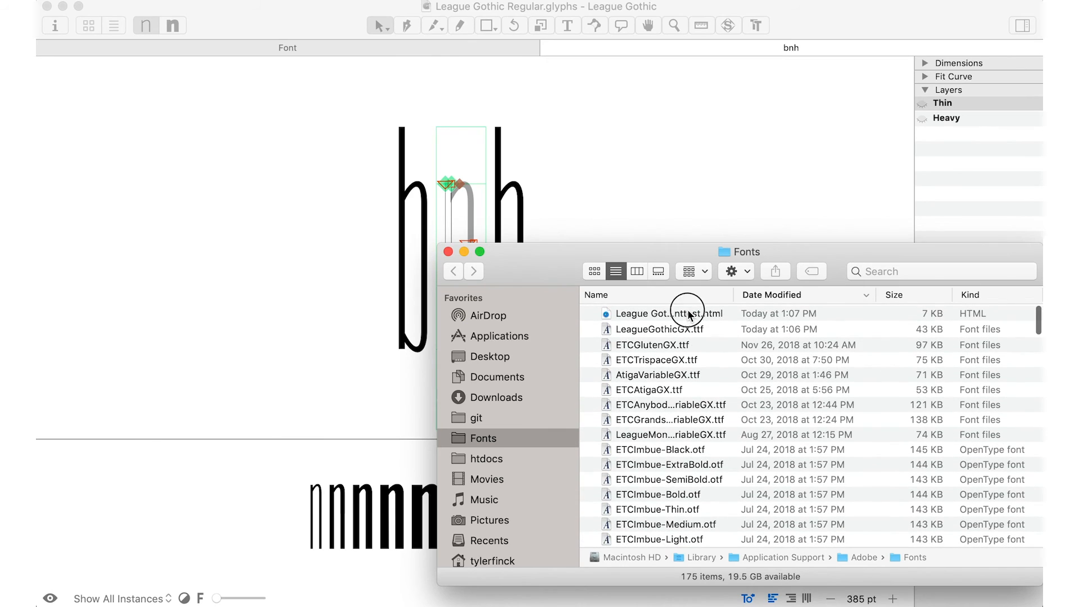
{"action": "left_click", "coordinate": [658, 328]}
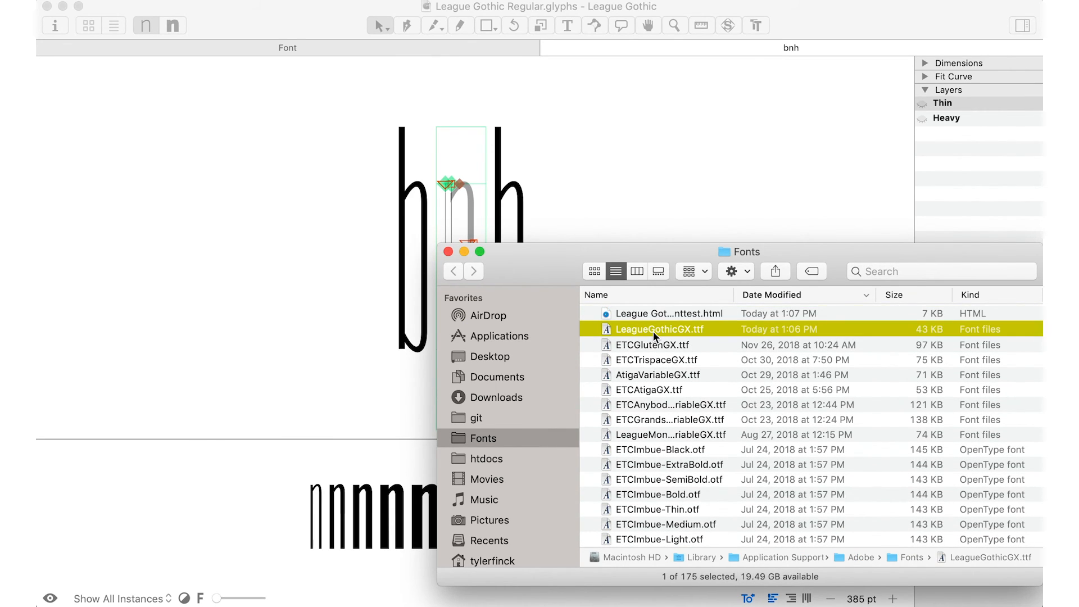
{"action": "key", "text": "cmd+tab"}
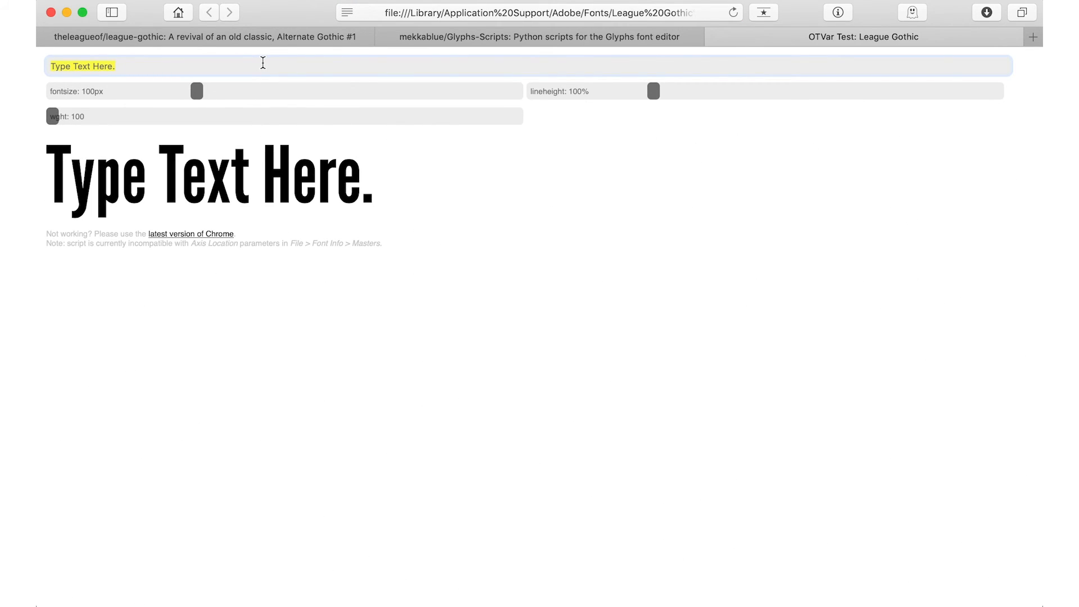
Enter hbn on the test page, set font size to 300px, and start raising the weight
{"action": "type", "text": "hbn"}
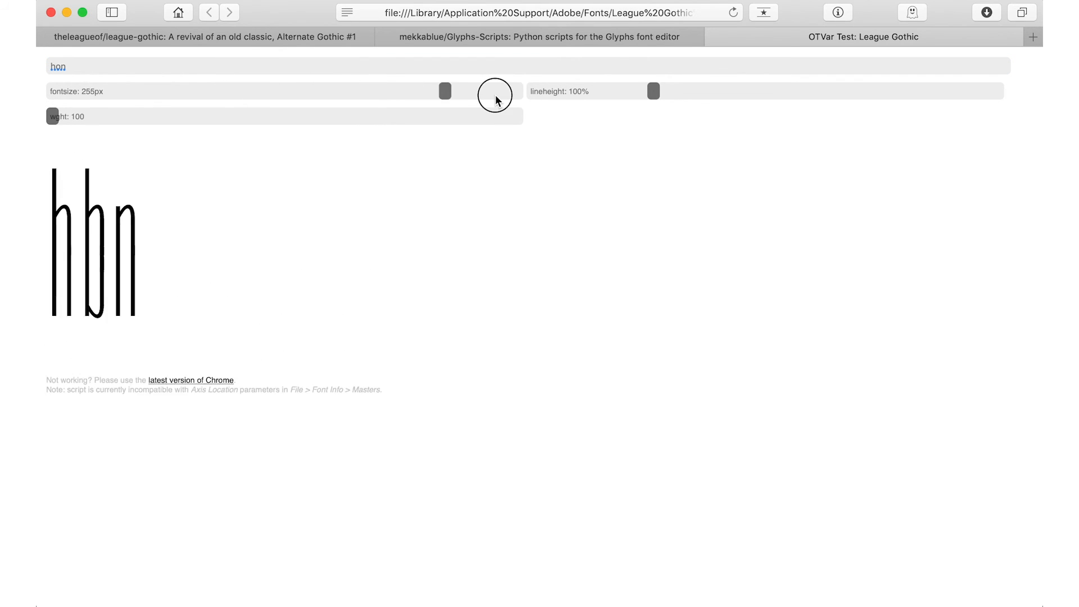
{"action": "left_click_drag", "start_coordinate": [445, 91], "coordinate": [516, 91]}
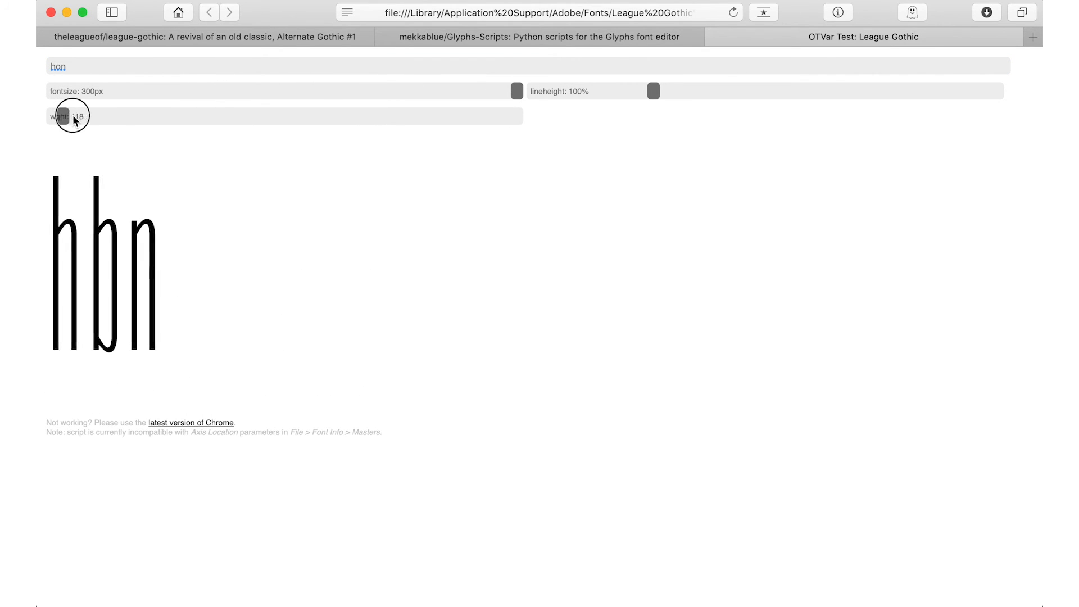
{"action": "left_click_drag", "start_coordinate": [61, 116], "coordinate": [506, 116]}
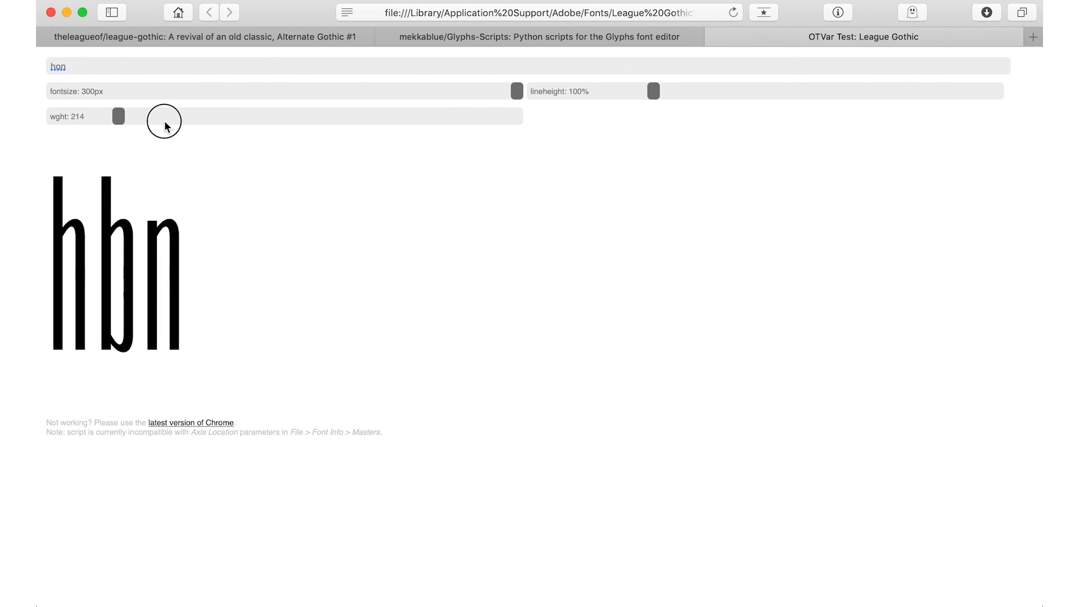
Slide the wght axis between light, heavy and medium, then close the test page
{"action": "left_click_drag", "start_coordinate": [118, 116], "coordinate": [322, 116]}
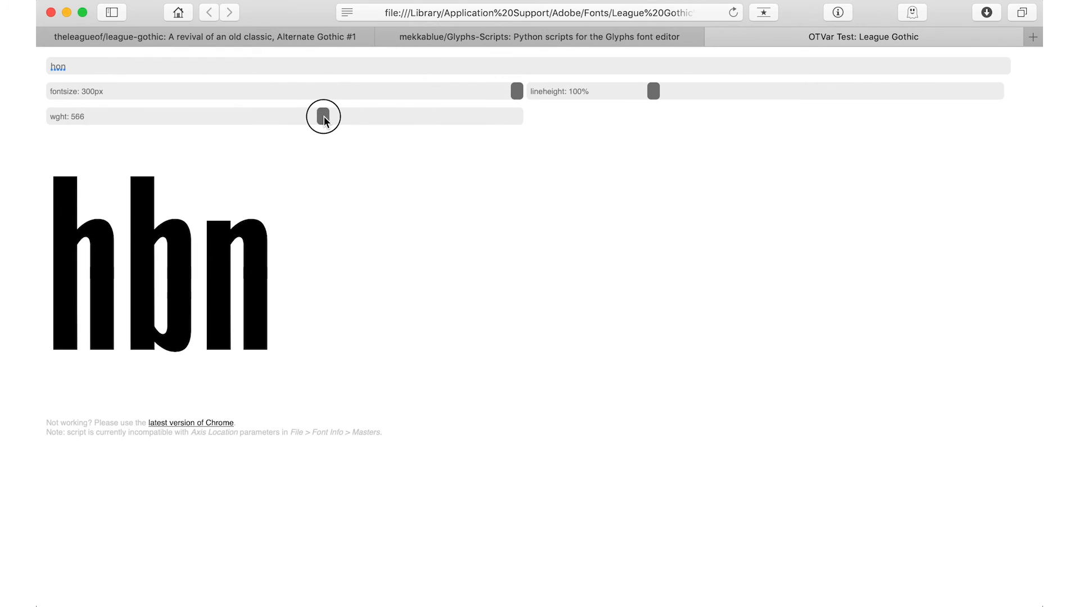
{"action": "left_click_drag", "start_coordinate": [323, 116], "coordinate": [150, 116]}
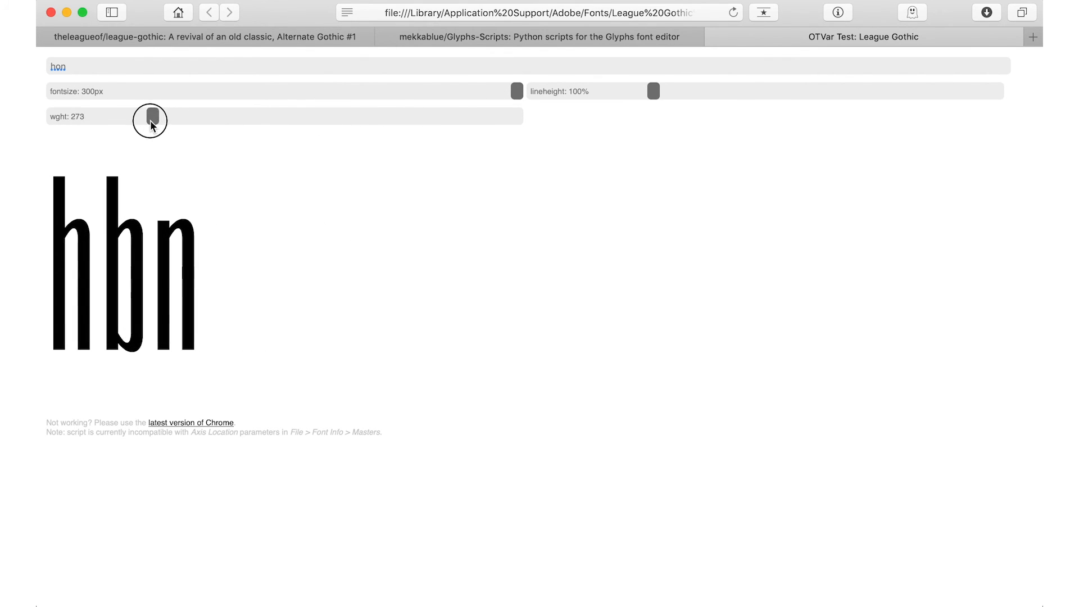
{"action": "left_click_drag", "start_coordinate": [150, 117], "coordinate": [459, 114]}
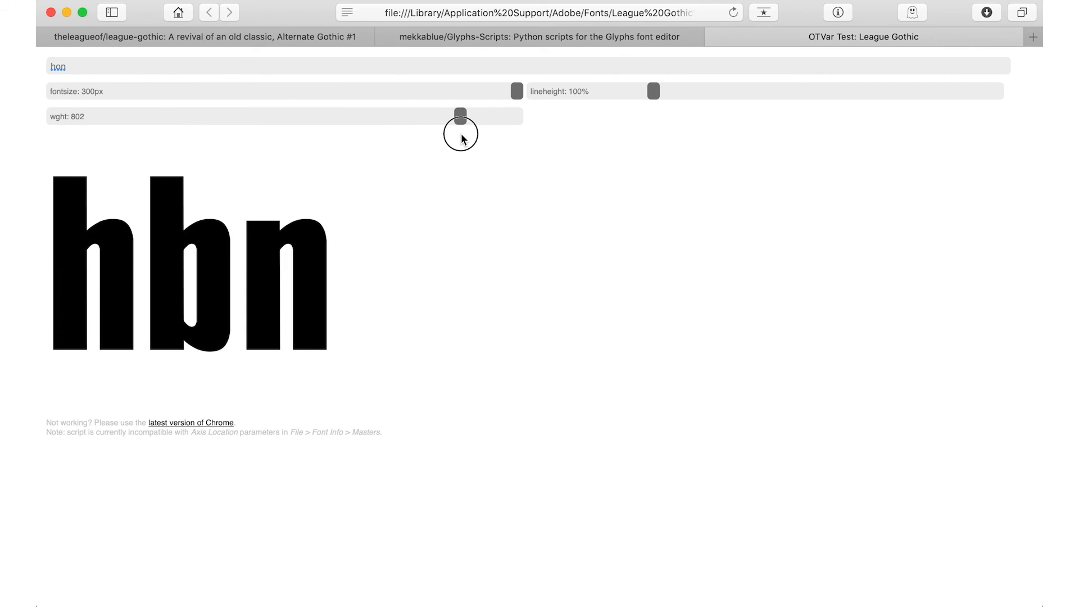
{"action": "left_click_drag", "start_coordinate": [460, 115], "coordinate": [277, 116]}
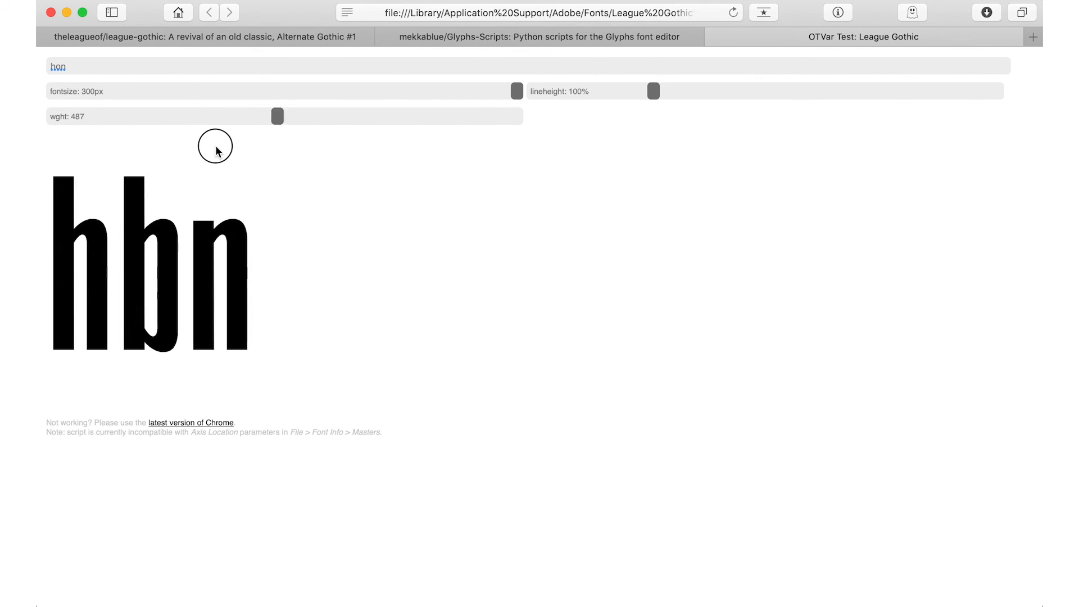
{"action": "left_click_drag", "start_coordinate": [277, 117], "coordinate": [202, 116]}
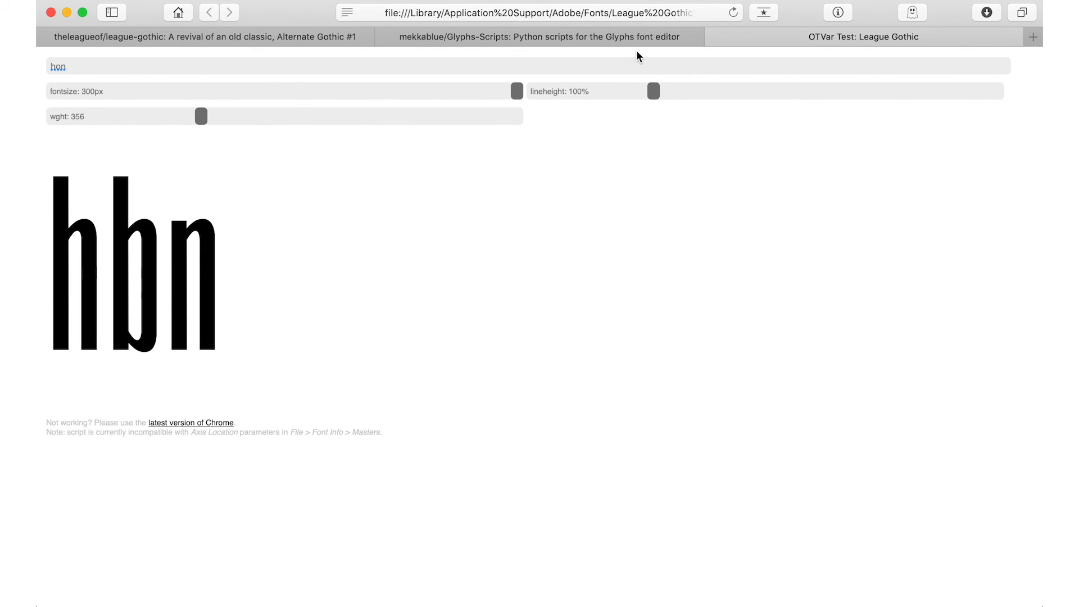
{"action": "left_click", "coordinate": [539, 37]}
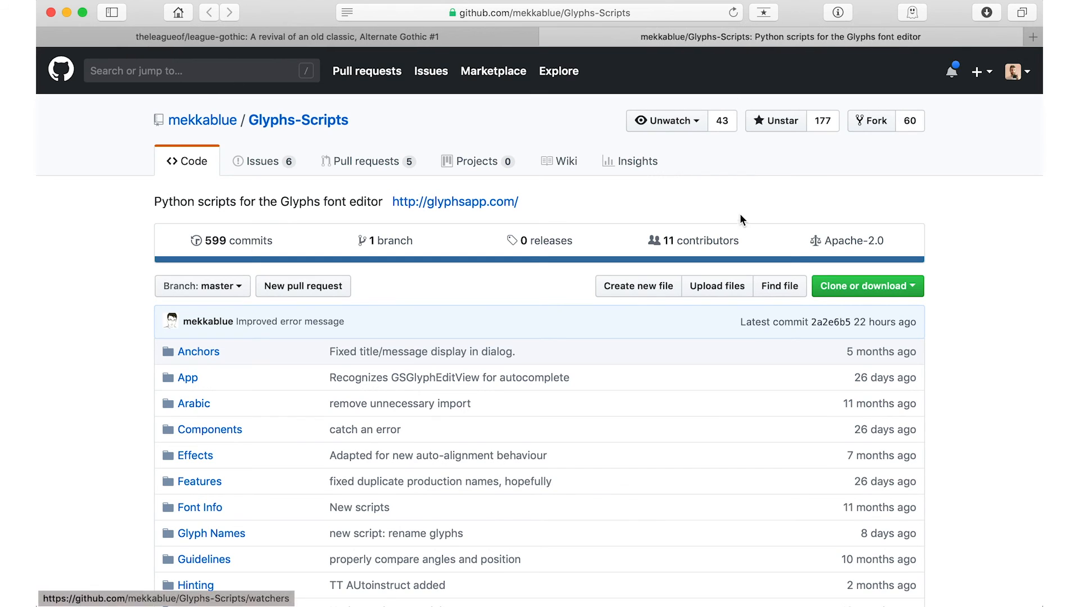
{"action": "scroll", "scroll_direction": "down", "scroll_amount": 3}
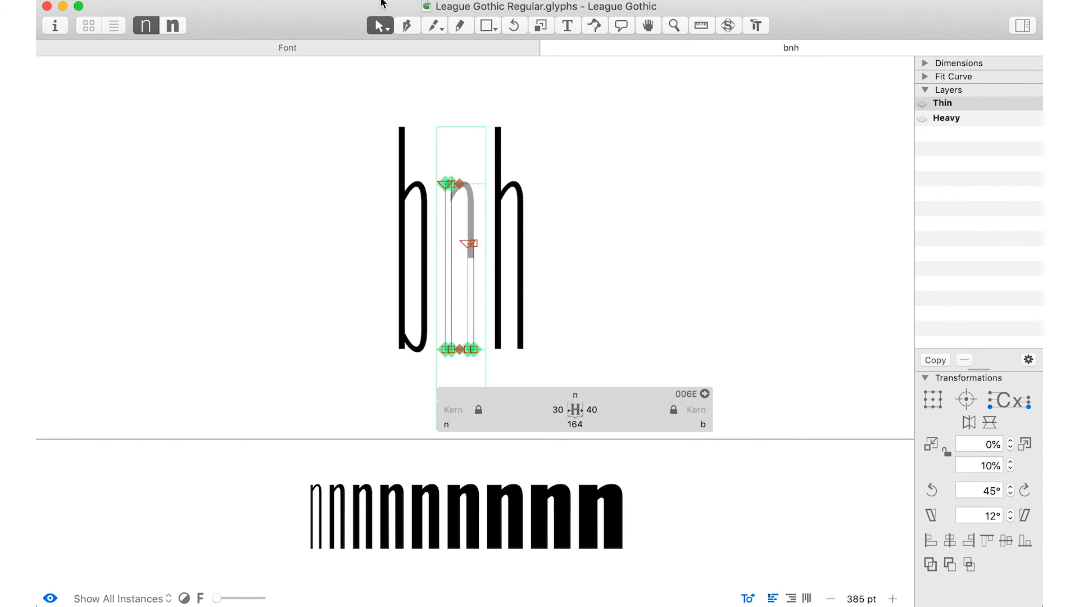
Preview bnh in OTVar Player, animating the weight from Thin to Heavy, then pause
{"action": "left_click", "coordinate": [394, 215]}
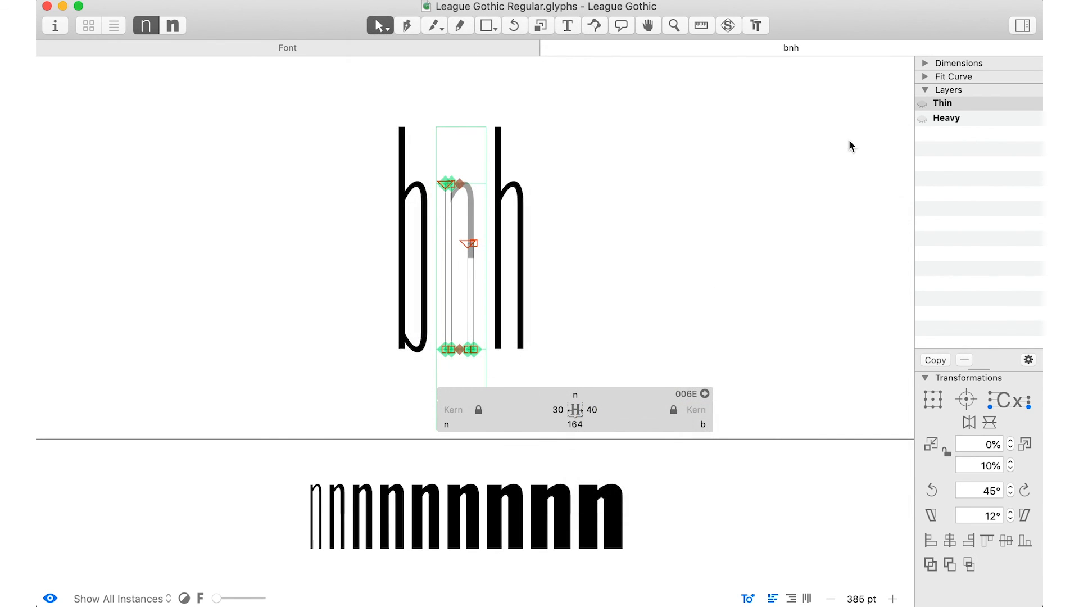
{"action": "left_click", "coordinate": [755, 25]}
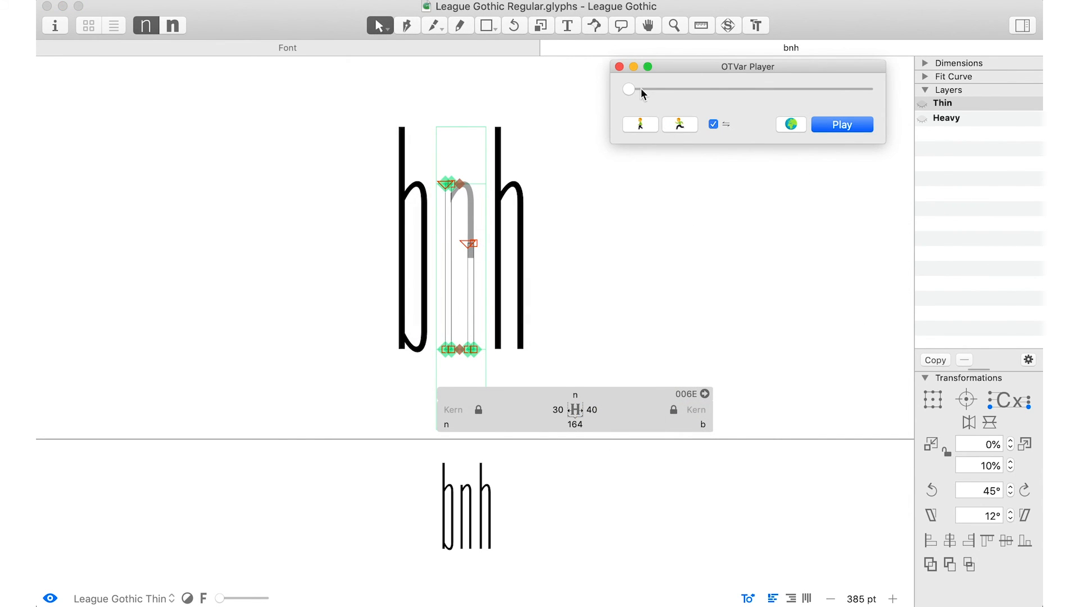
{"action": "left_click_drag", "start_coordinate": [628, 90], "coordinate": [715, 90]}
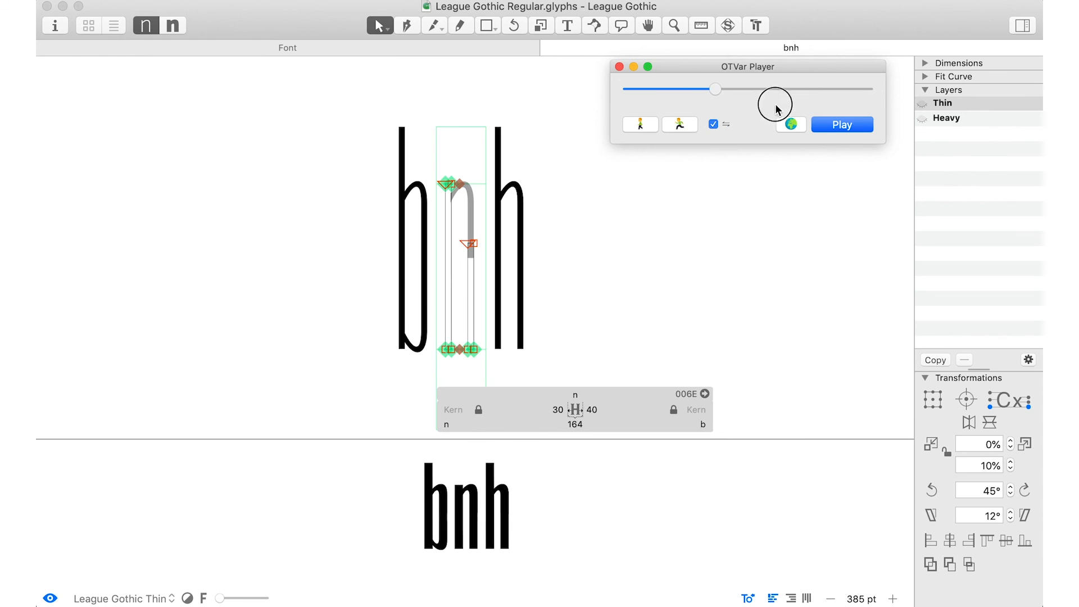
{"action": "left_click", "coordinate": [841, 124]}
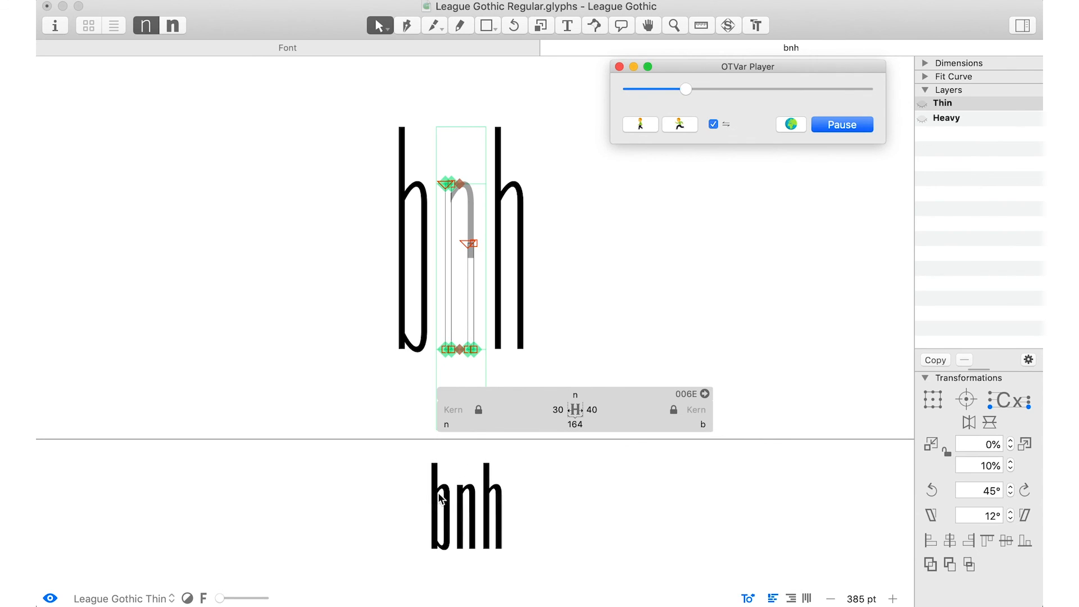
{"action": "left_click_drag", "start_coordinate": [684, 89], "coordinate": [867, 89]}
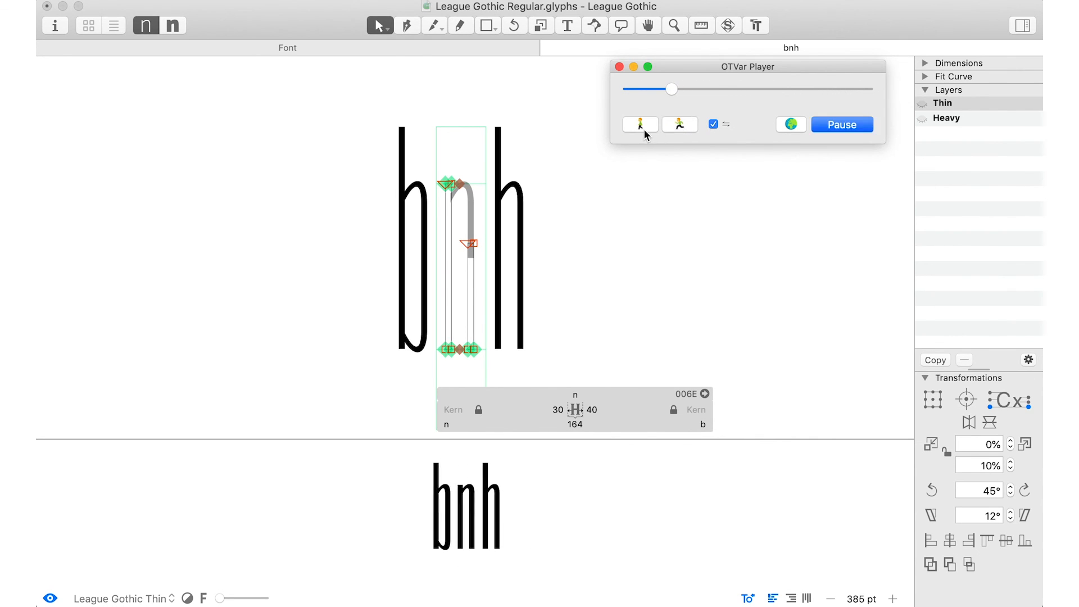
{"action": "left_click_drag", "start_coordinate": [670, 89], "coordinate": [766, 89]}
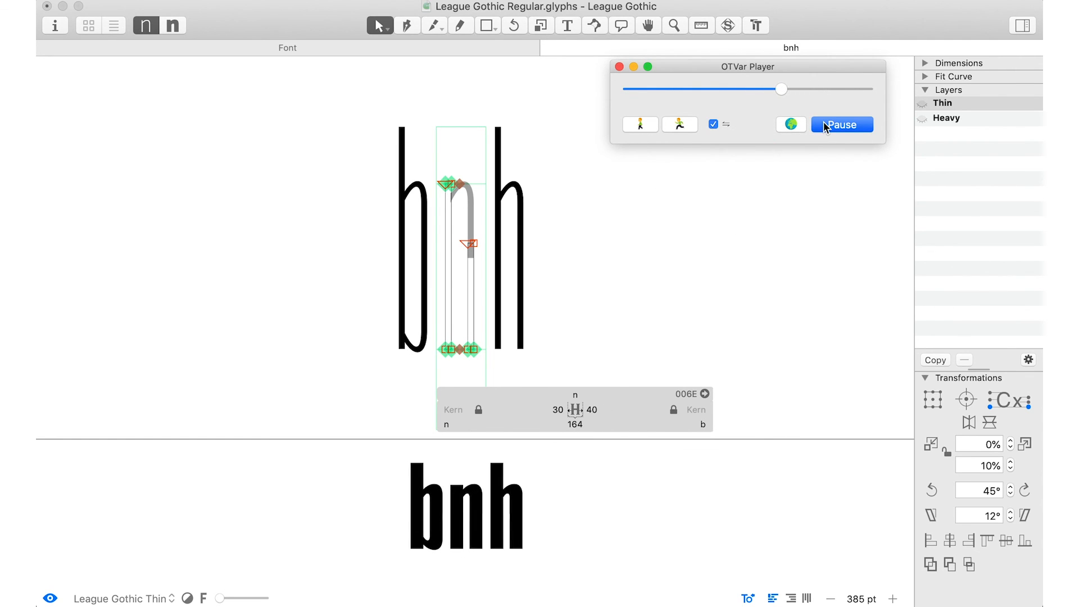
{"action": "left_click", "coordinate": [841, 124]}
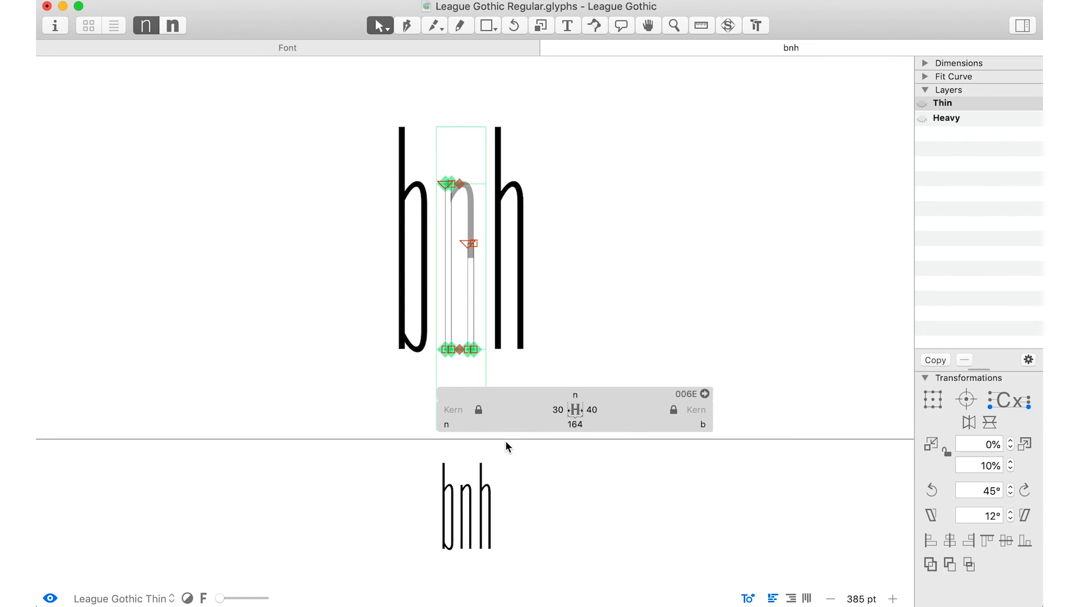
{"action": "scroll", "scroll_direction": "down", "scroll_amount": 3}
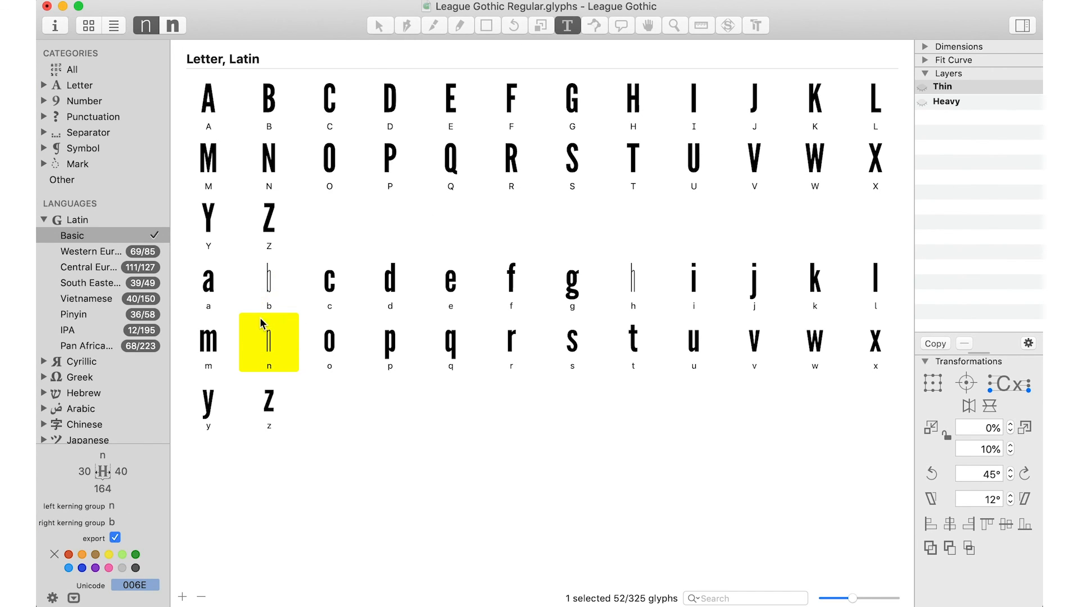
Select lowercase c, show the All category of 325 glyphs, and scroll the grid
{"action": "left_click", "coordinate": [329, 283]}
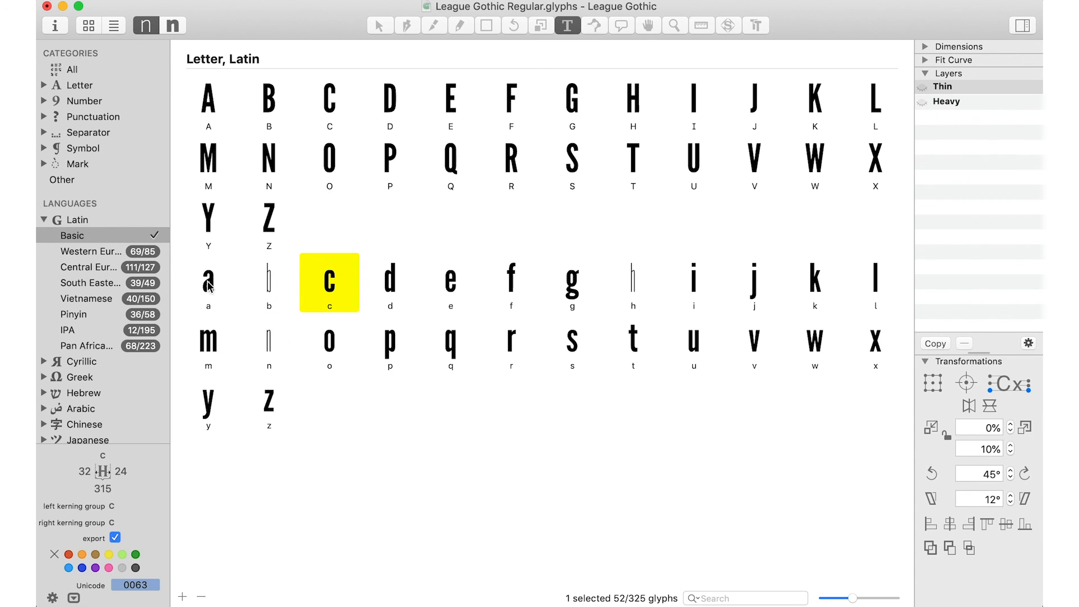
{"action": "left_click", "coordinate": [71, 68]}
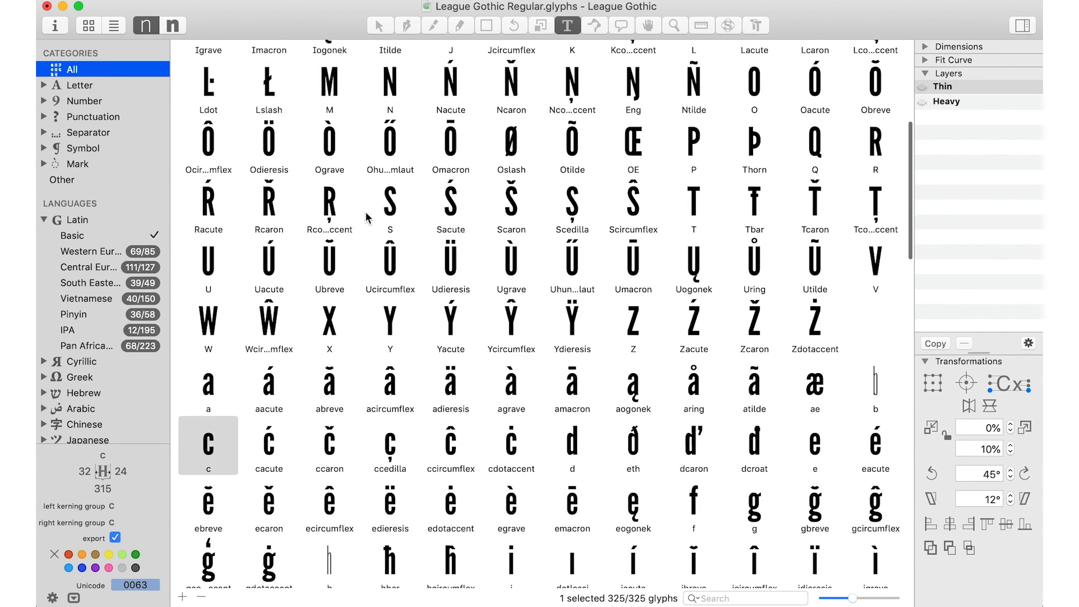
{"action": "scroll", "scroll_direction": "down", "scroll_amount": 3}
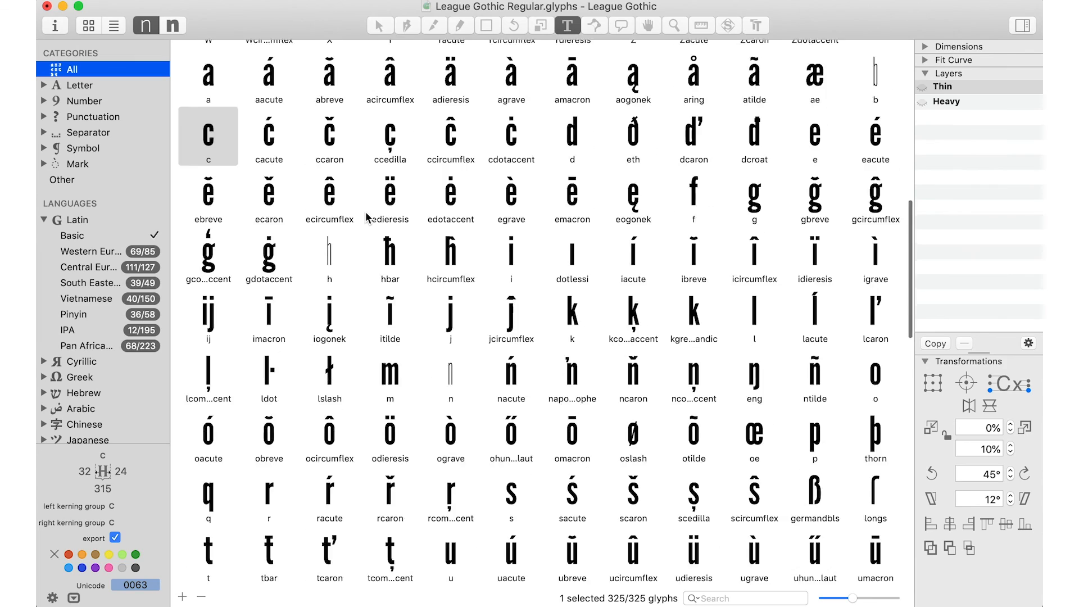